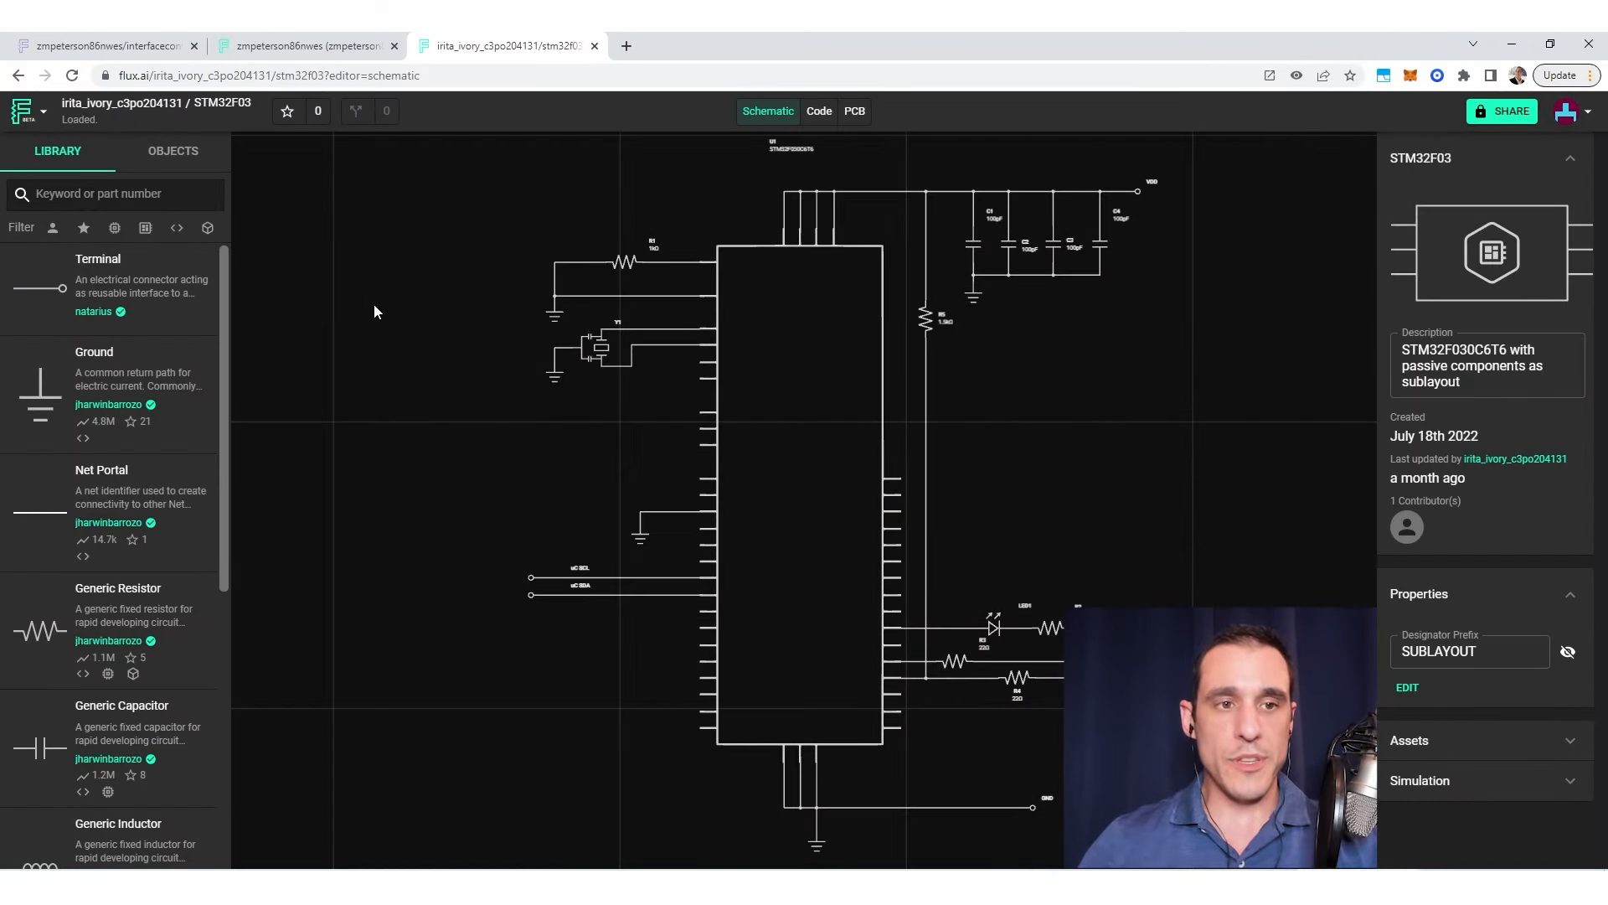
mouse_move(345, 245)
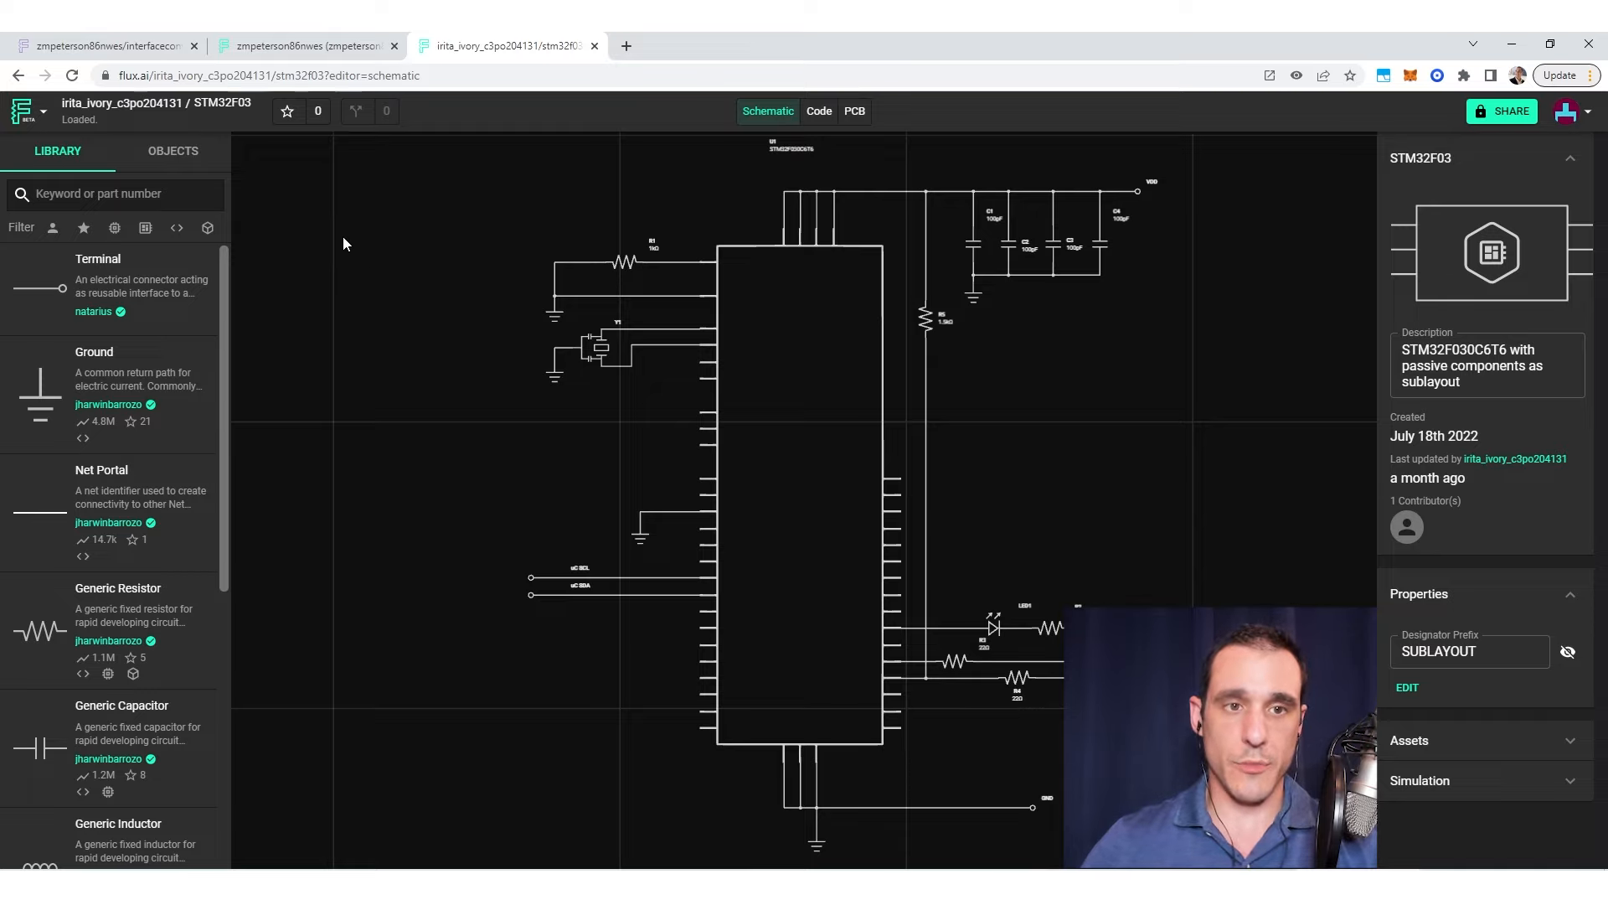
mouse_move(427, 254)
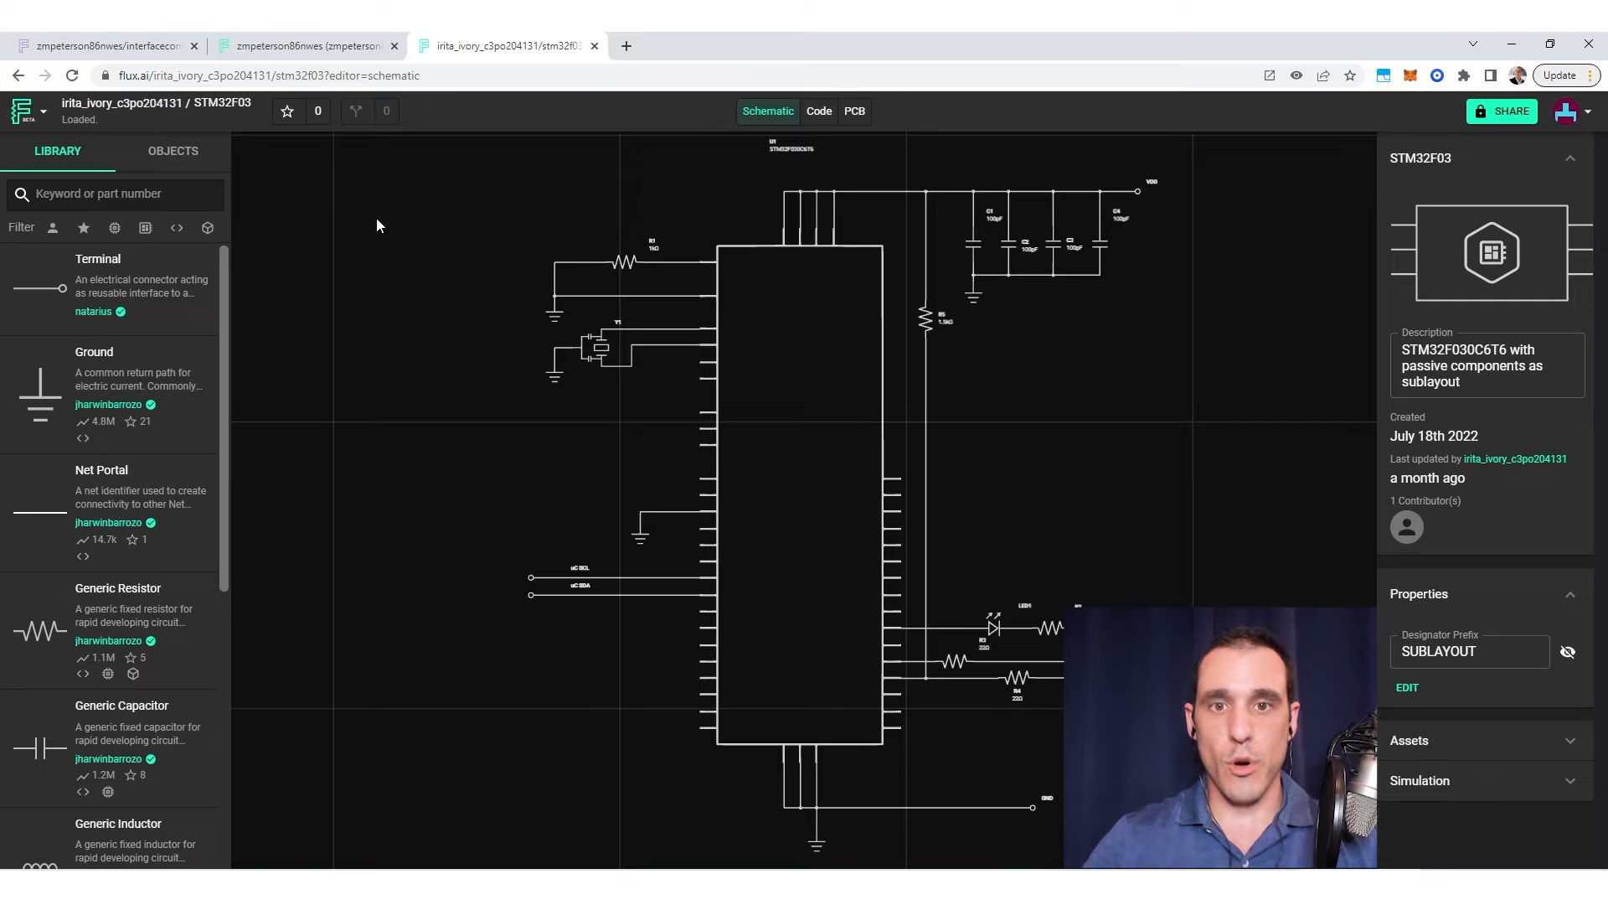
mouse_move(392, 245)
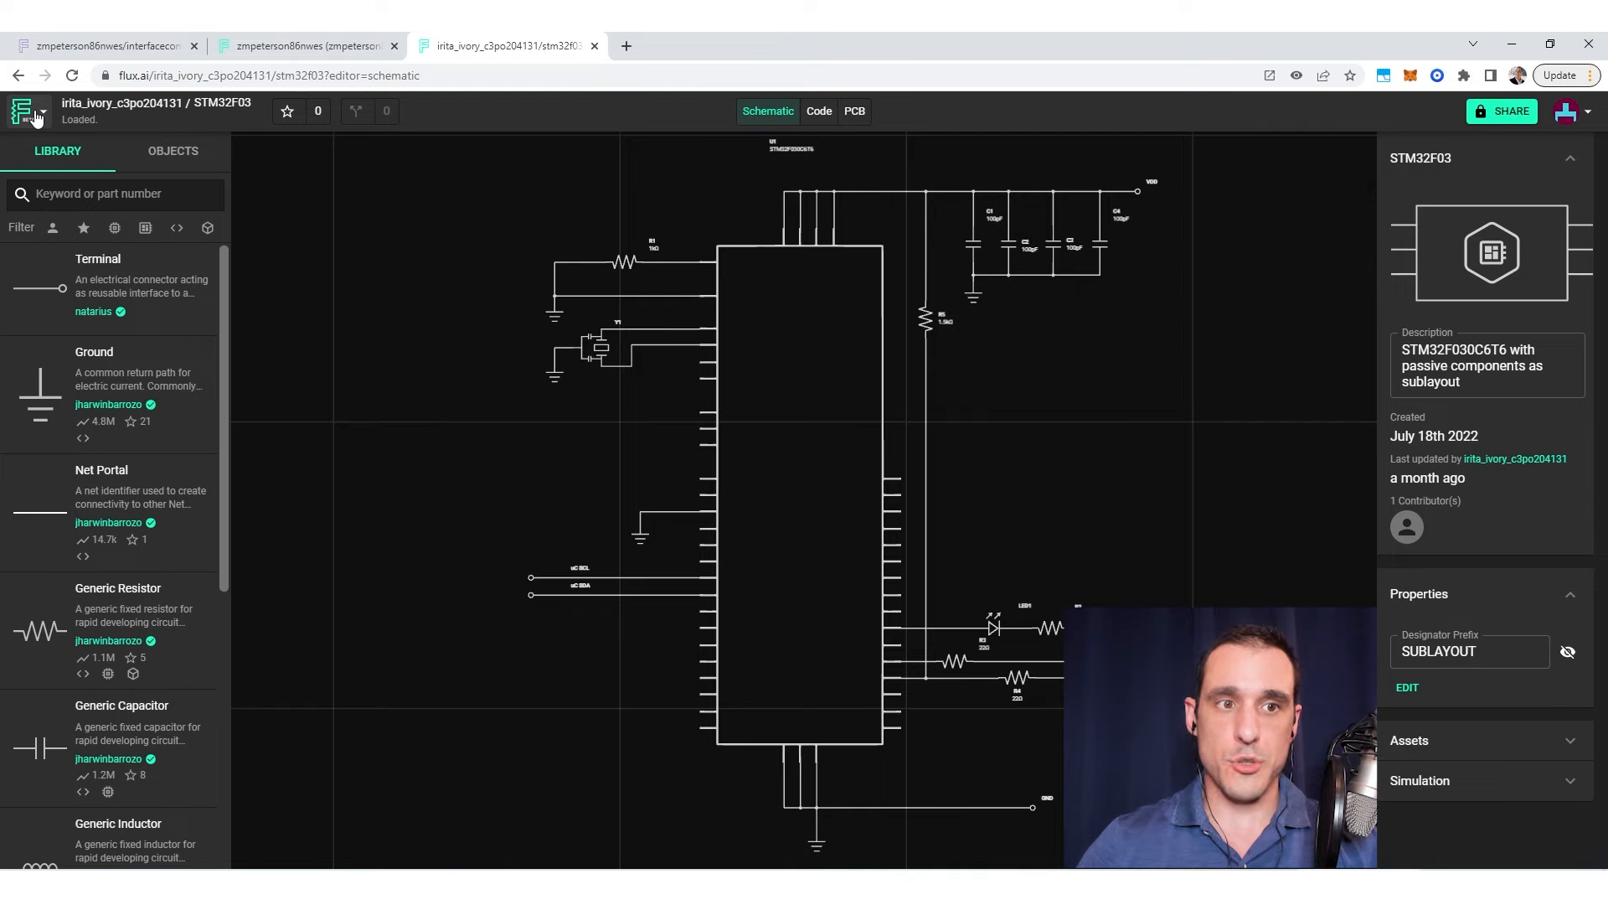
Step: Bring up the STM32F03 project's action menu with its export formats
click(24, 111)
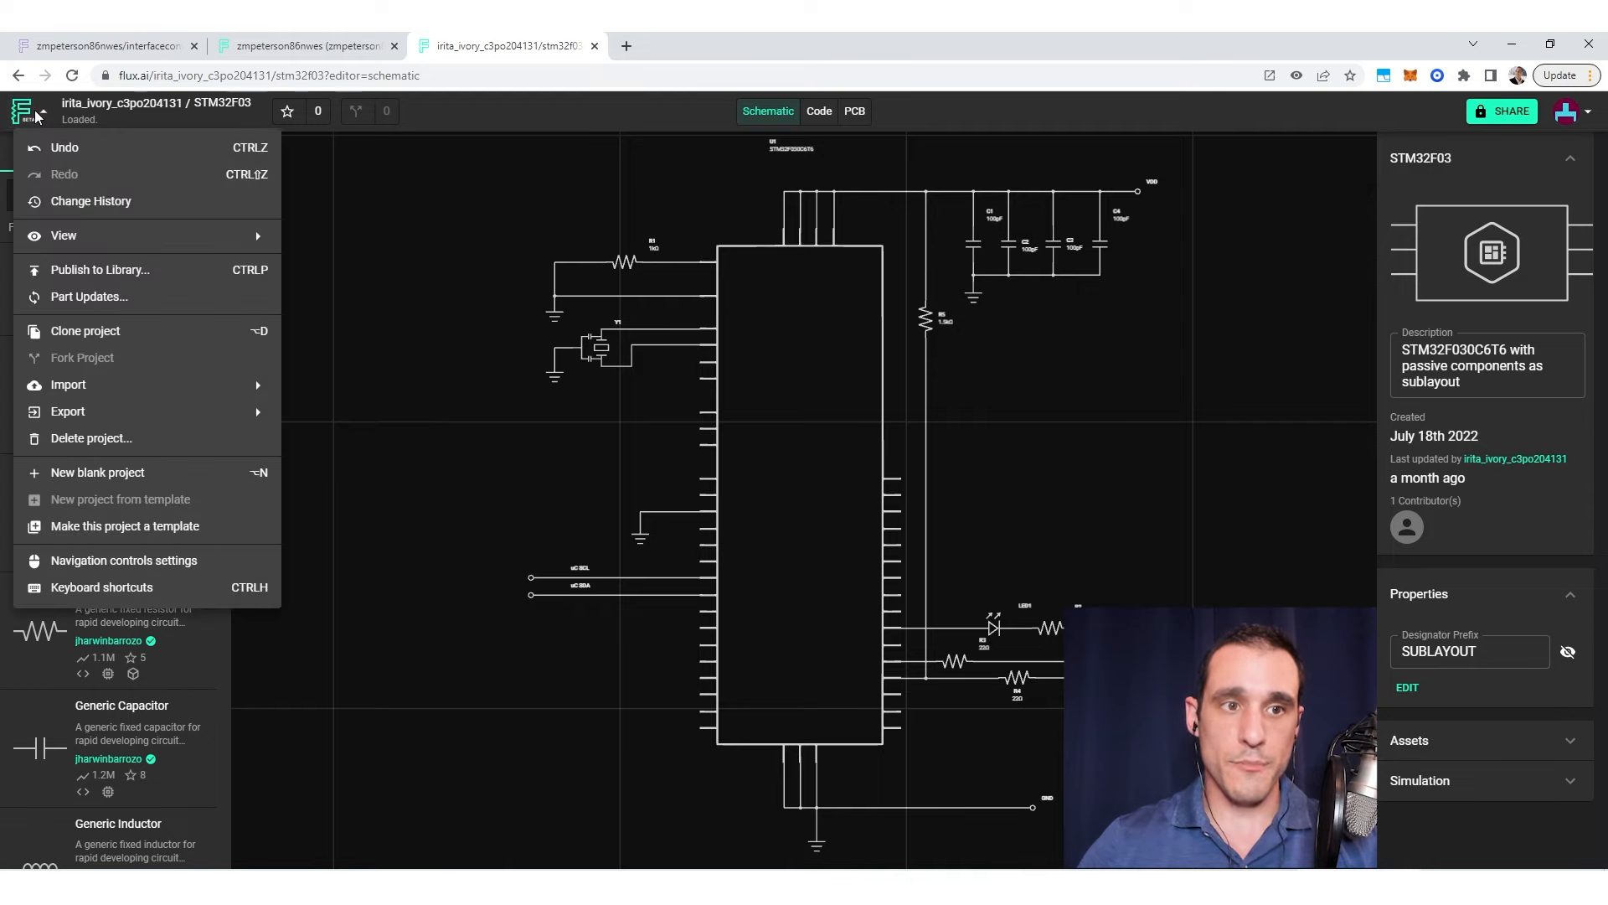
mouse_move(247, 427)
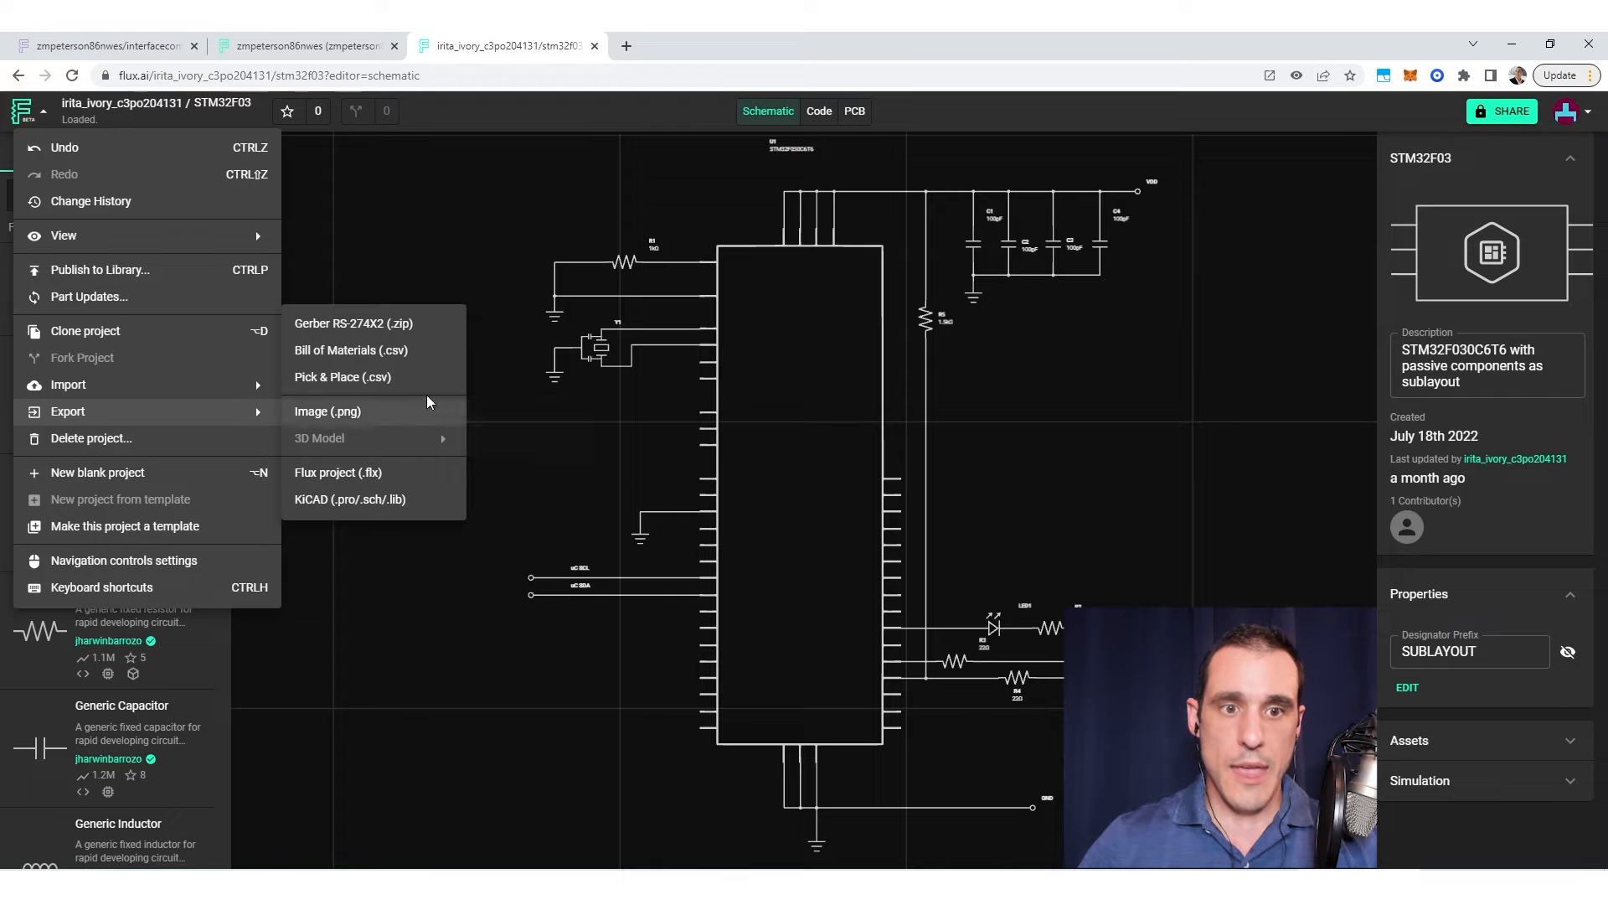
mouse_move(422, 382)
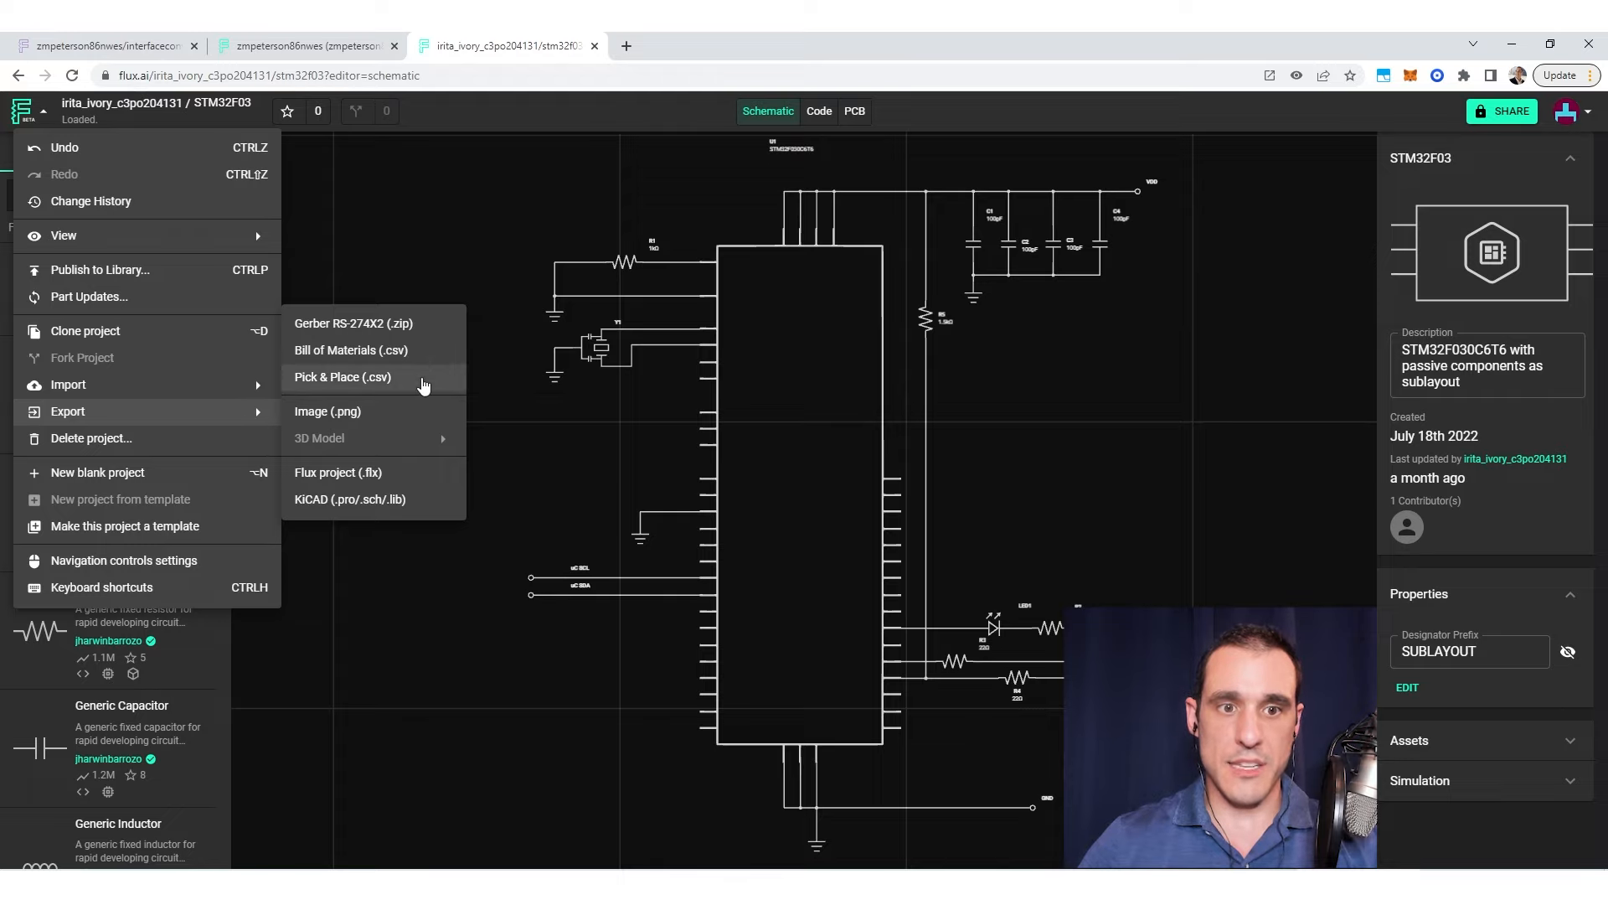
mouse_move(432, 379)
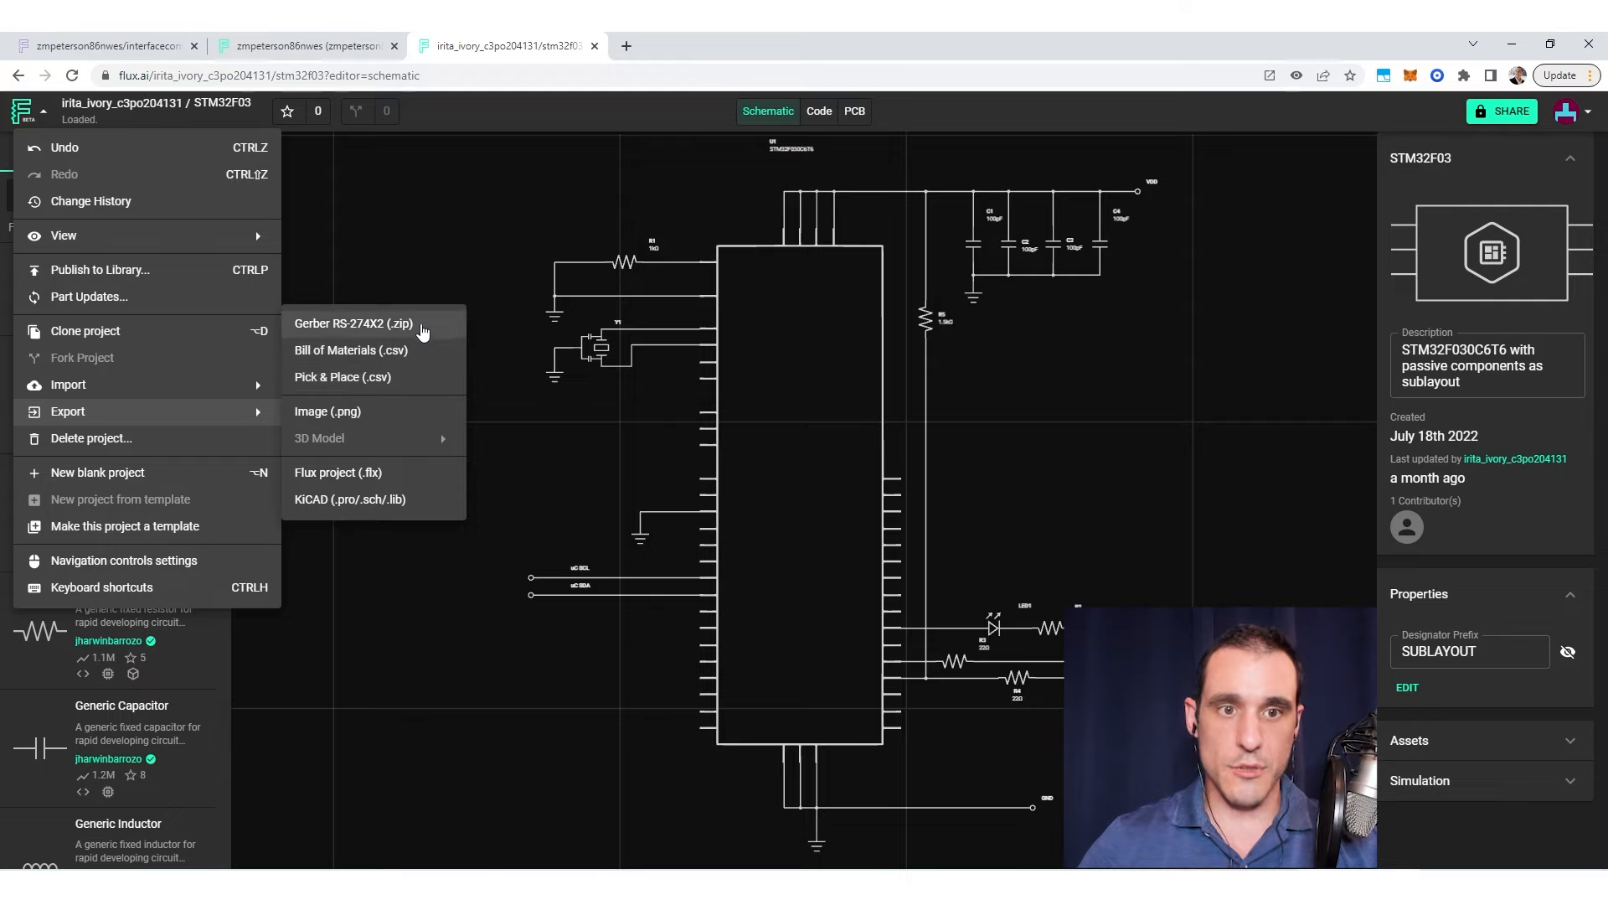
mouse_move(434, 359)
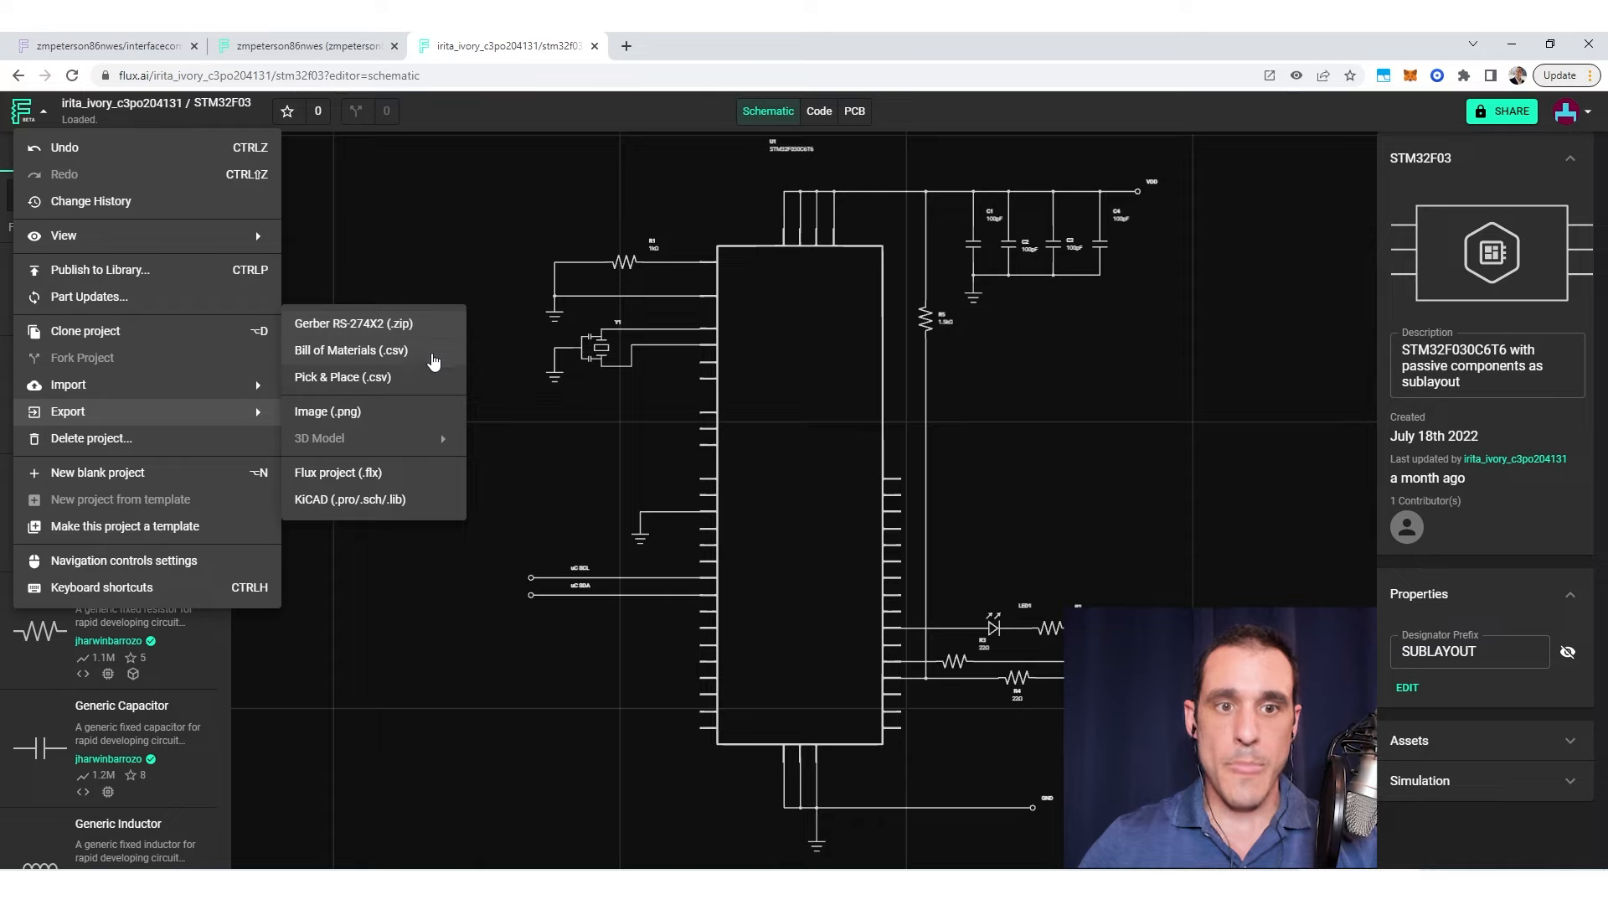
mouse_move(432, 385)
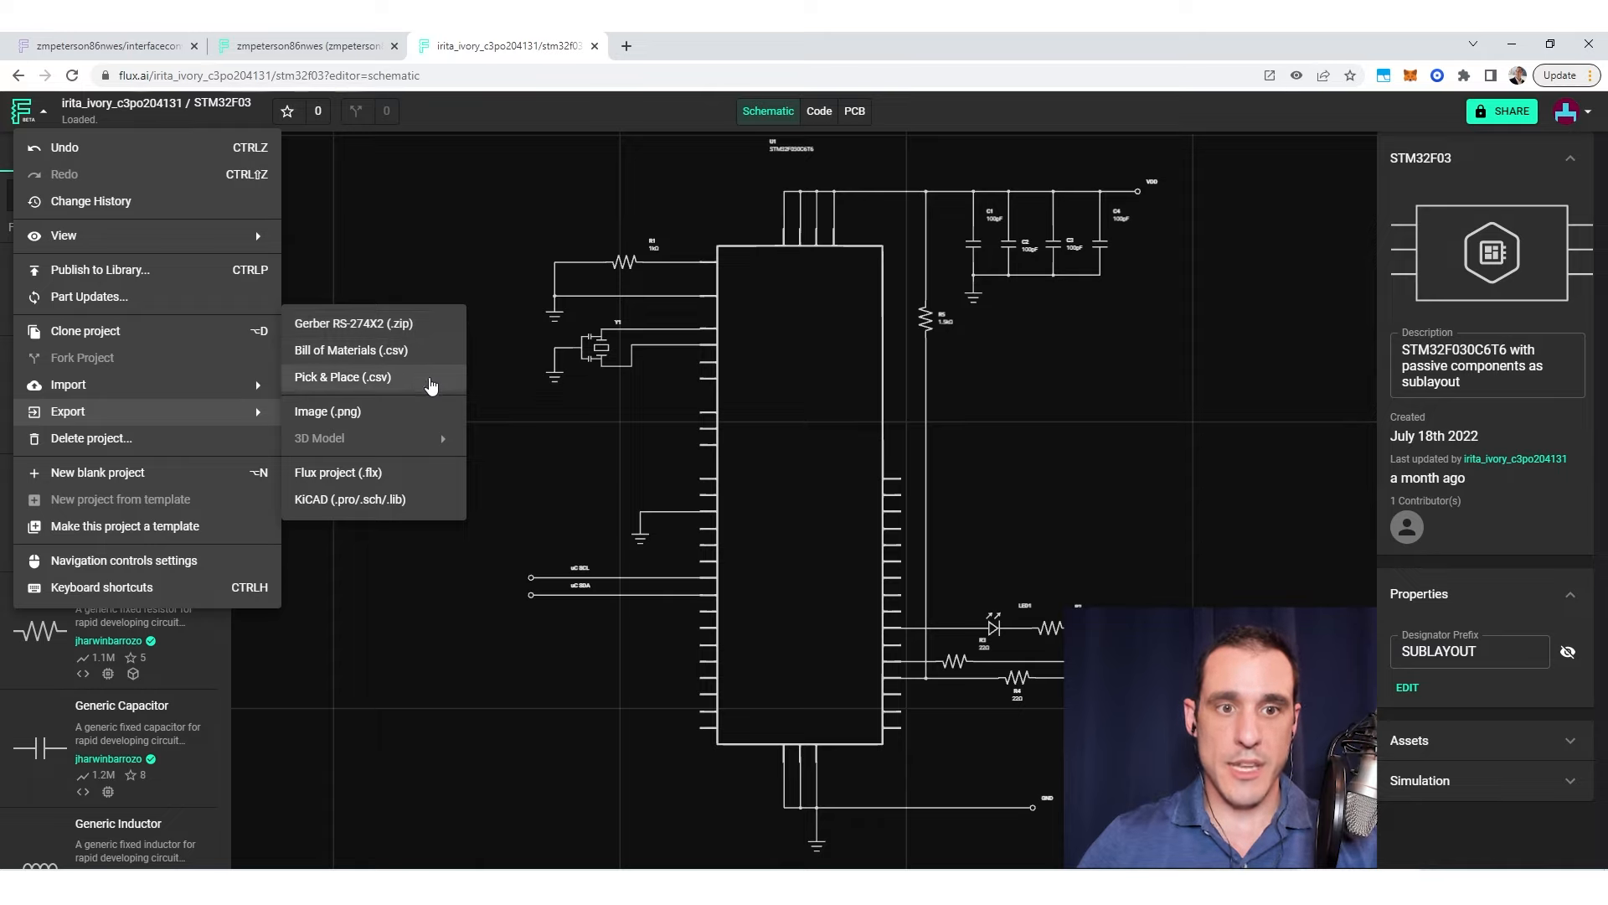
mouse_move(426, 388)
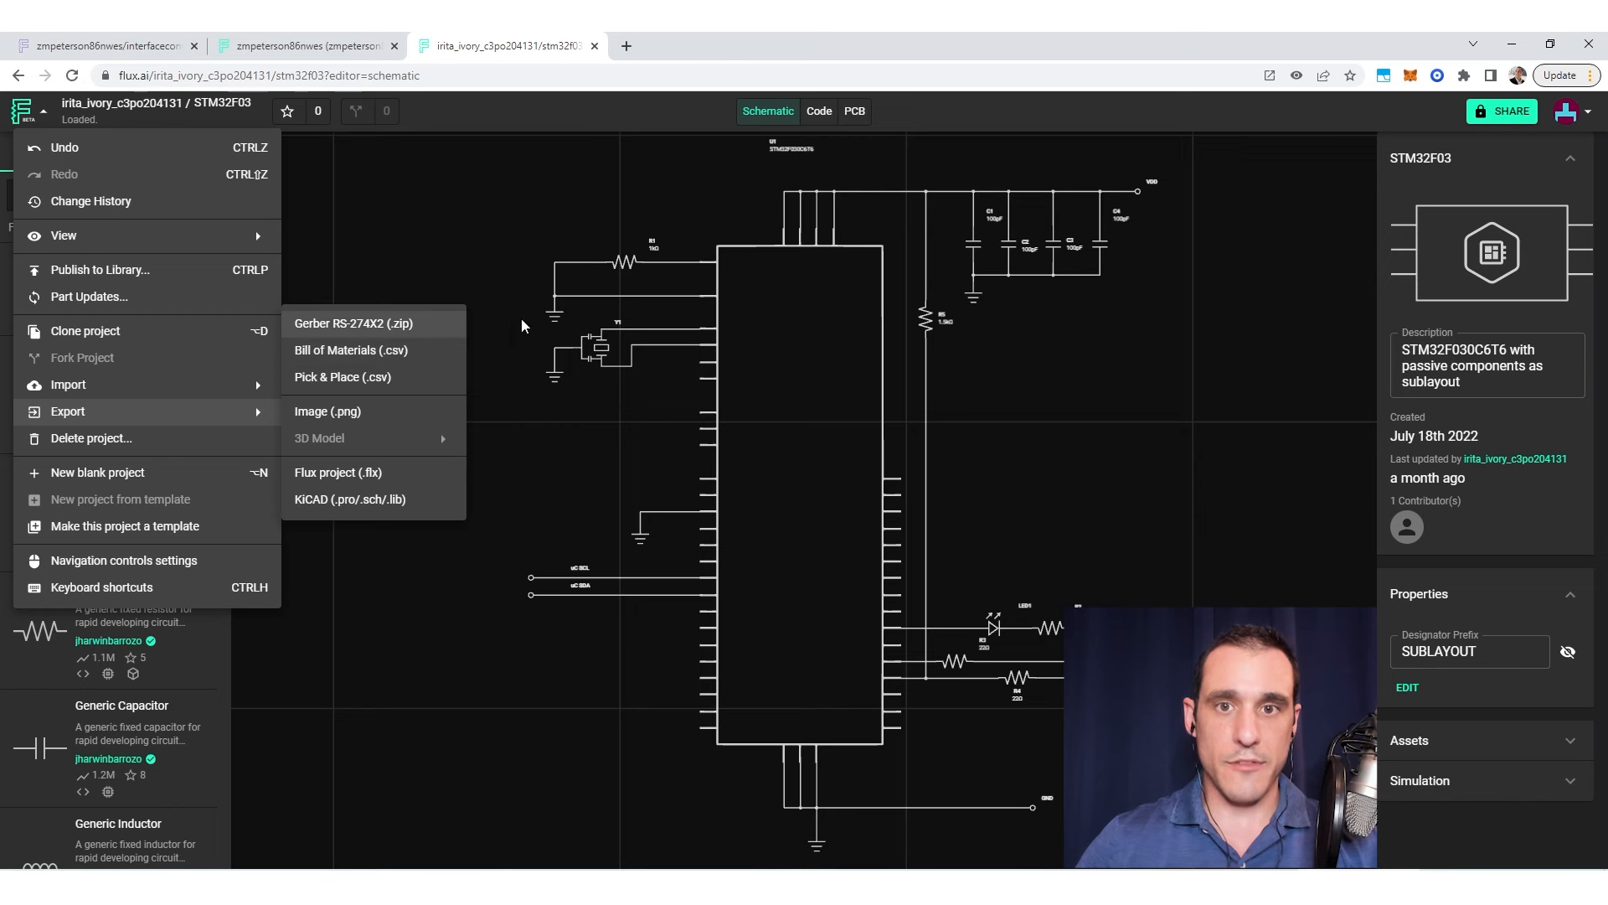
Step: Switch to the PCB layout and show its export formats (Gerber, BOM, Pick & Place)
click(854, 111)
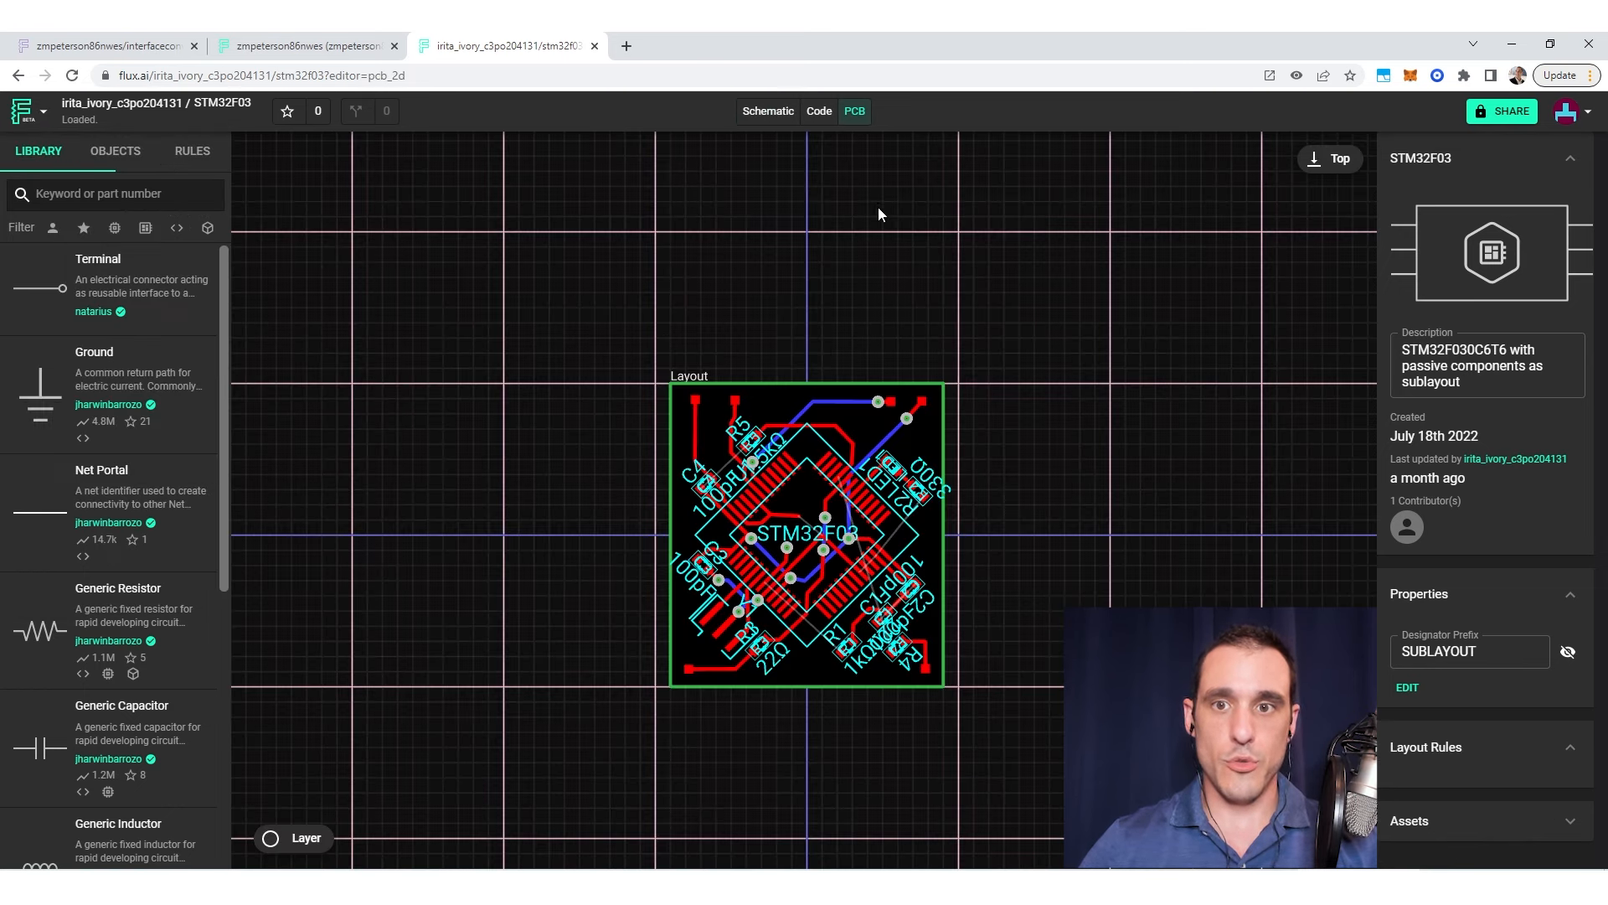
mouse_move(683, 720)
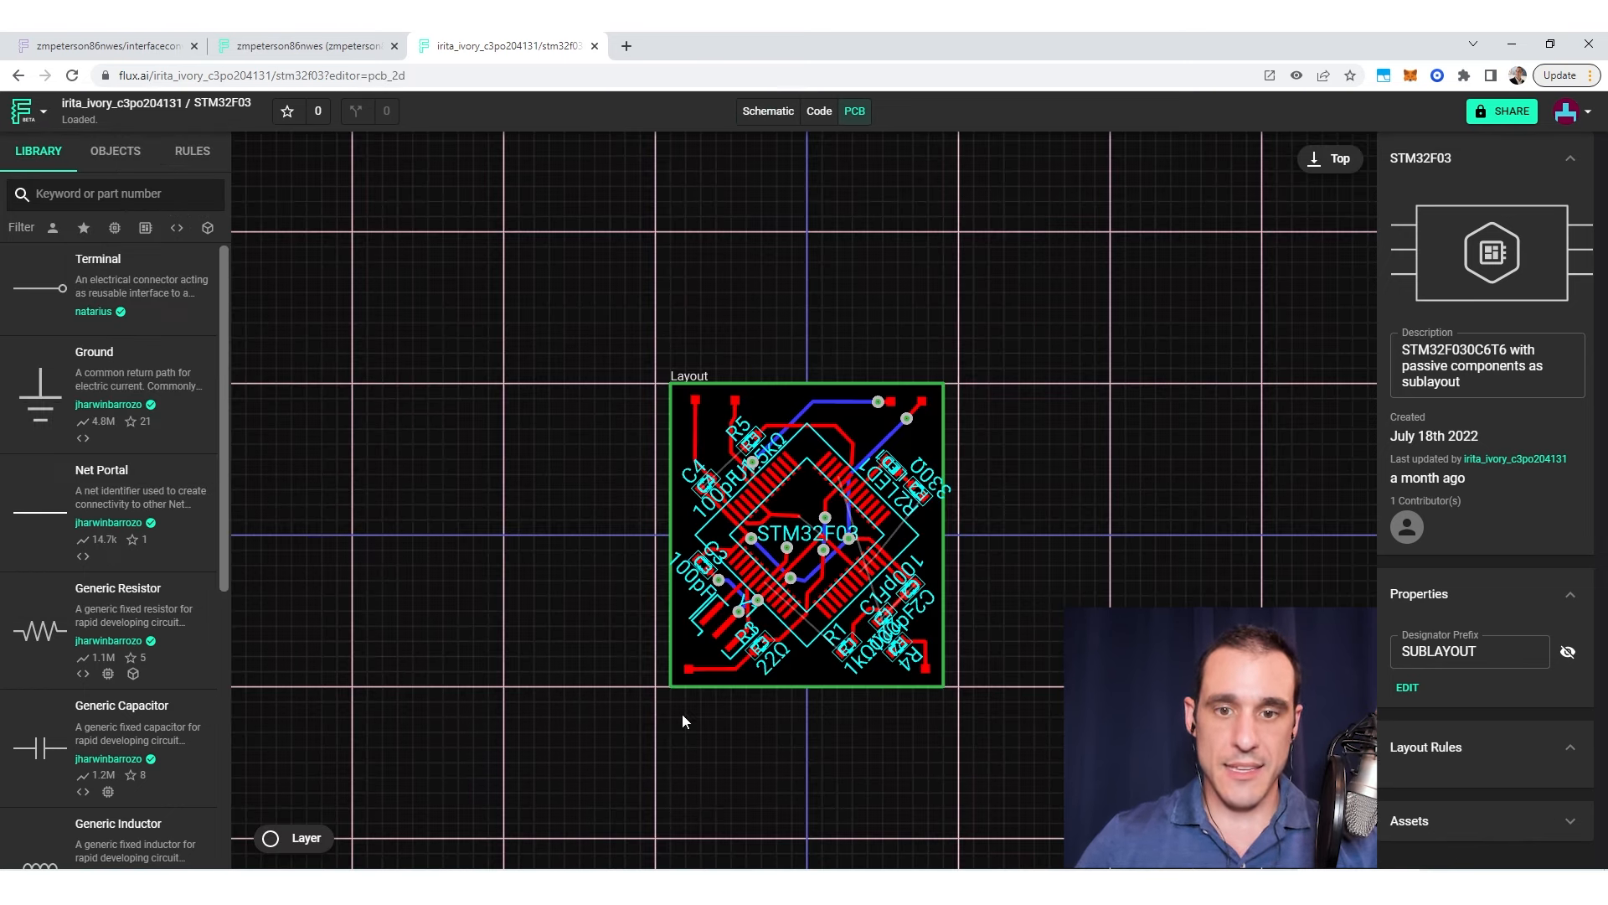
mouse_move(490, 790)
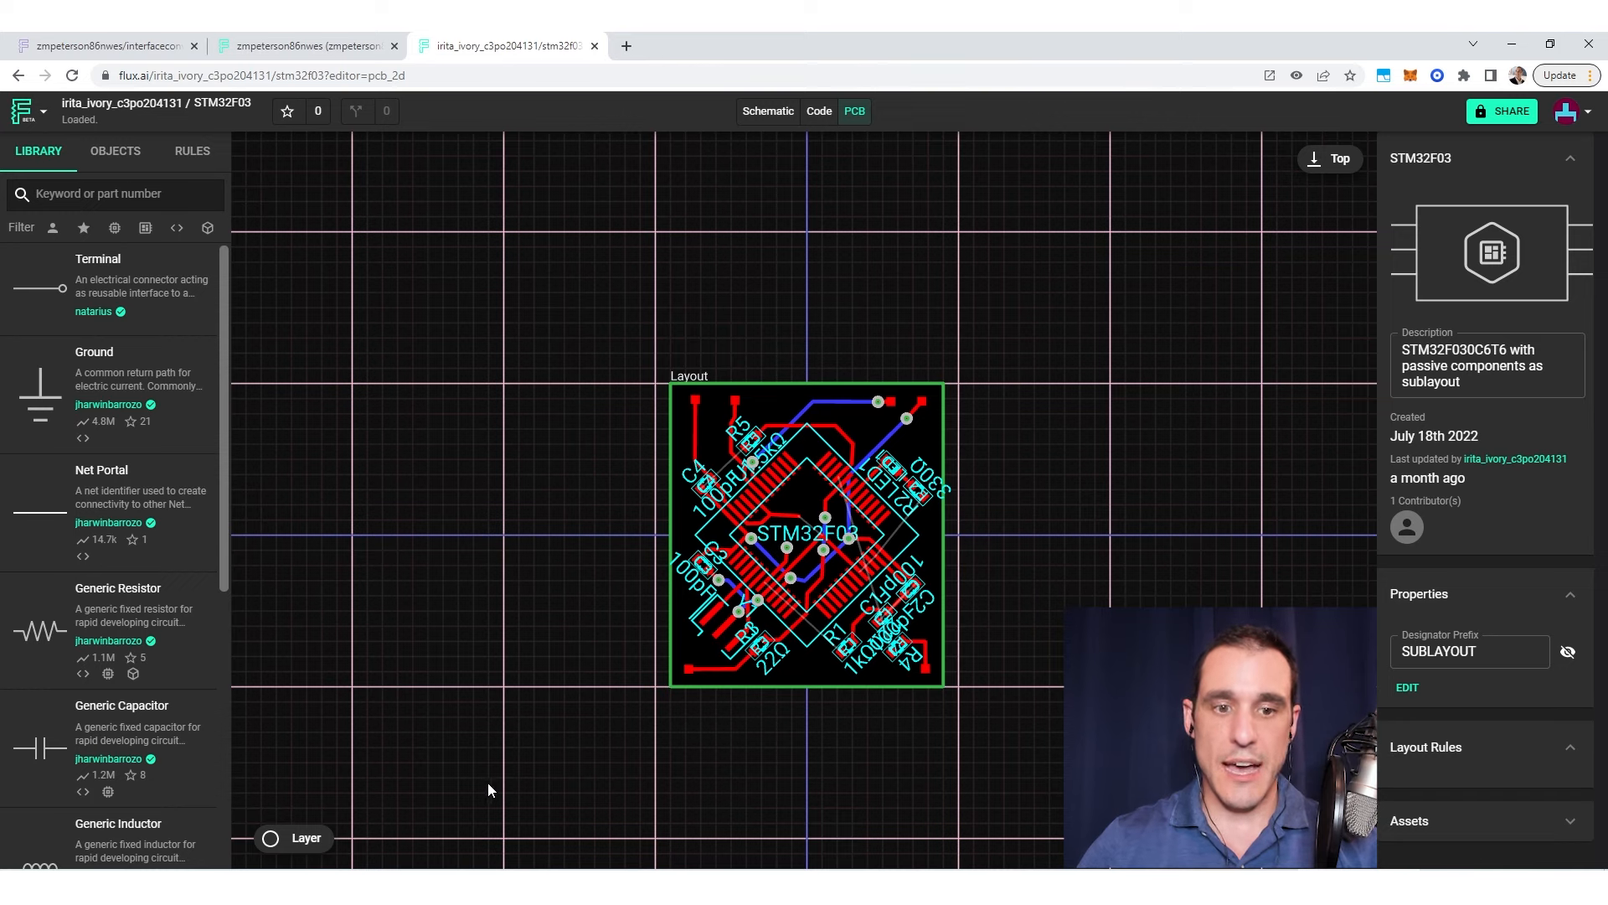
mouse_move(818, 791)
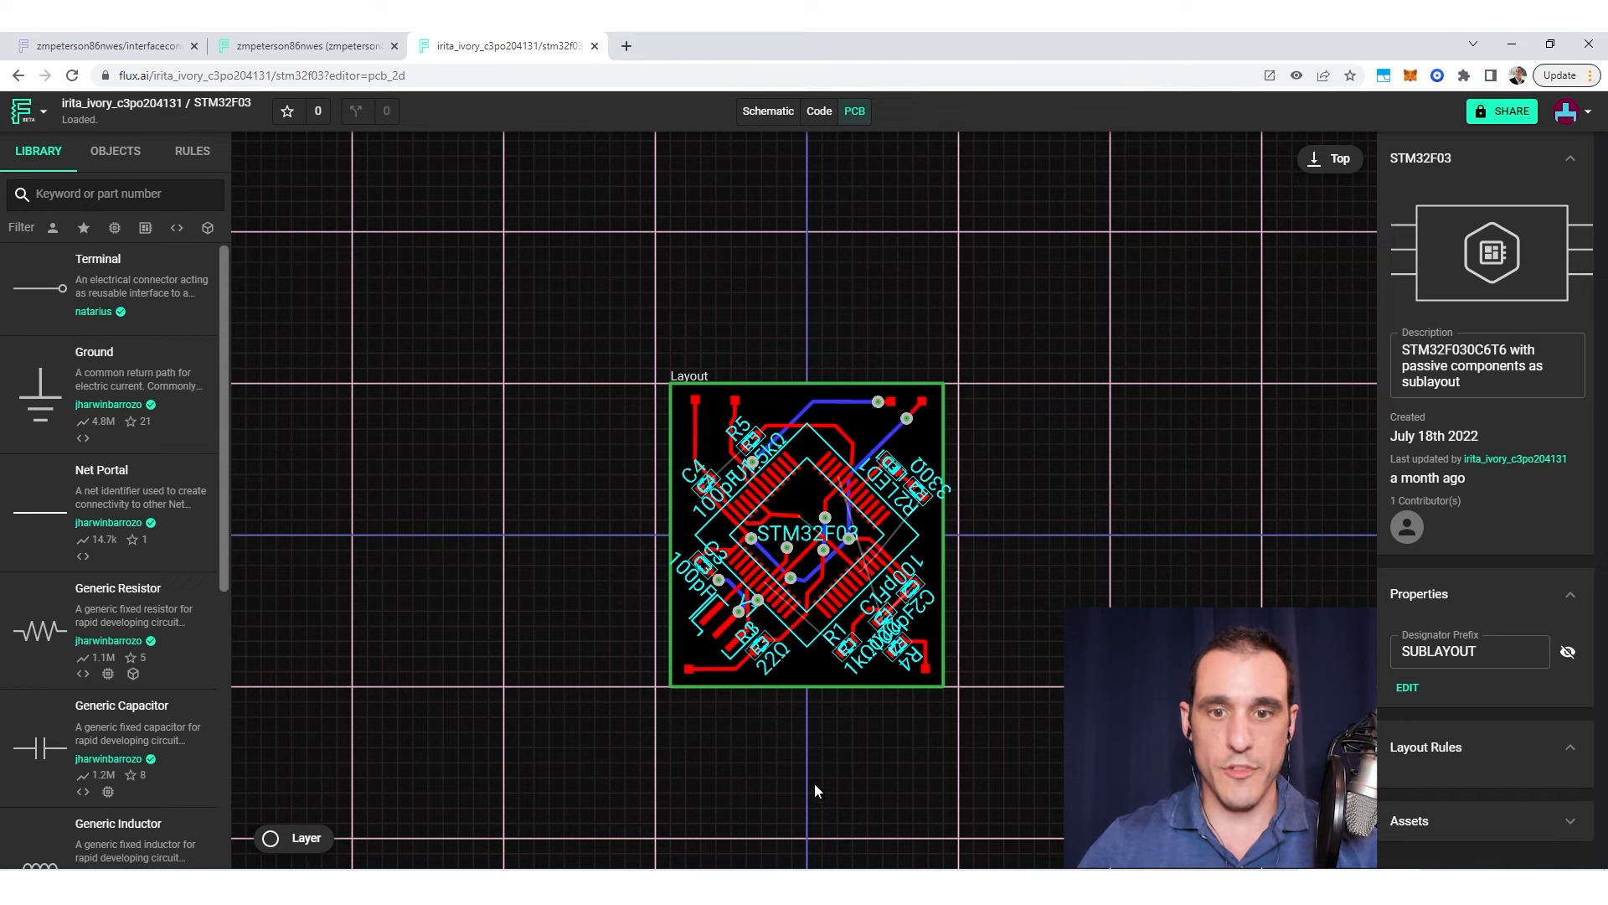
mouse_move(998, 747)
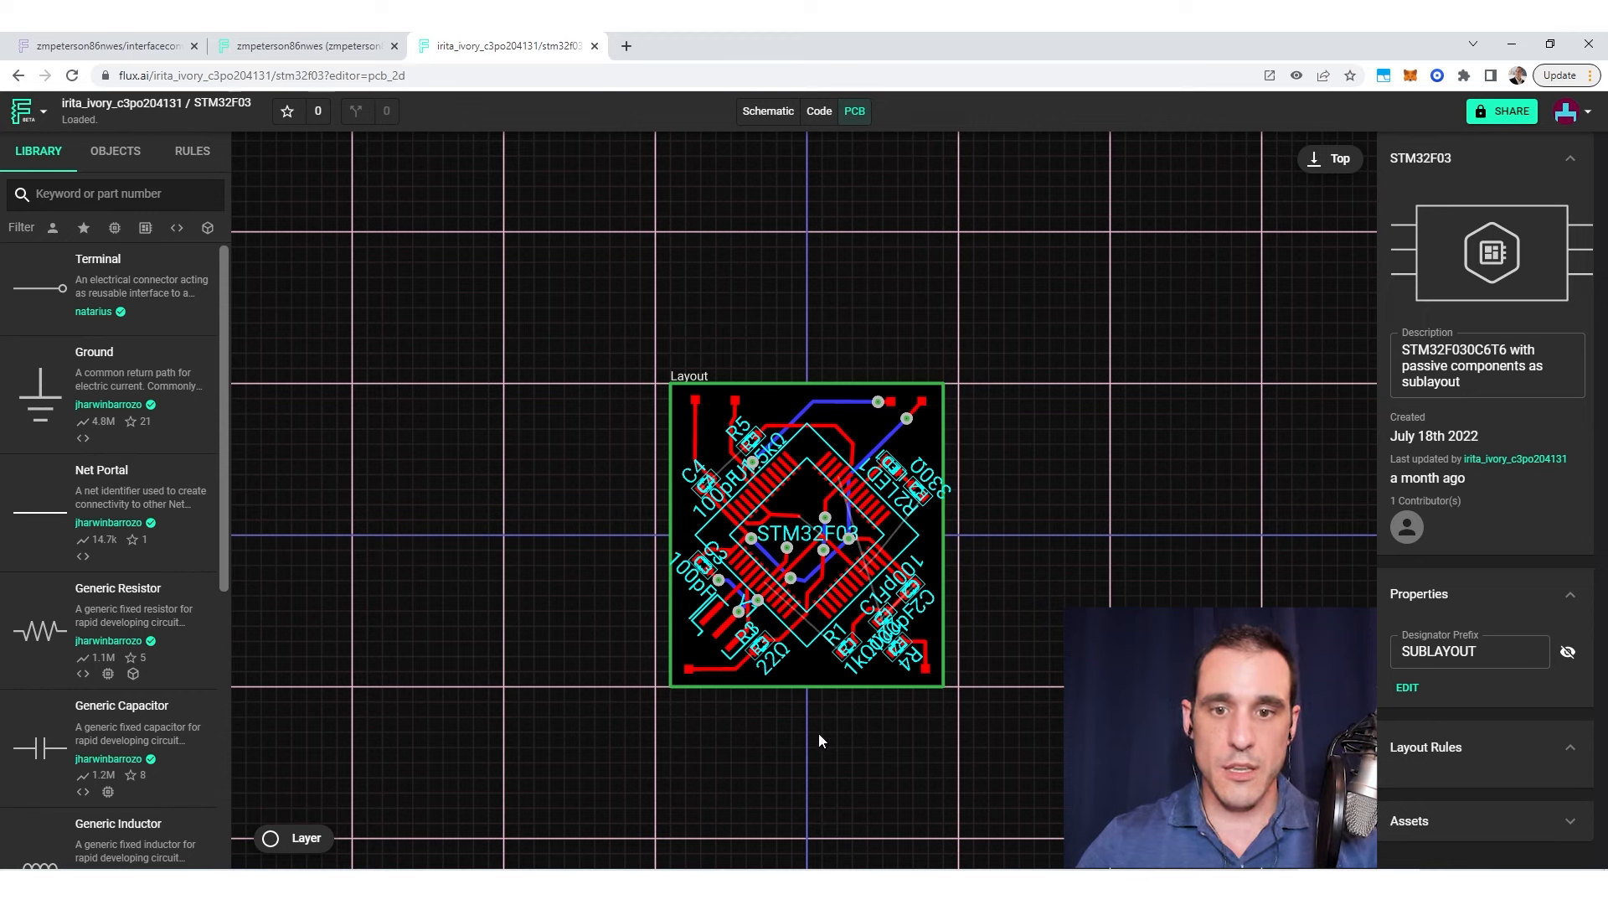
mouse_move(603, 727)
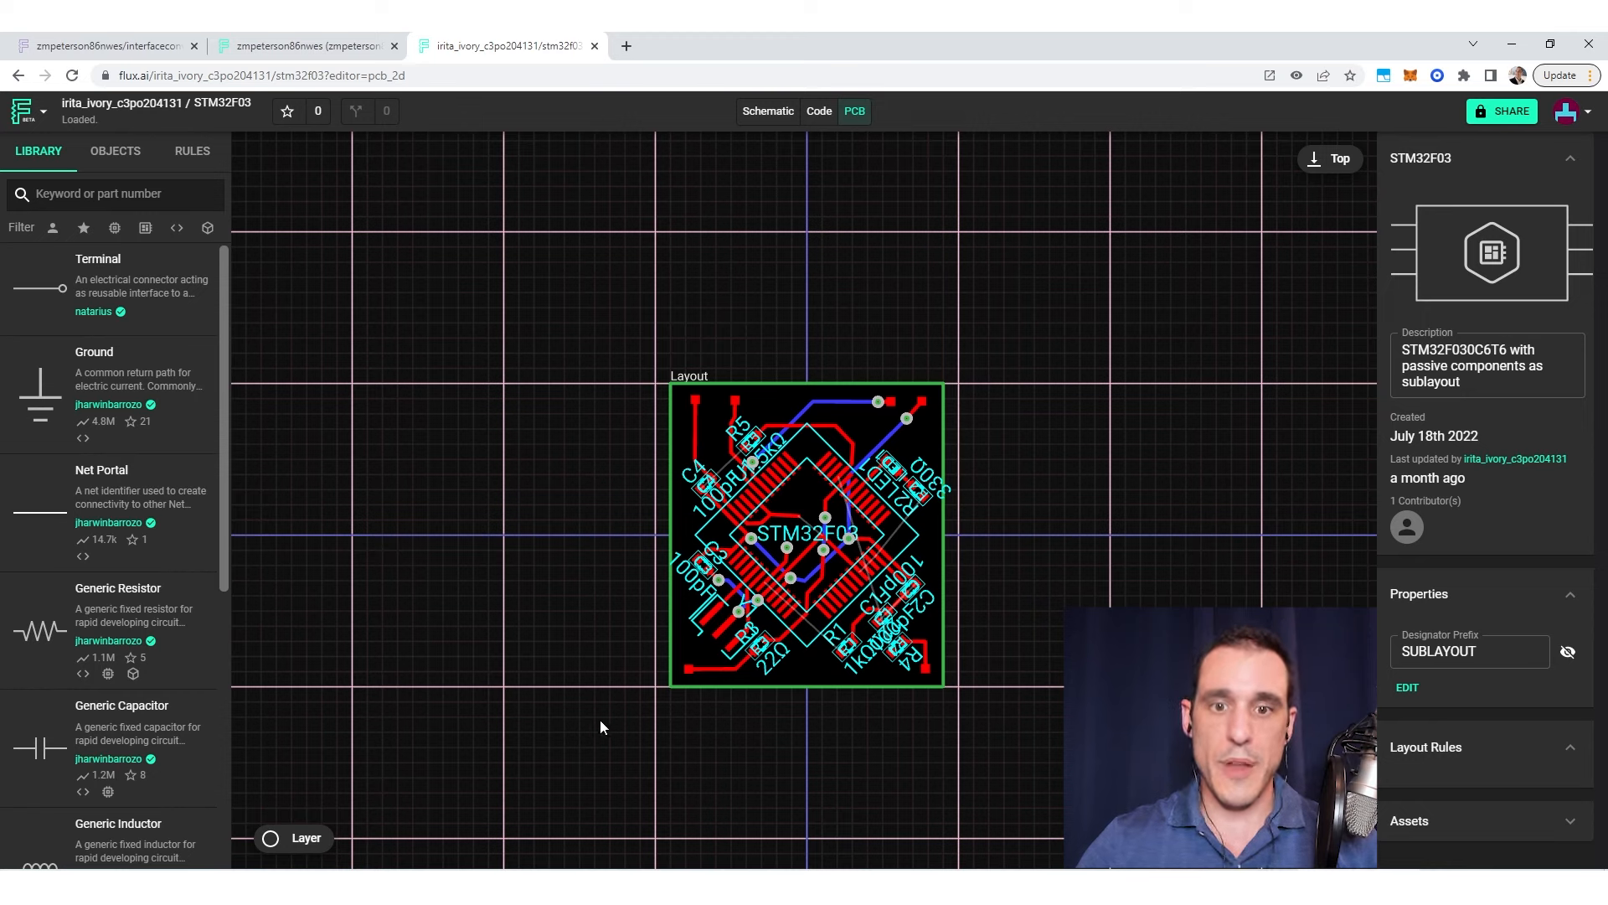
mouse_move(610, 256)
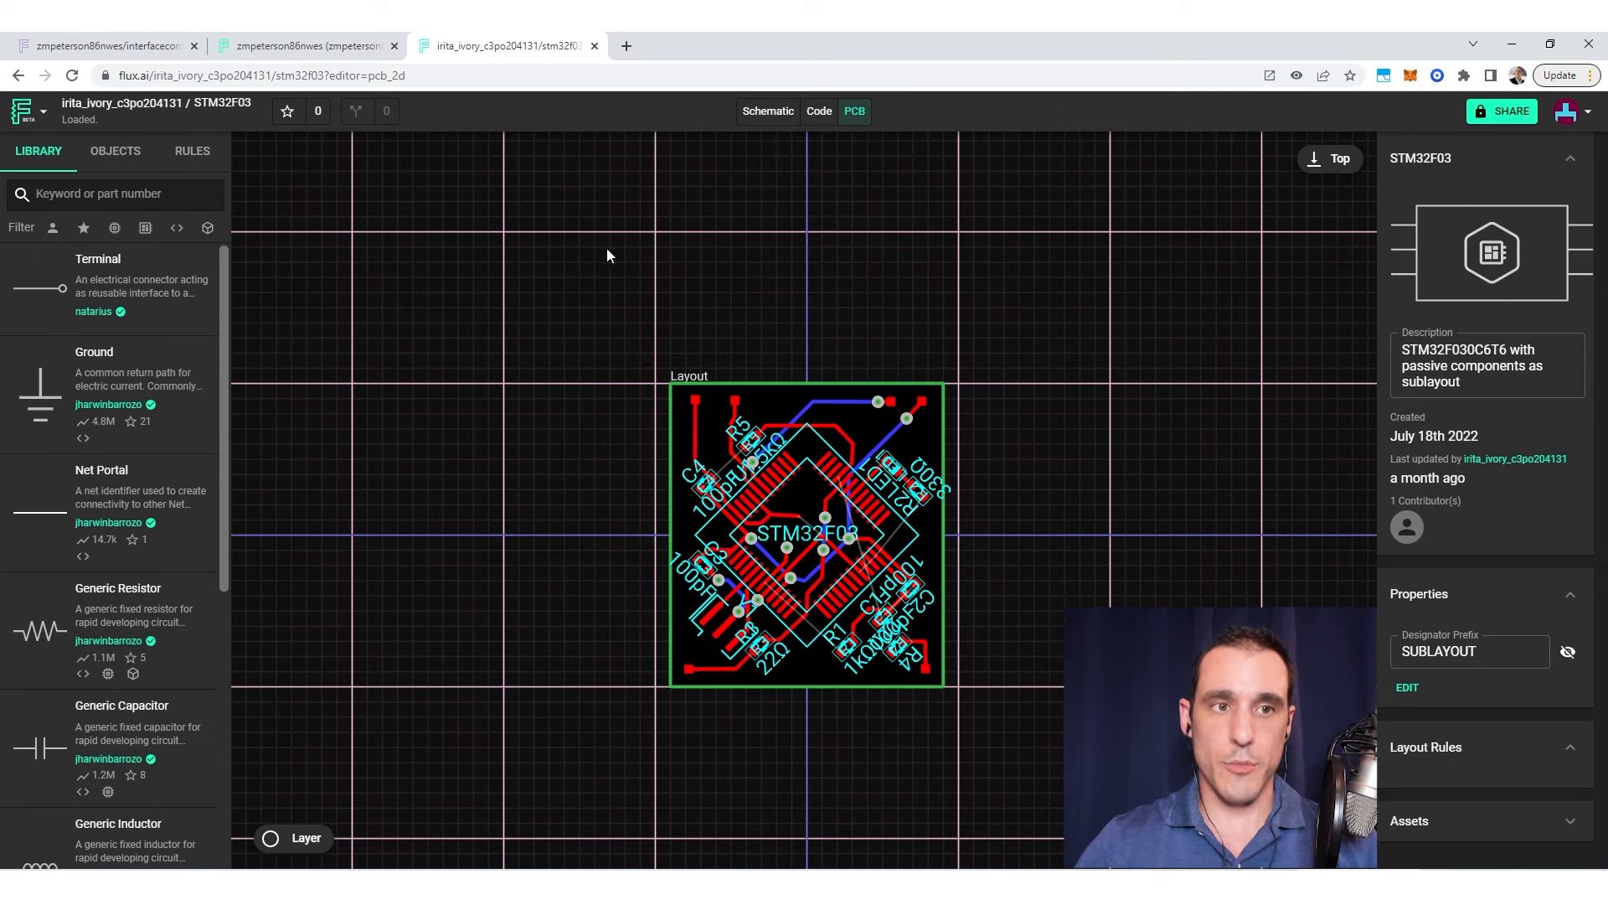
click(19, 110)
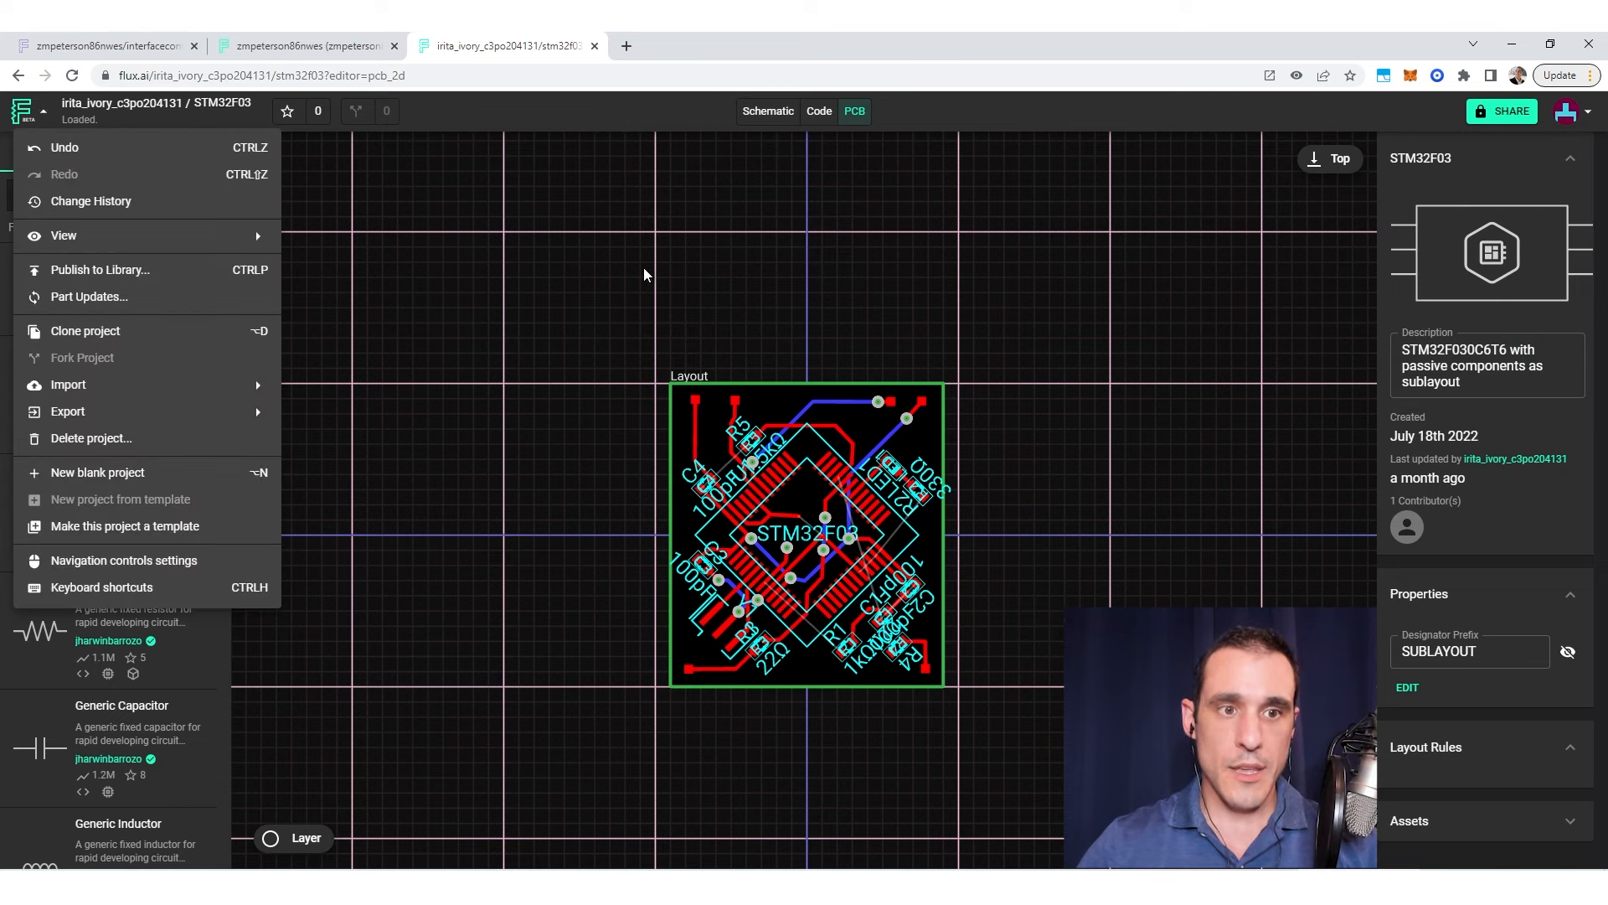
mouse_move(67, 412)
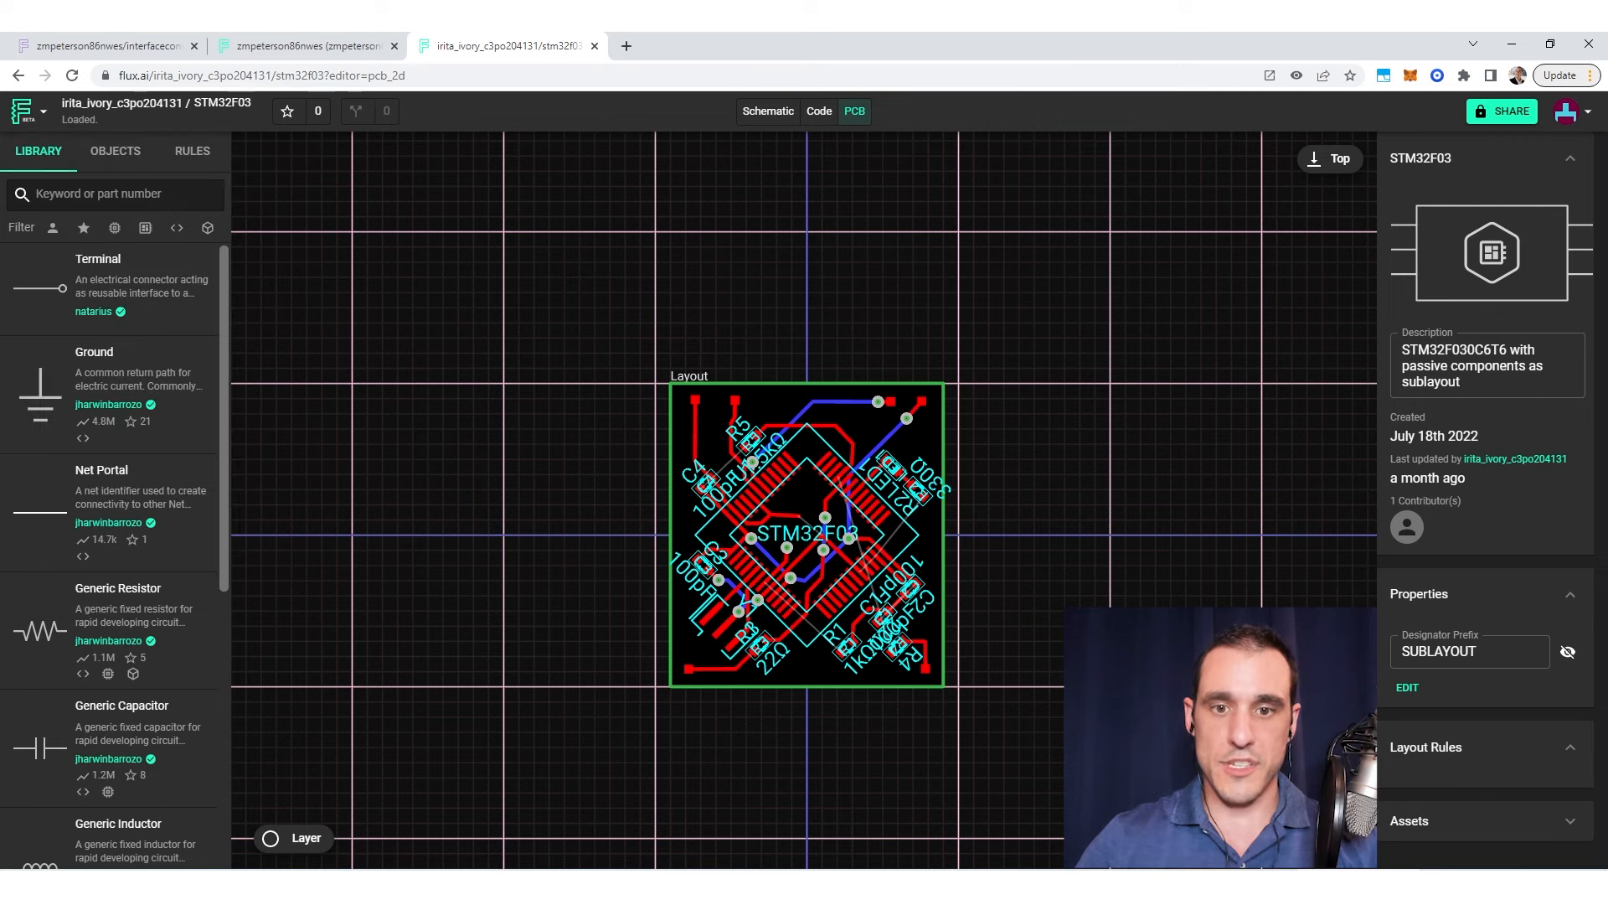
click(854, 667)
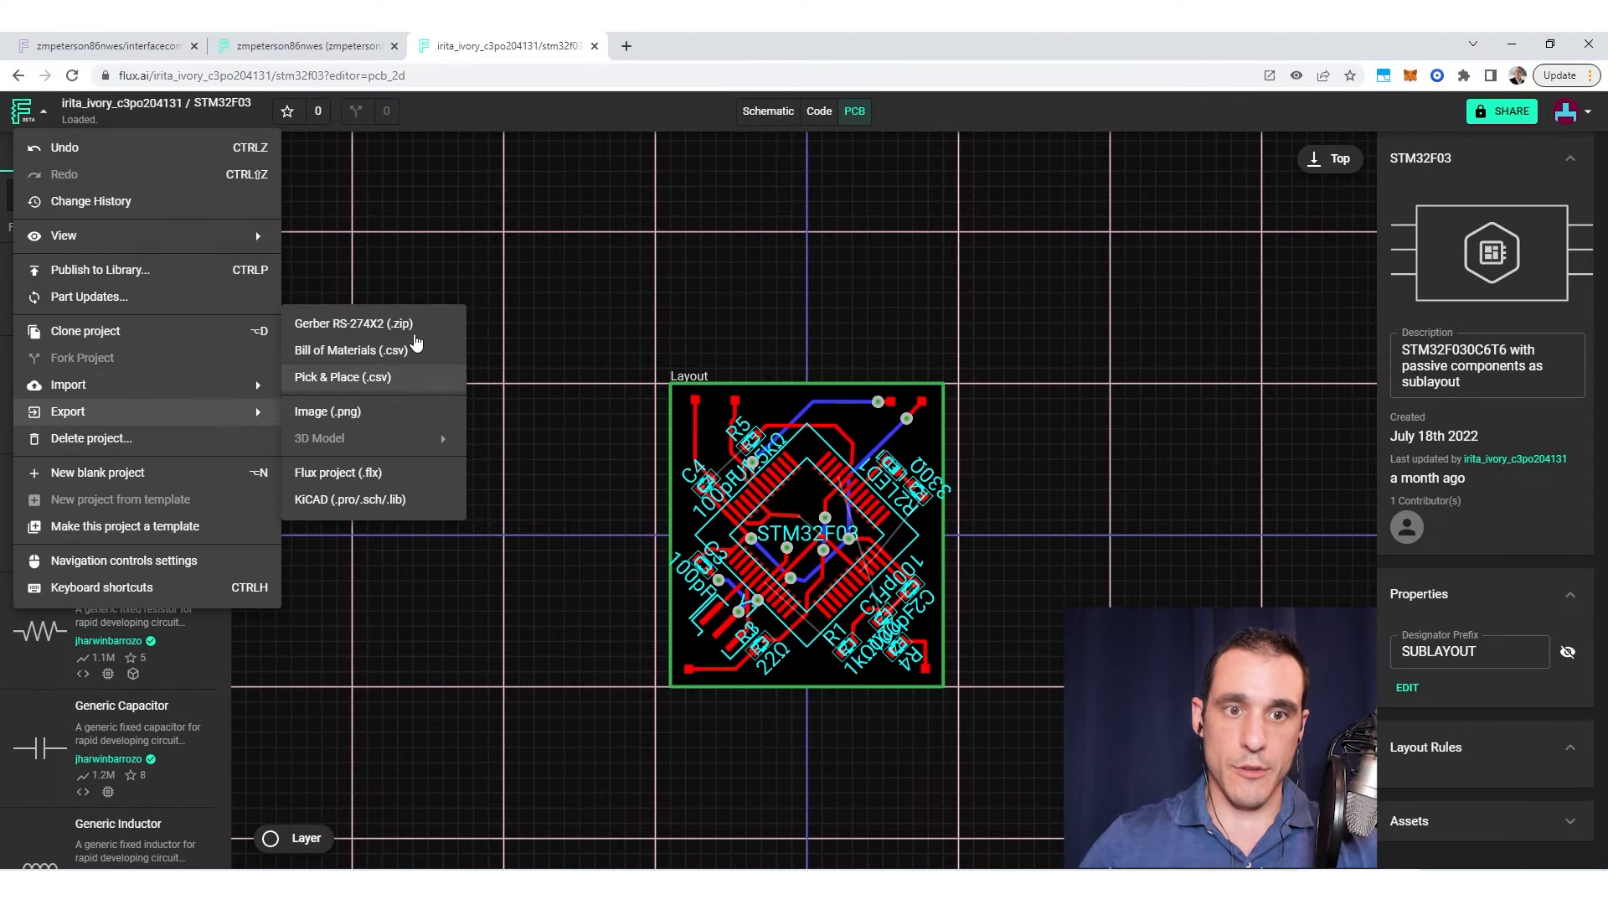
Step: Export the board as a Gerber RS-274X2 zip saved into Downloads
click(632, 375)
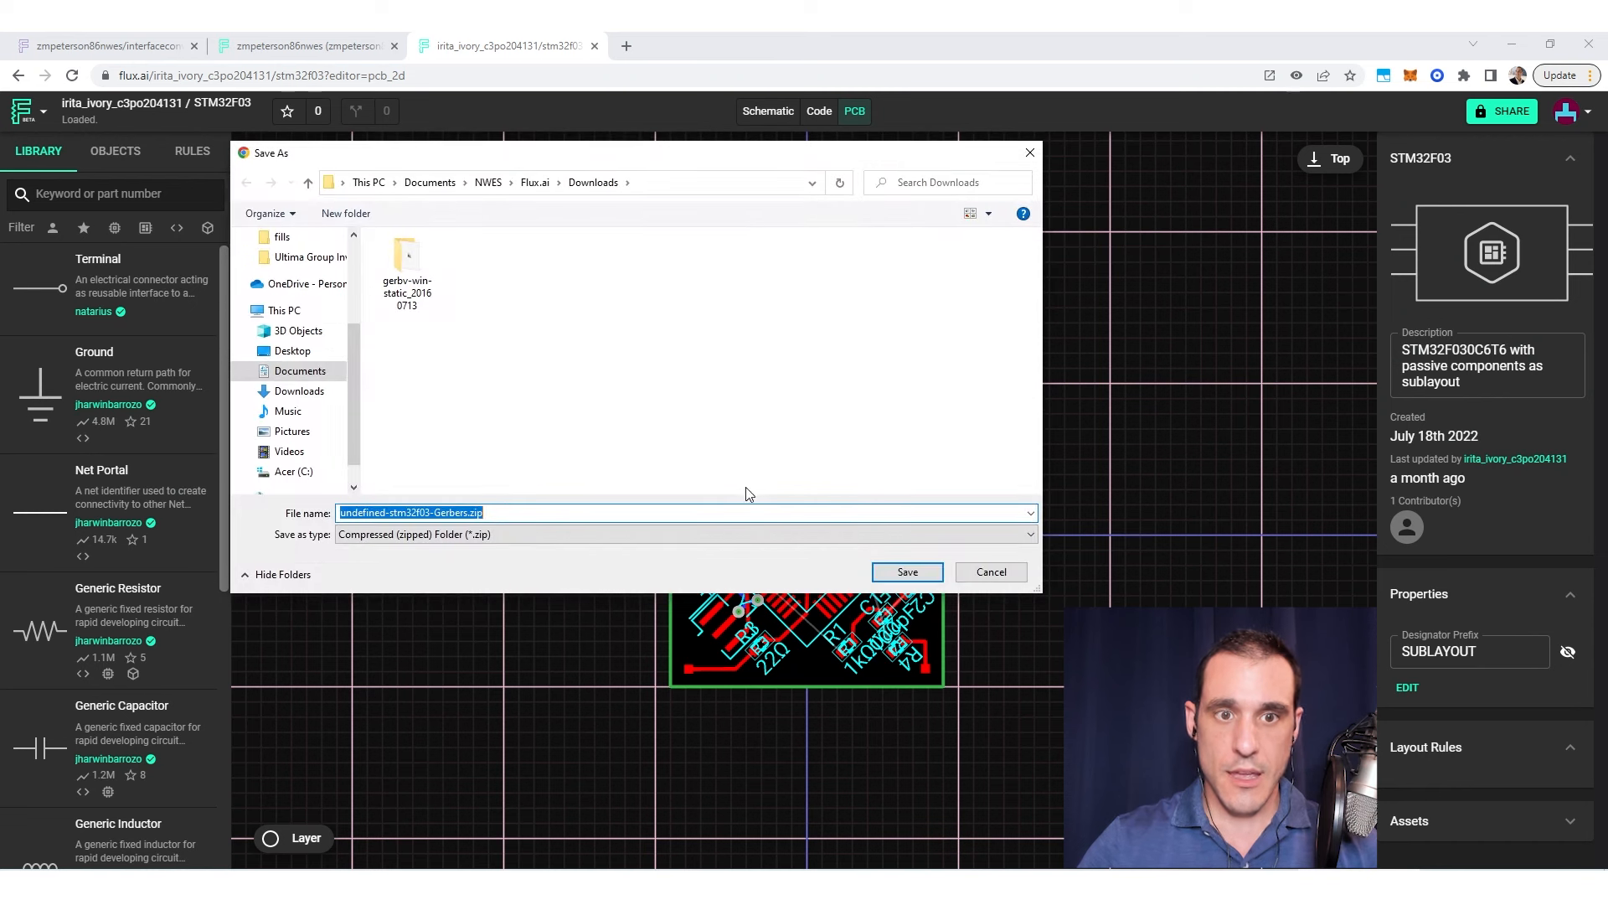
click(907, 572)
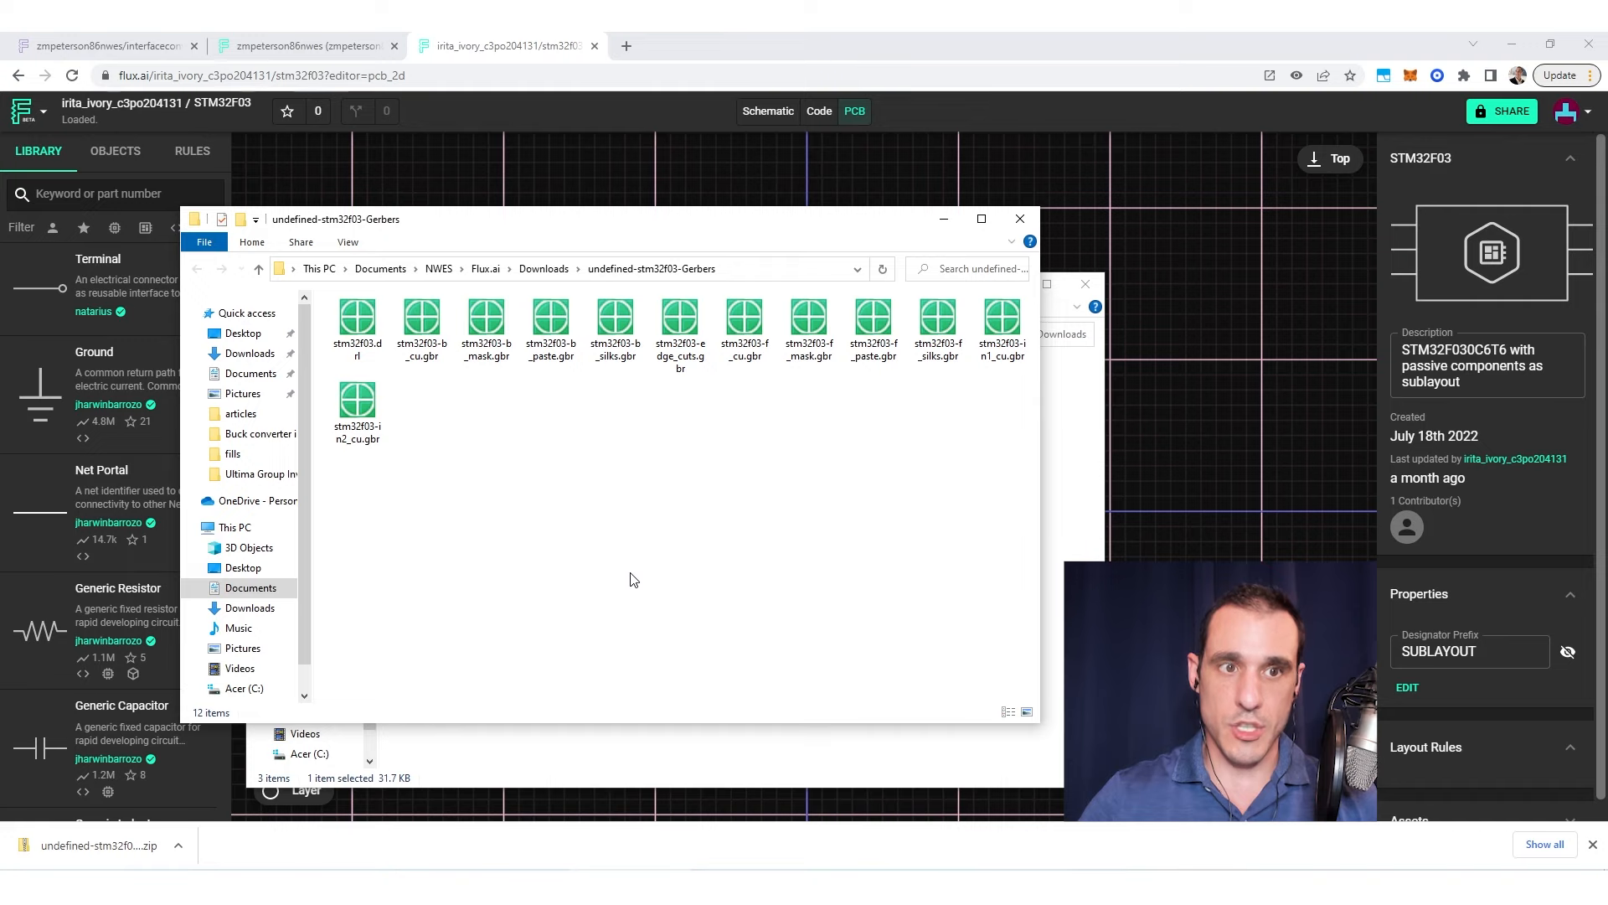
mouse_move(690, 559)
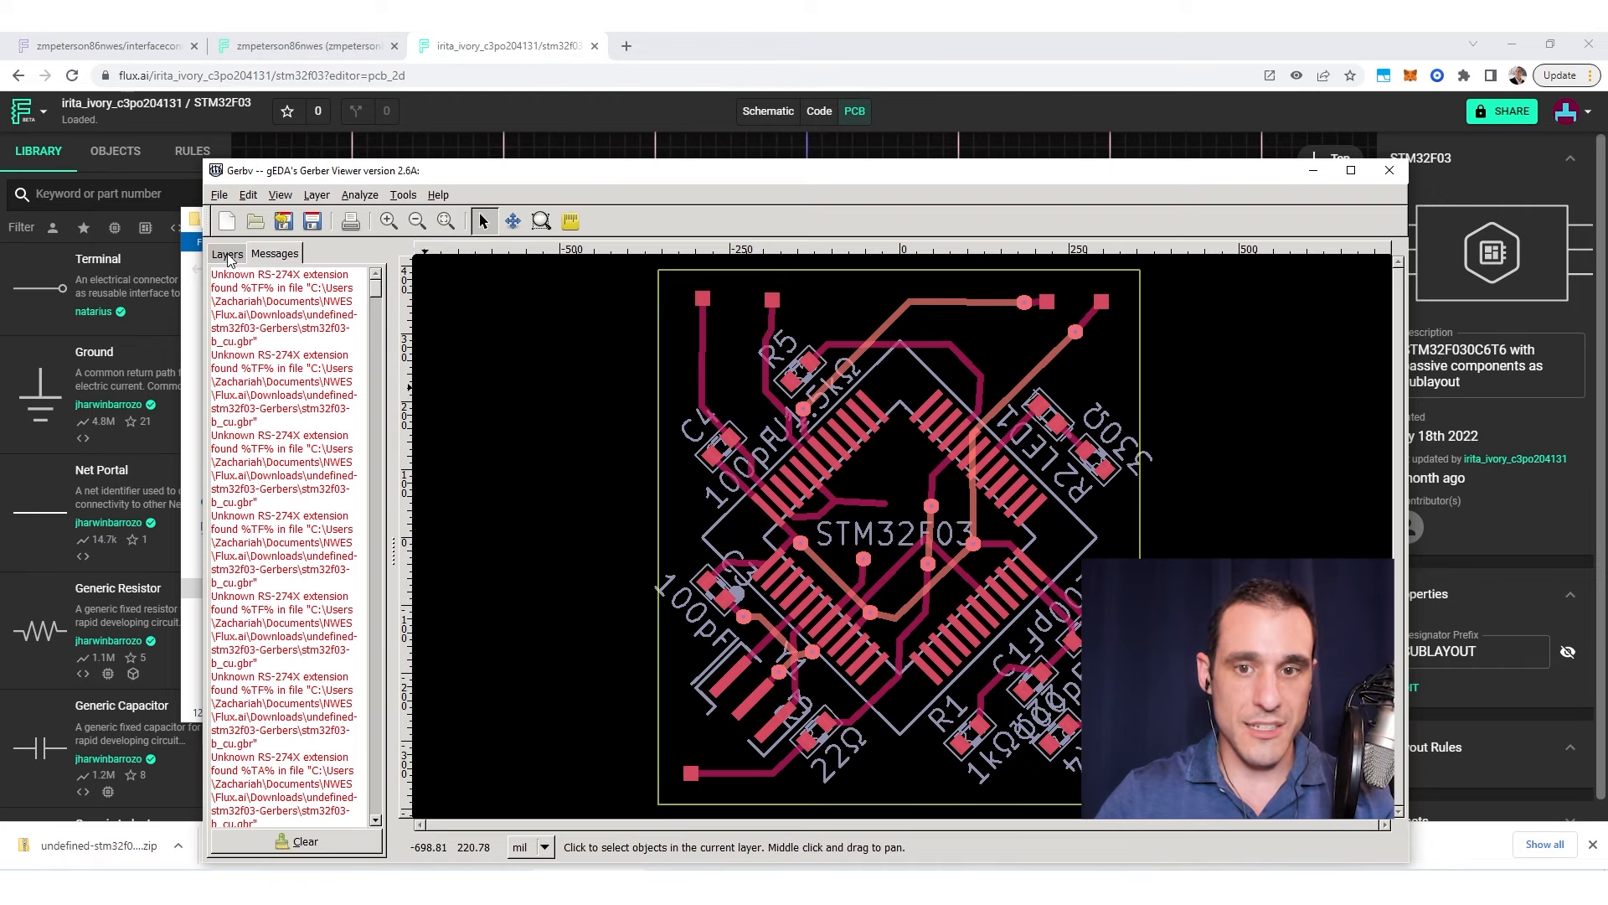
Step: Toggle Gerbv layer visibility to review the copper, inner and drill layers
click(227, 254)
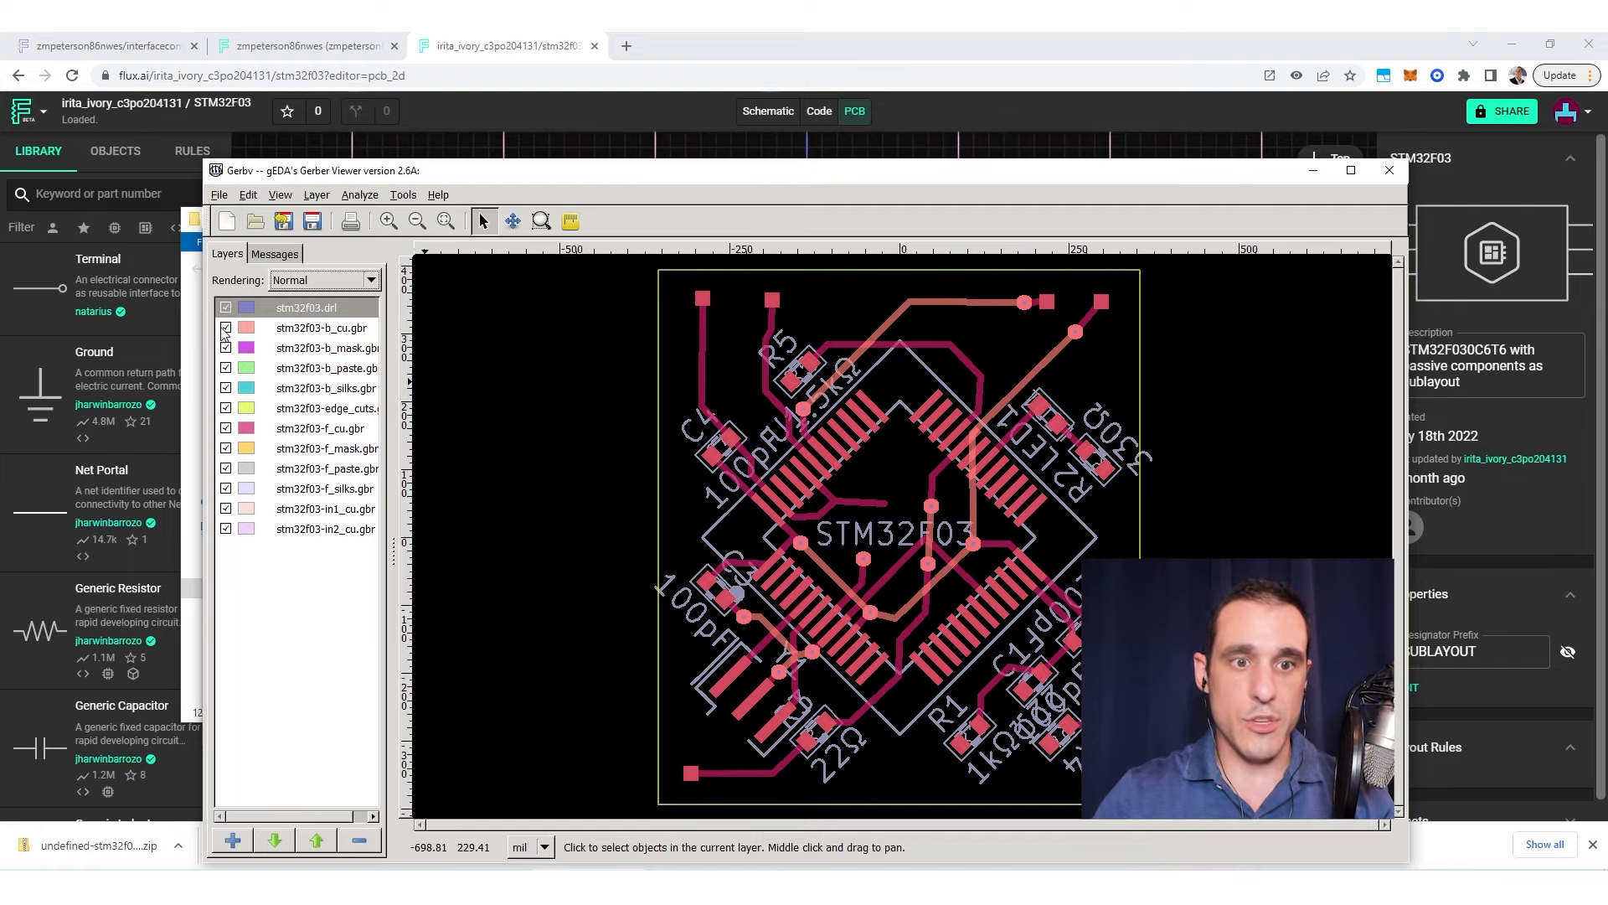
mouse_move(851, 554)
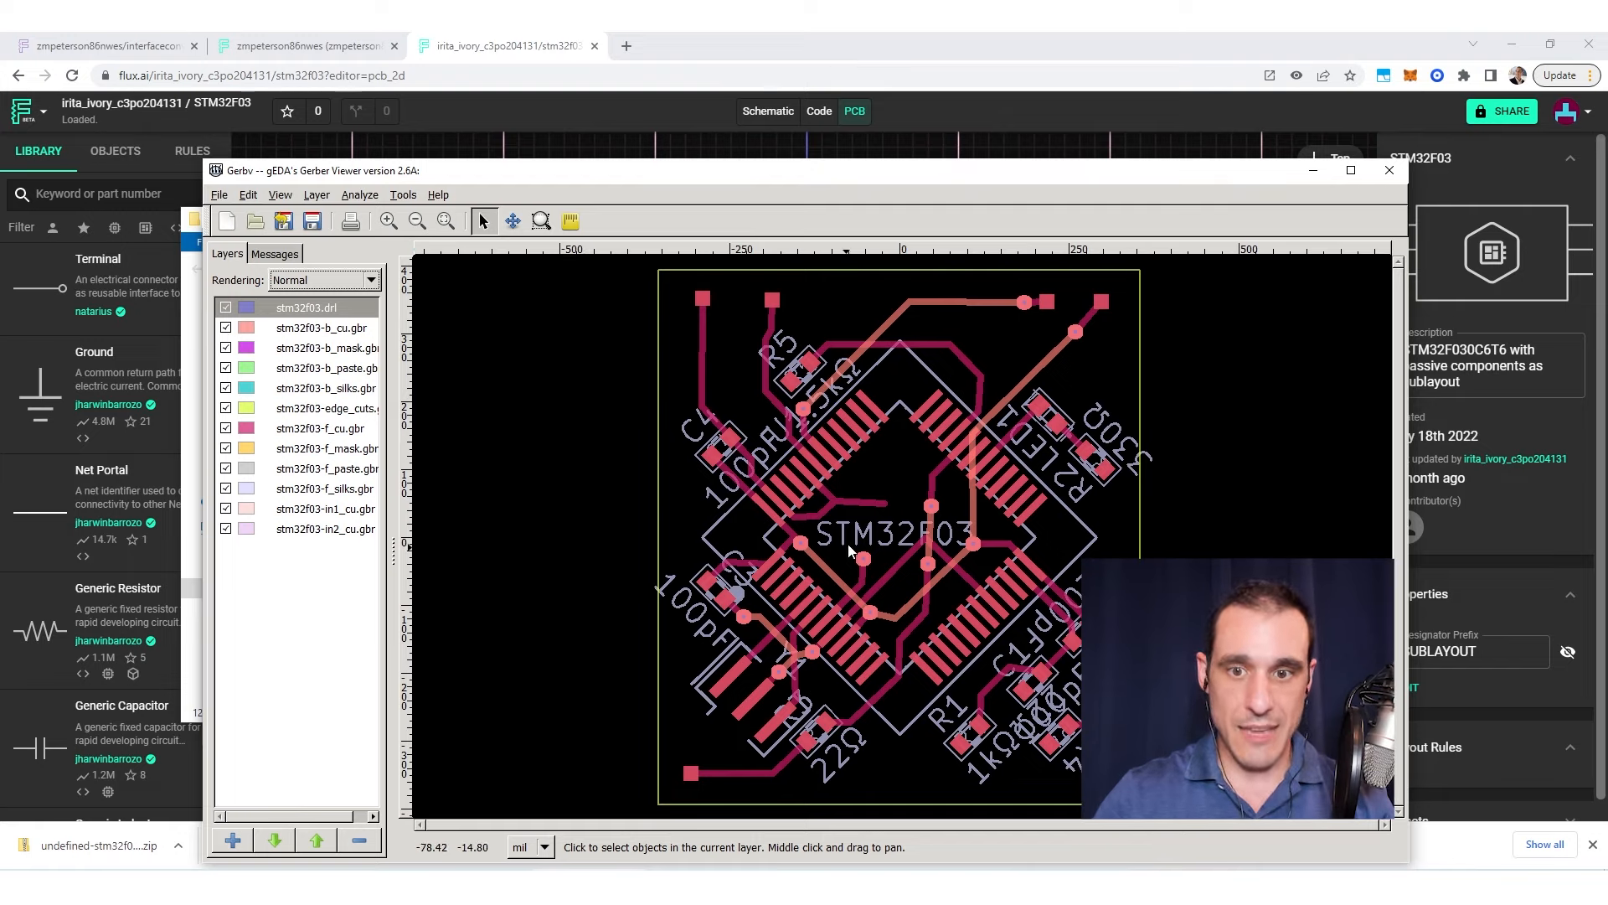
mouse_move(783, 499)
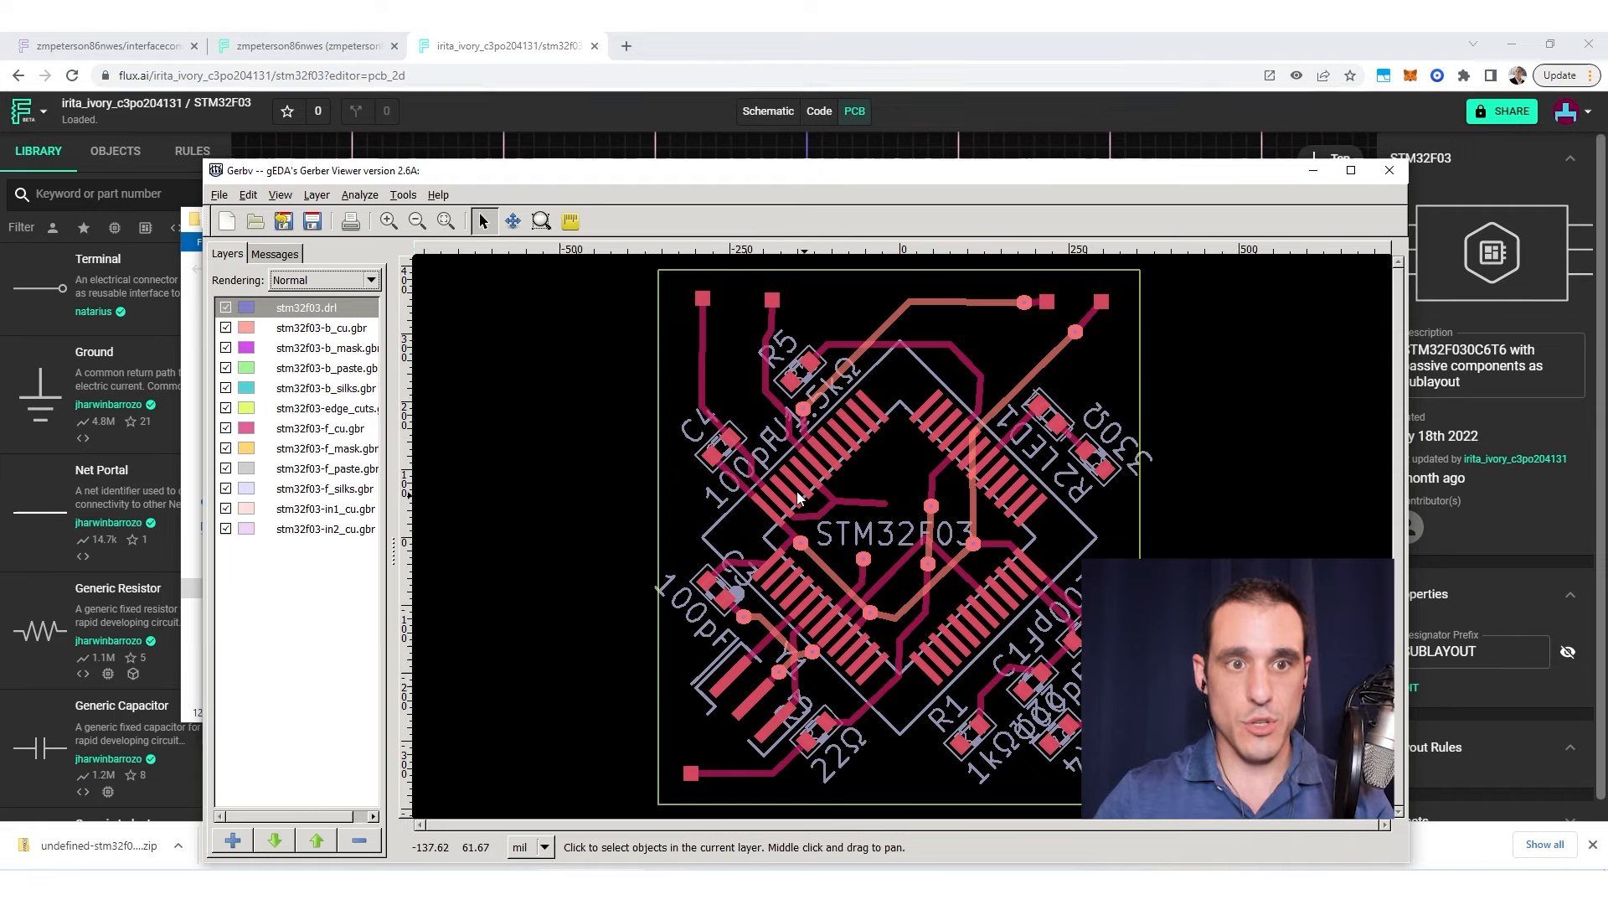
mouse_move(583, 530)
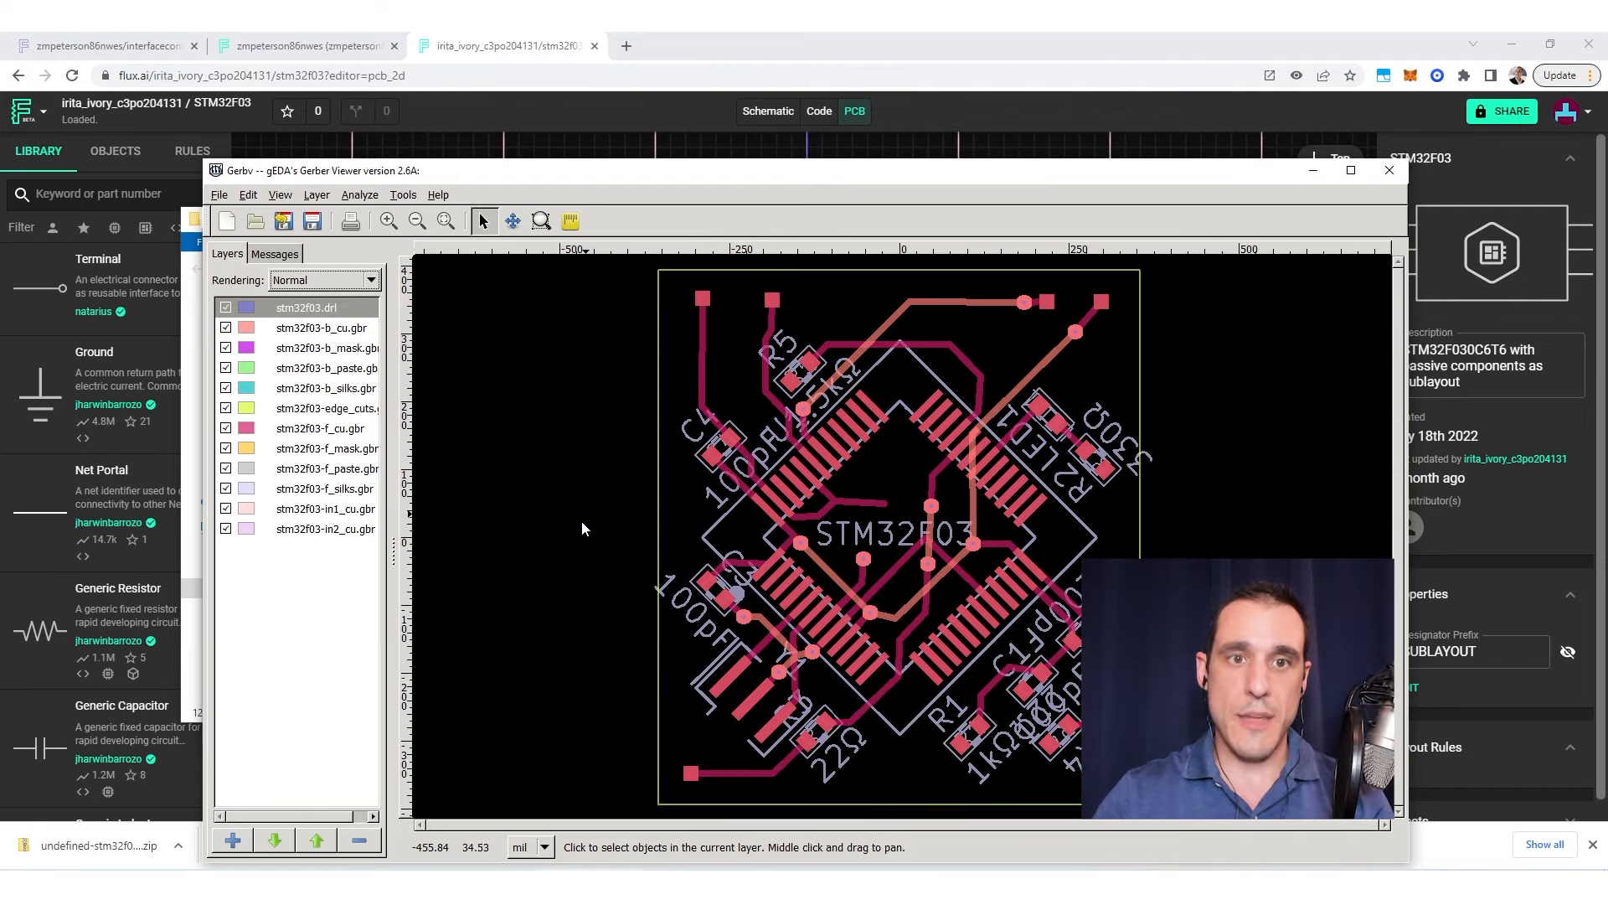
mouse_move(685, 523)
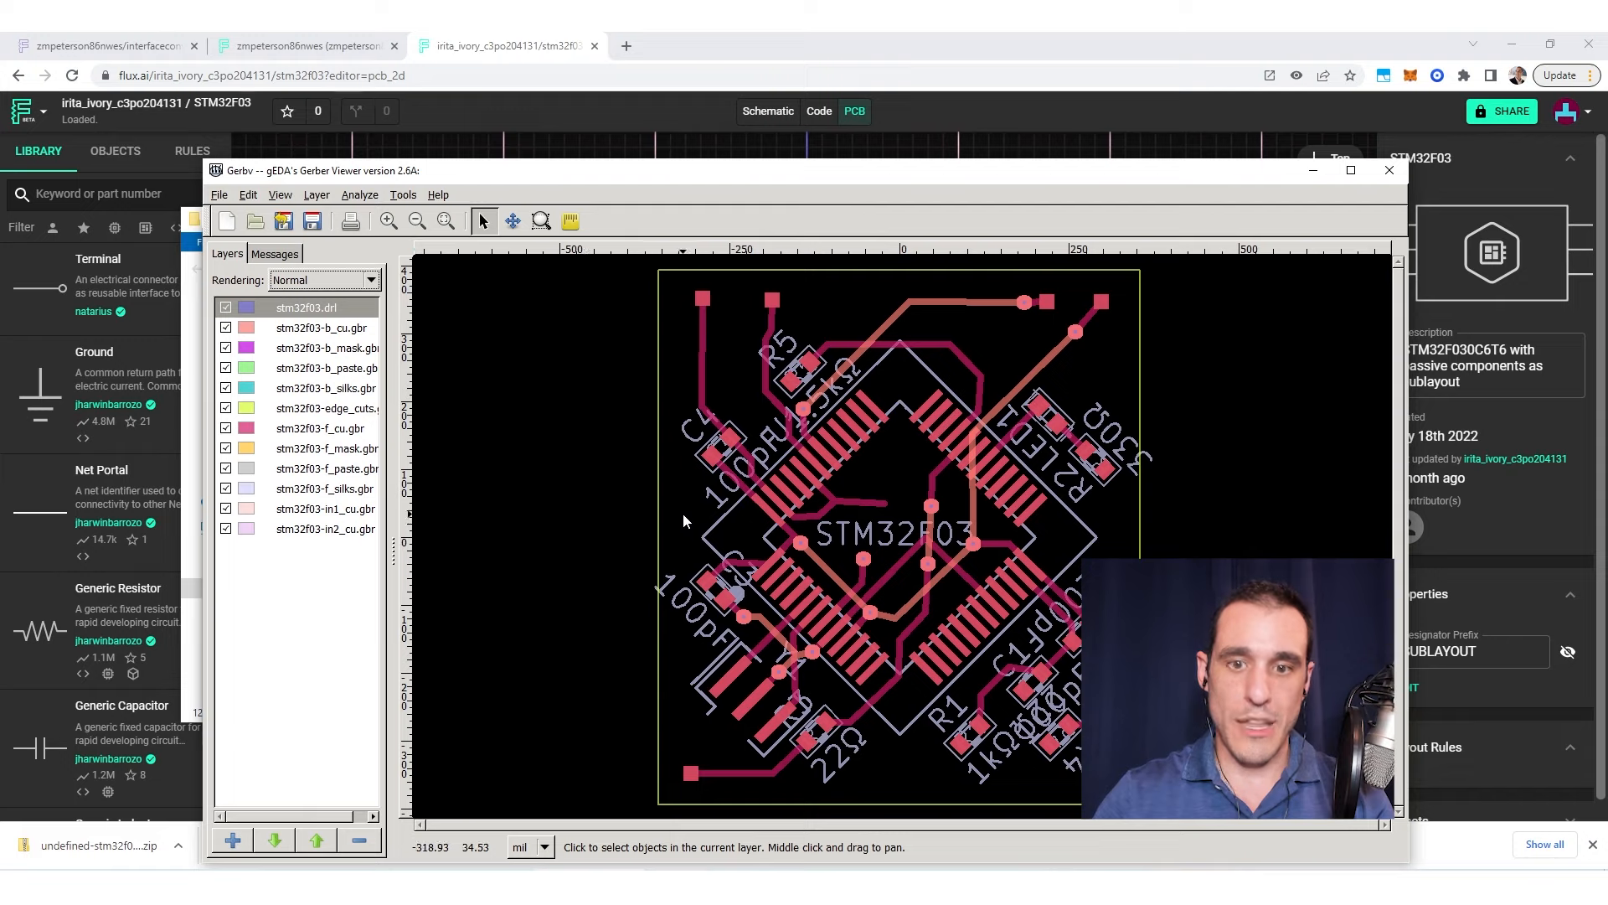
mouse_move(428, 412)
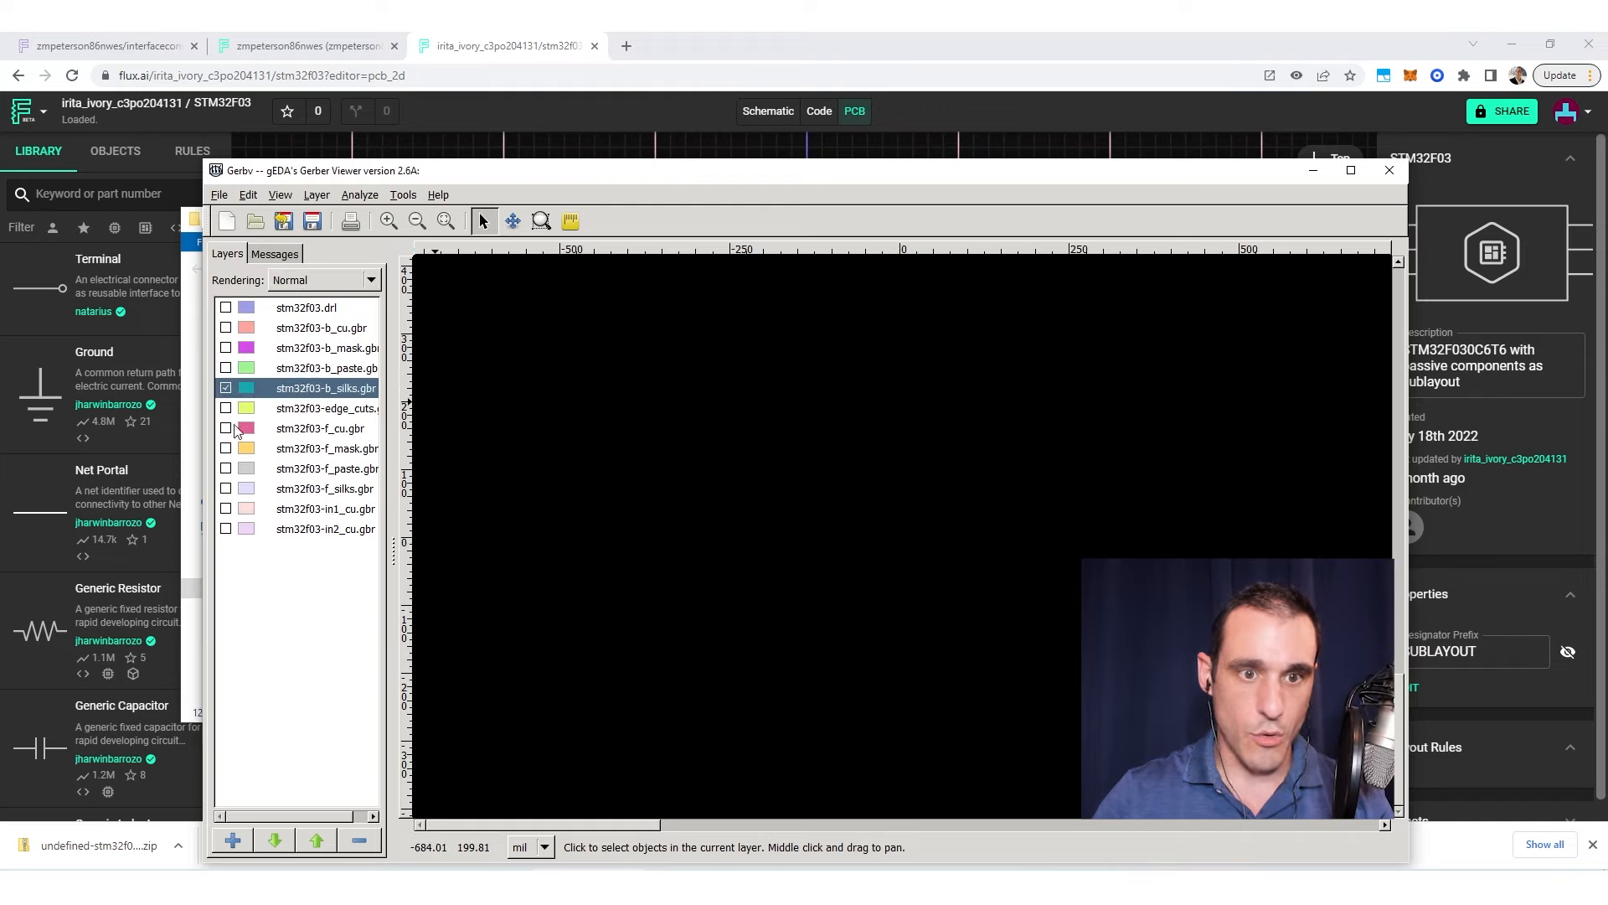
click(225, 328)
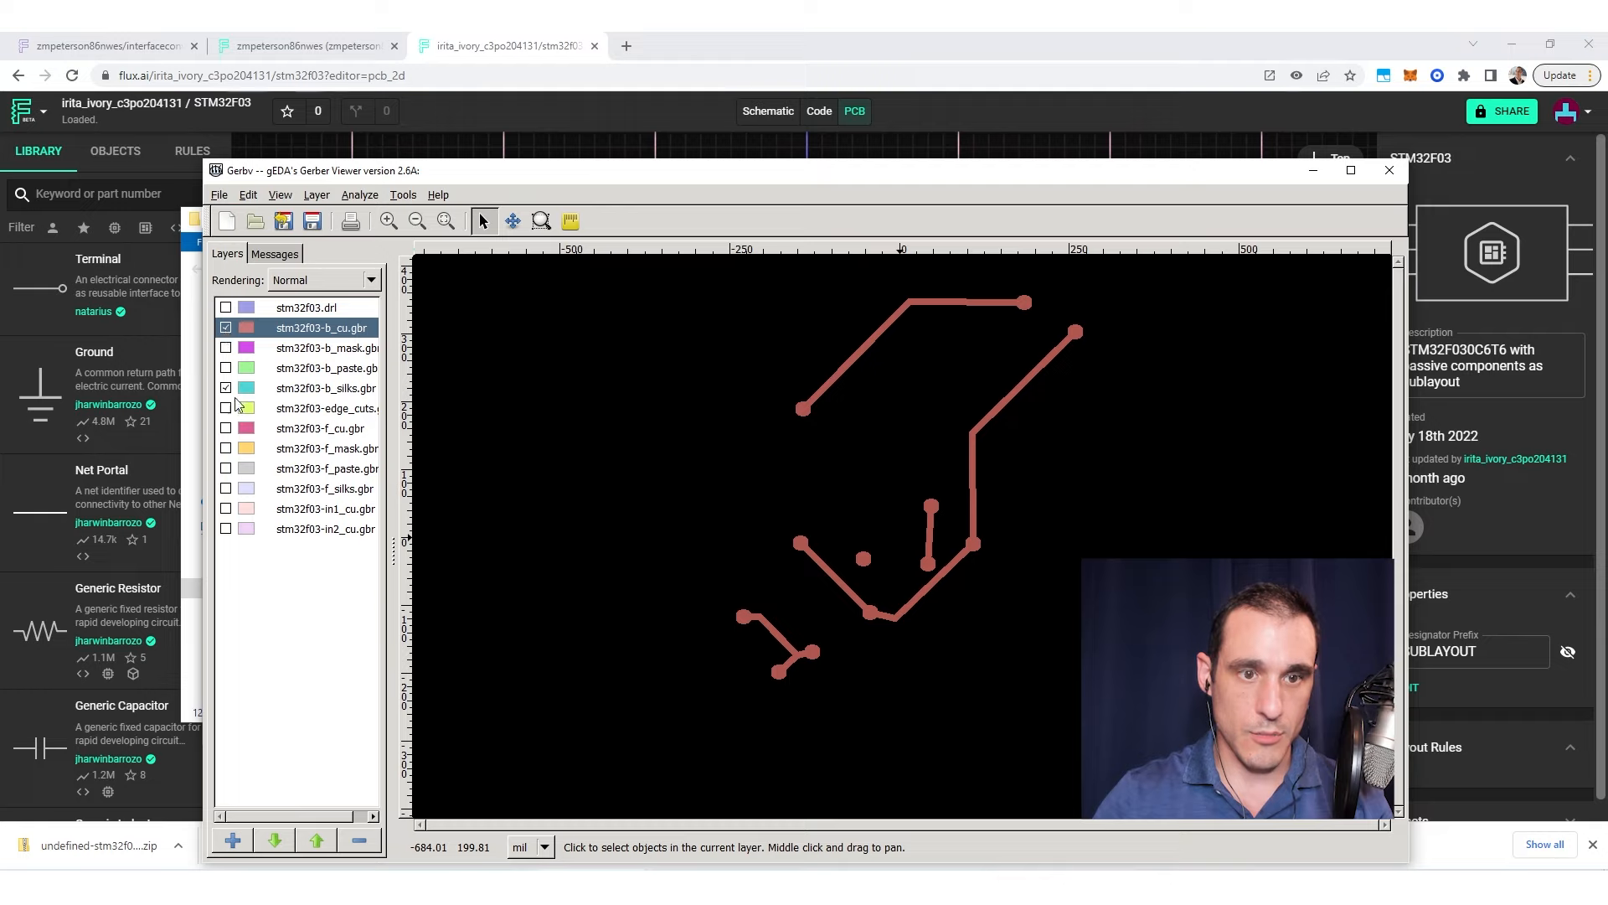
click(224, 328)
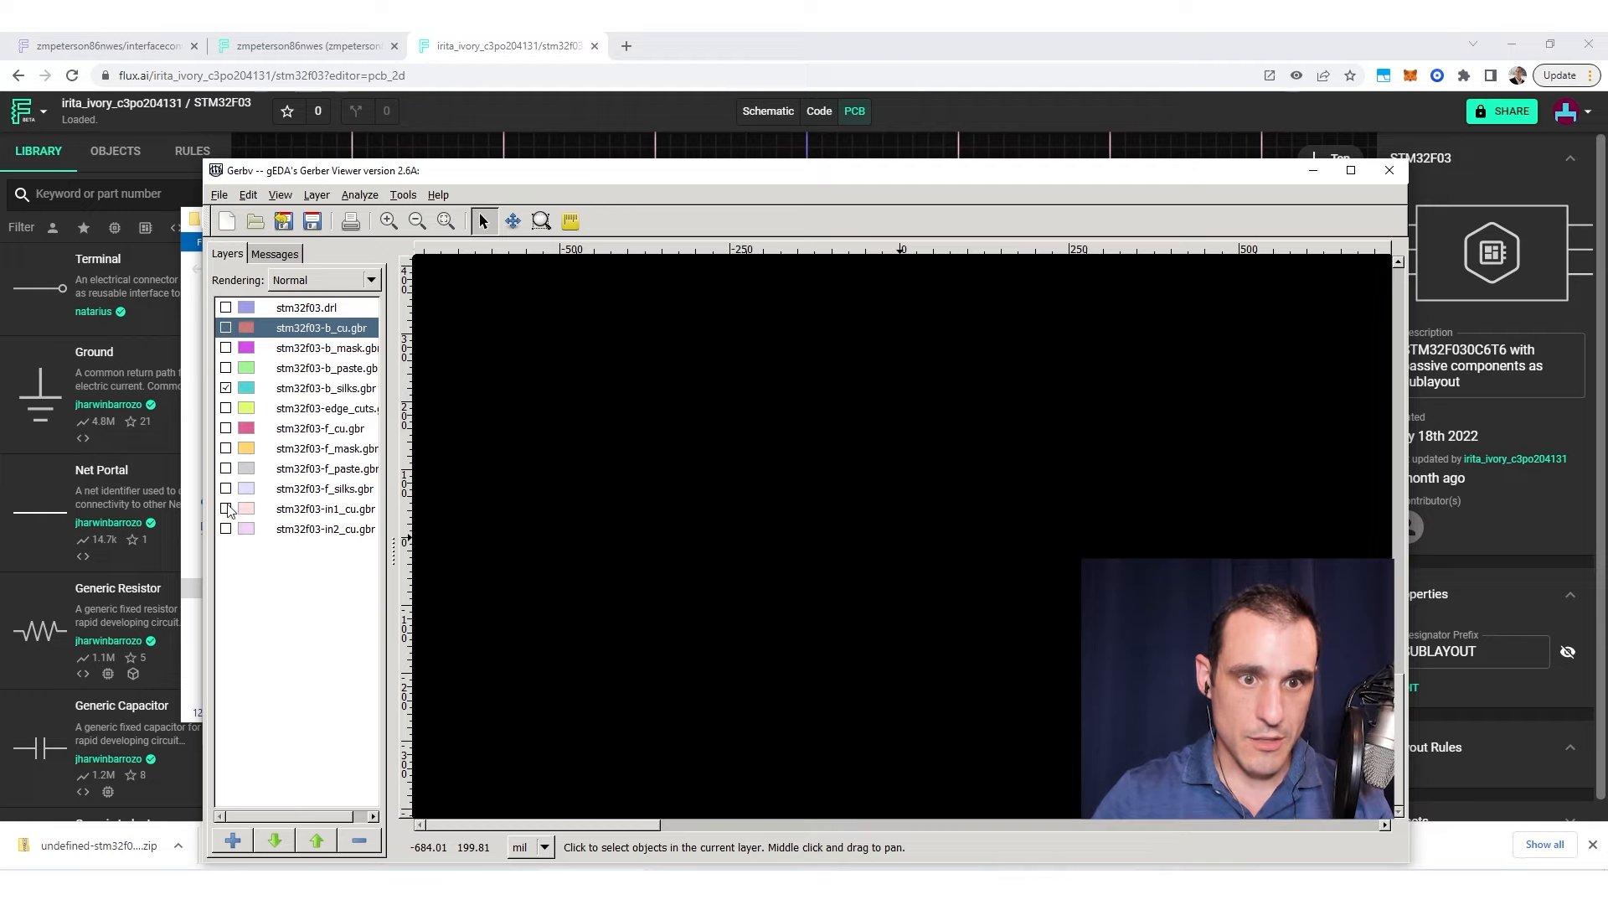
click(224, 528)
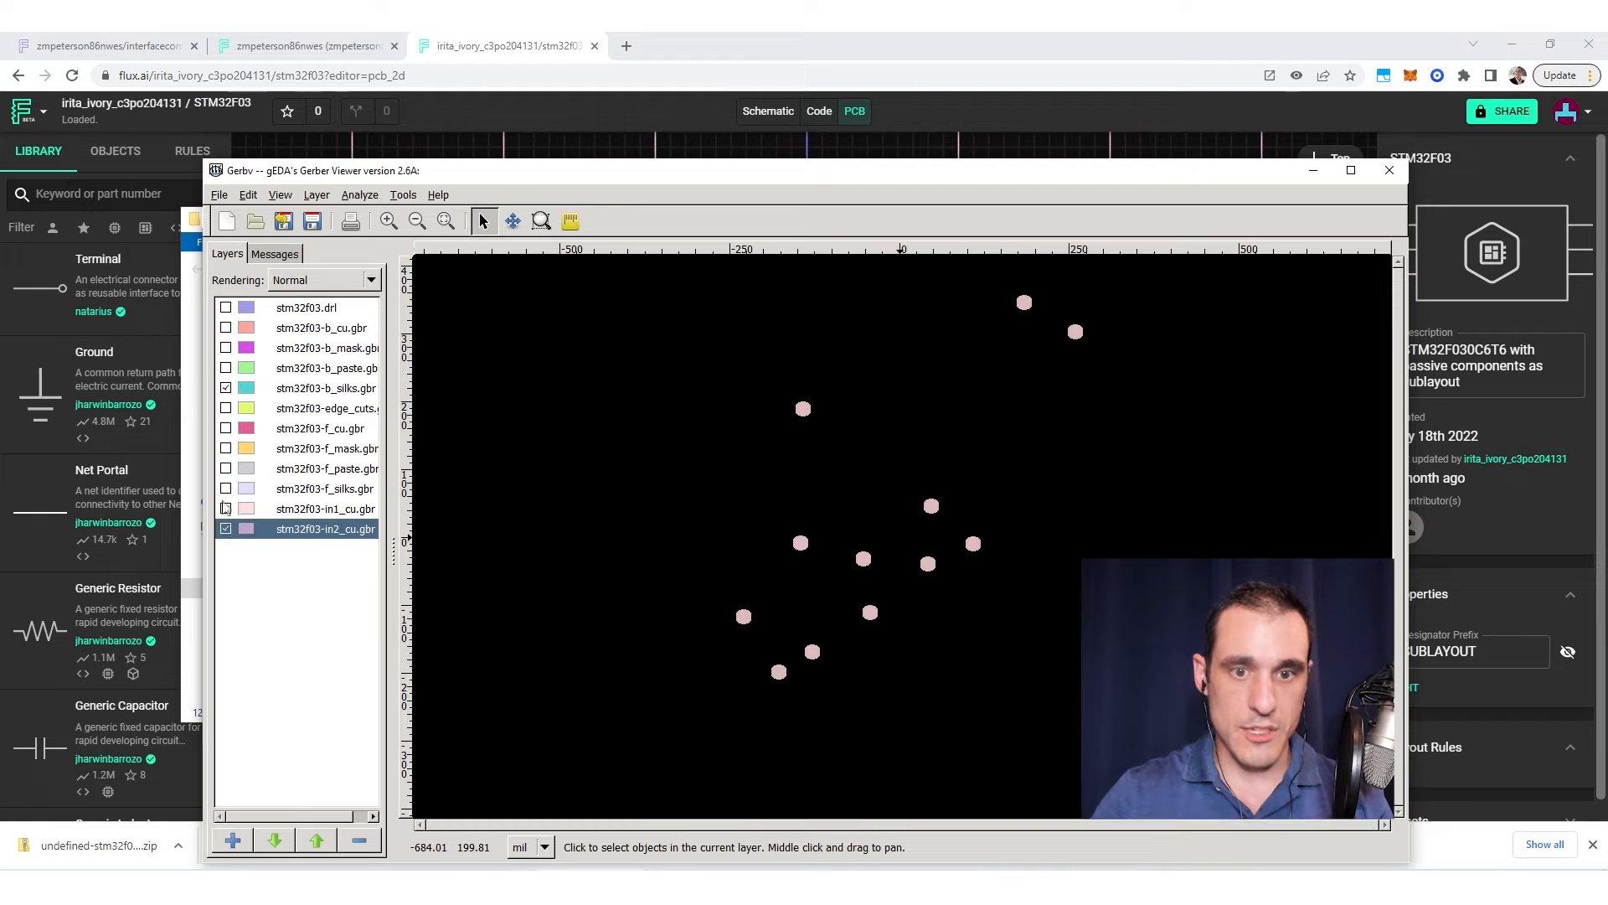
click(224, 429)
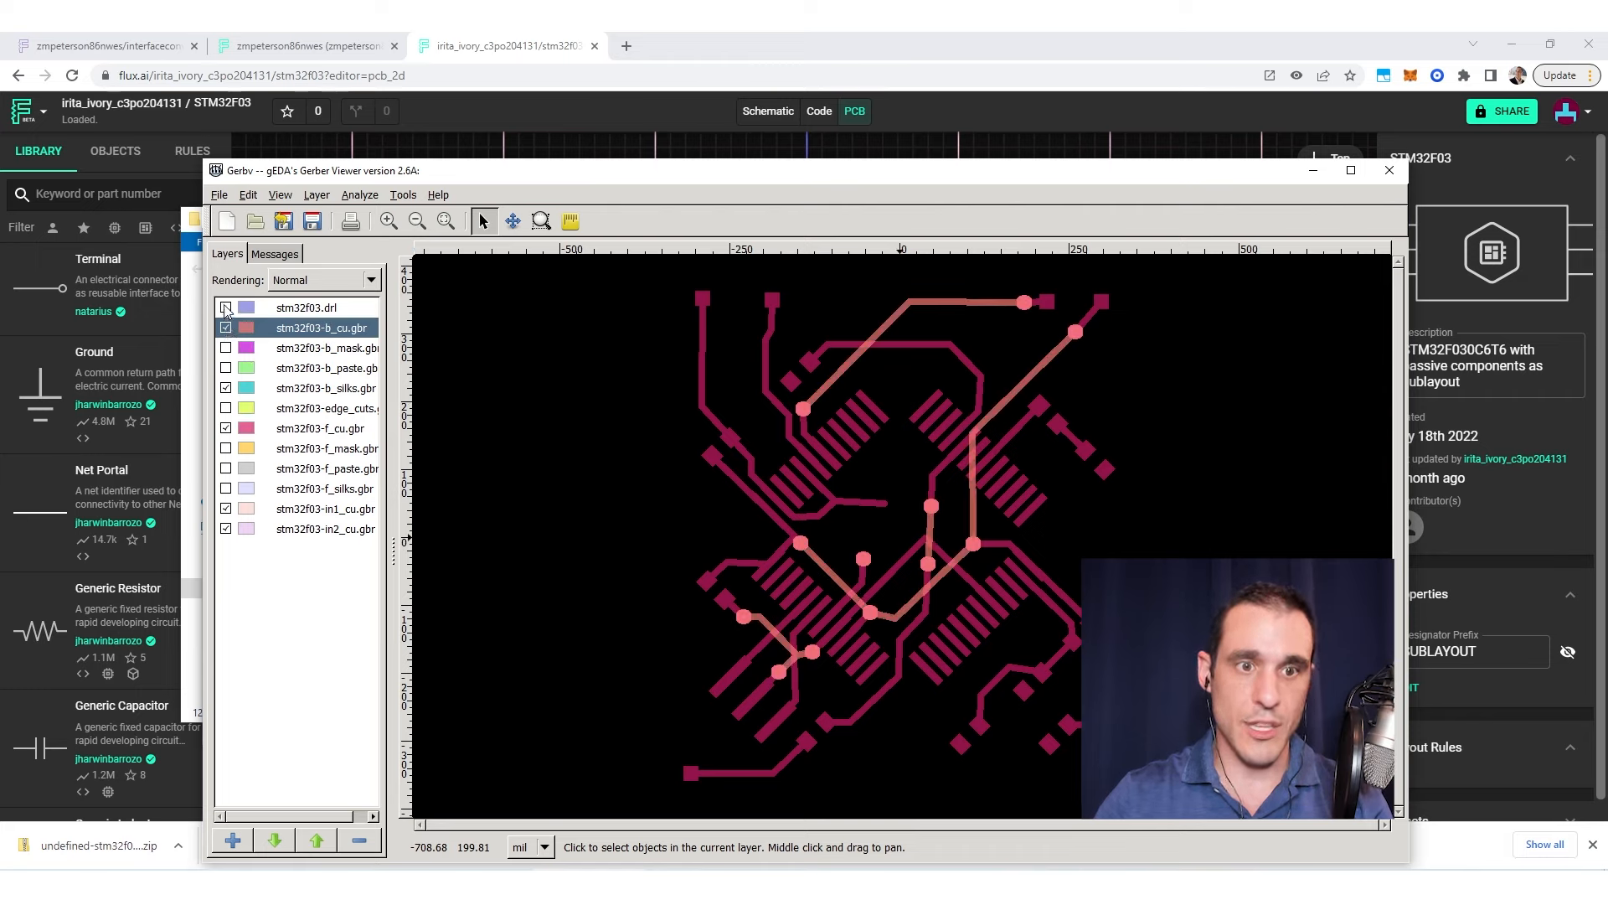
click(225, 308)
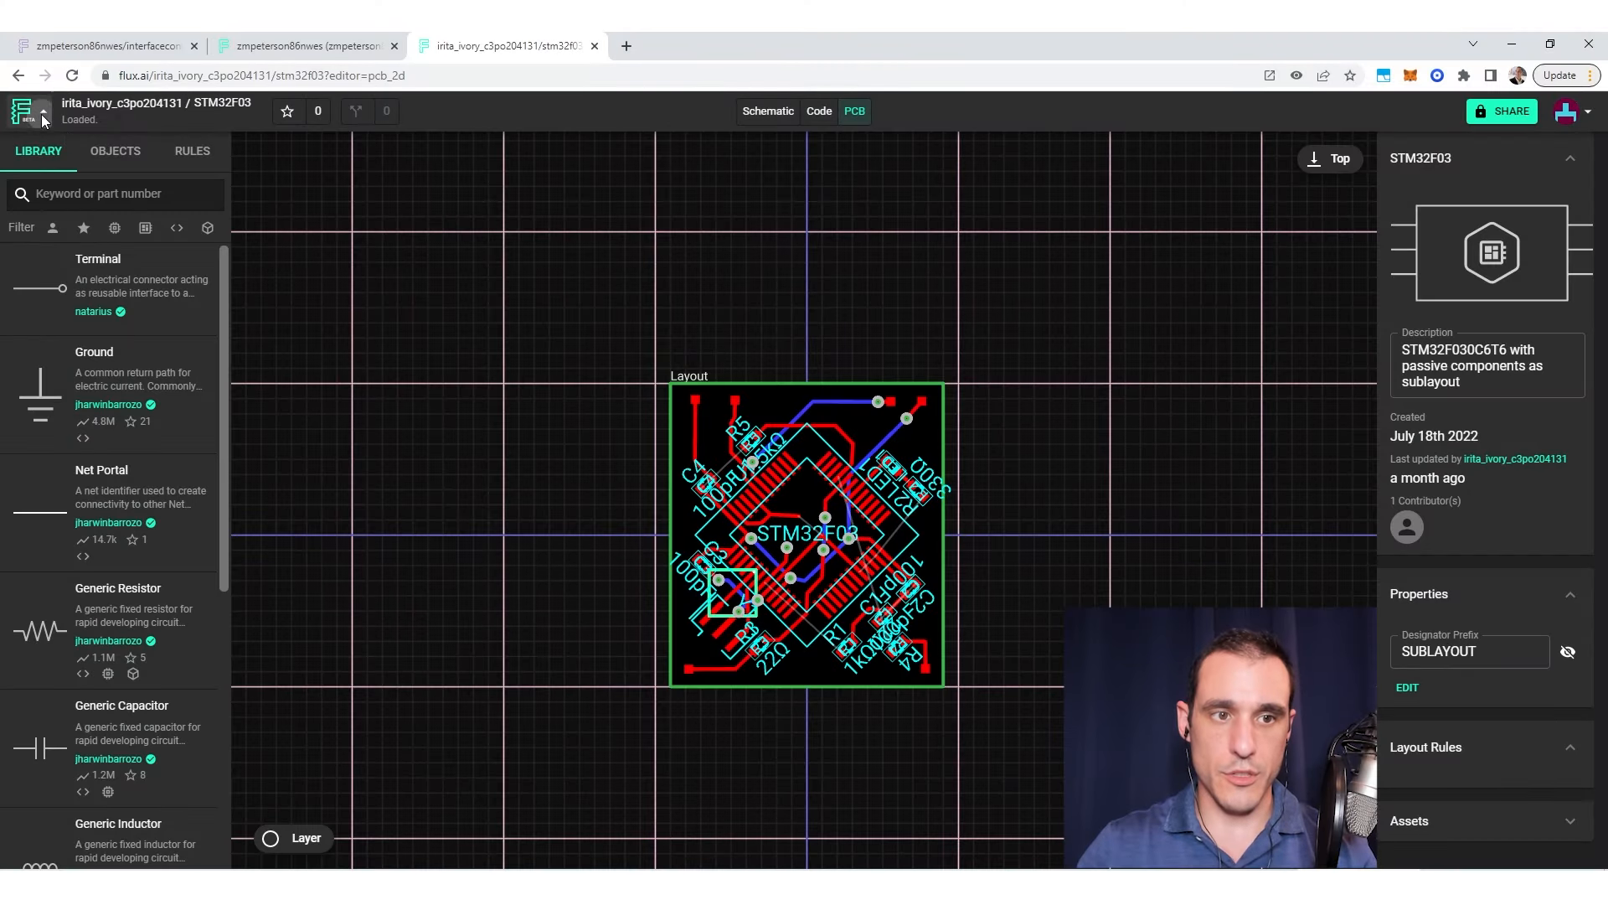
Step: Export the bill of materials as a CSV and save it to Downloads
click(27, 117)
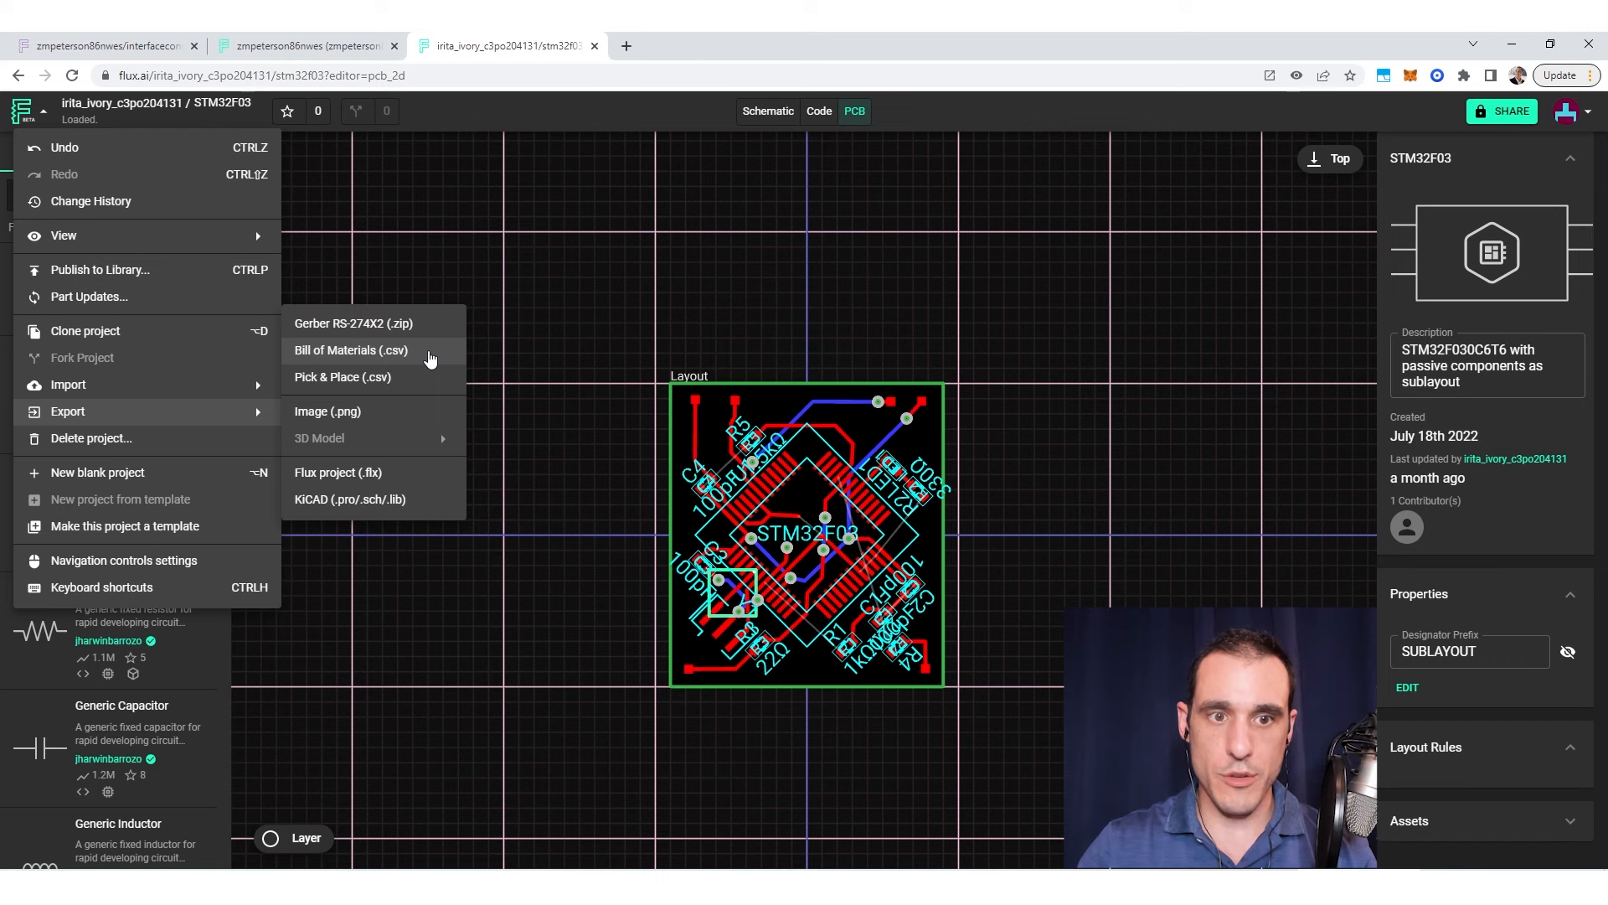
click(348, 350)
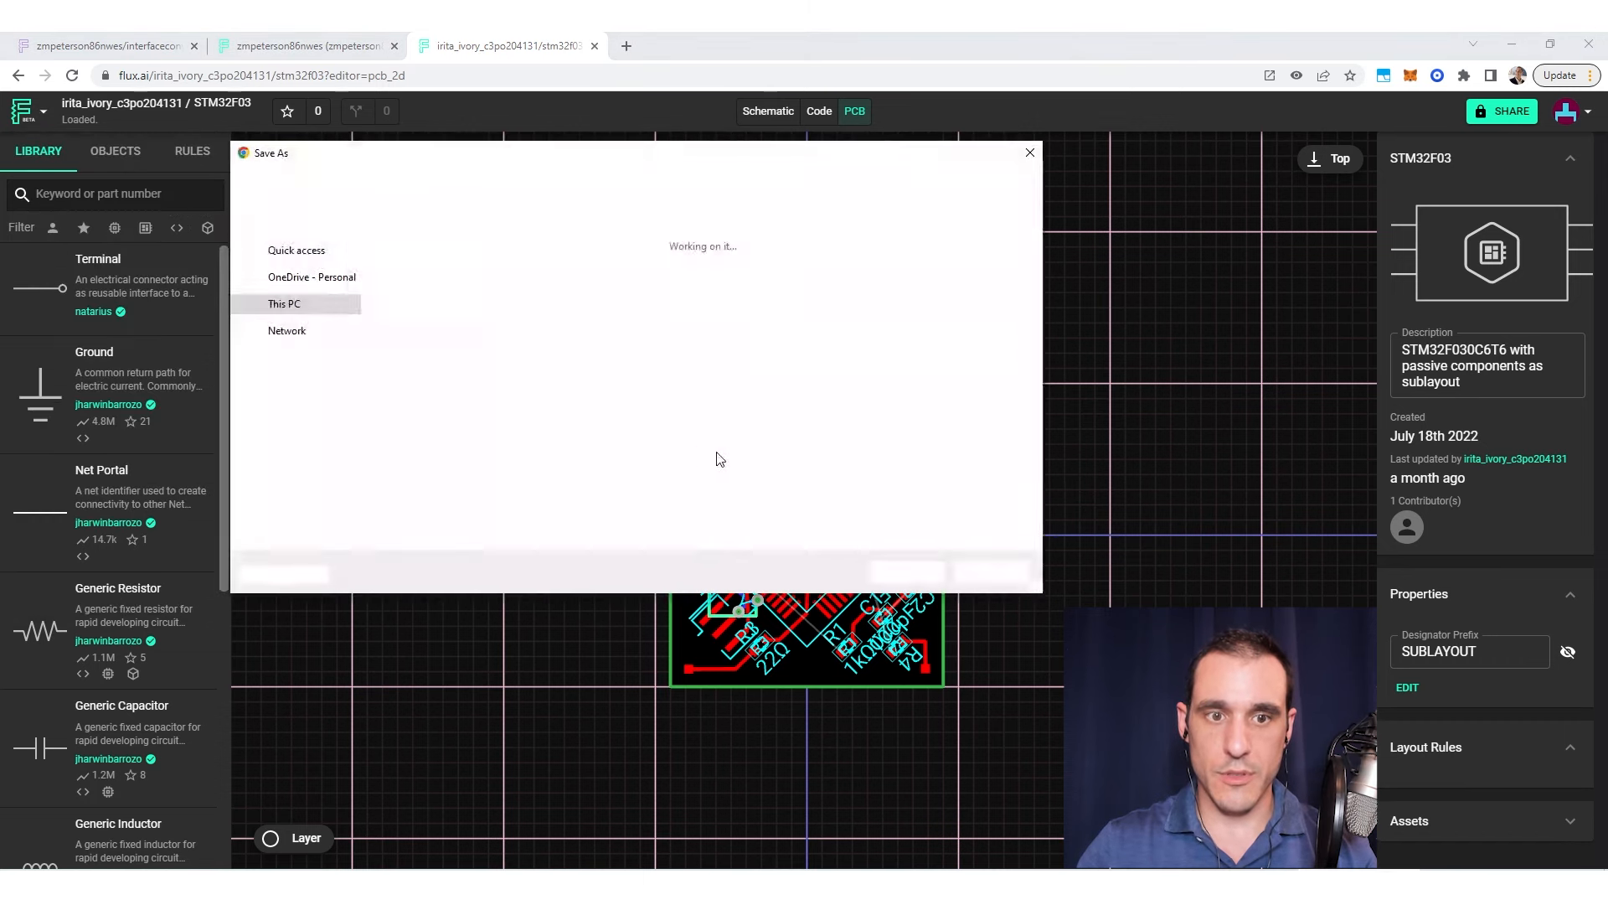
click(1028, 152)
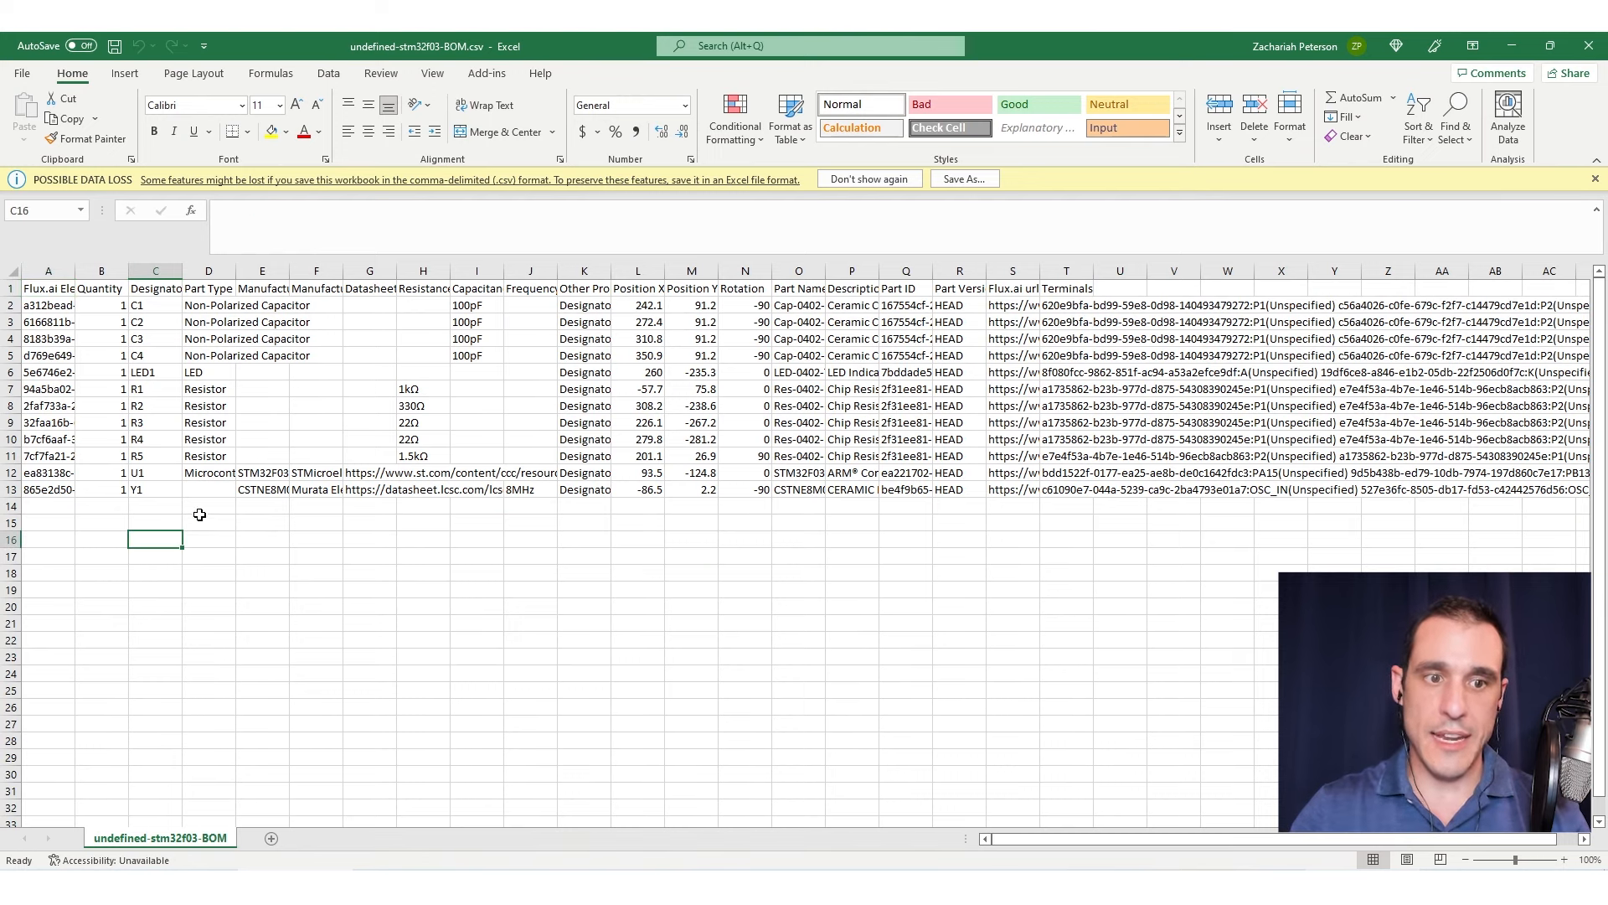
Step: Inspect BOM cells, including designator C1 and a capacitor's empty resistance entry
click(208, 506)
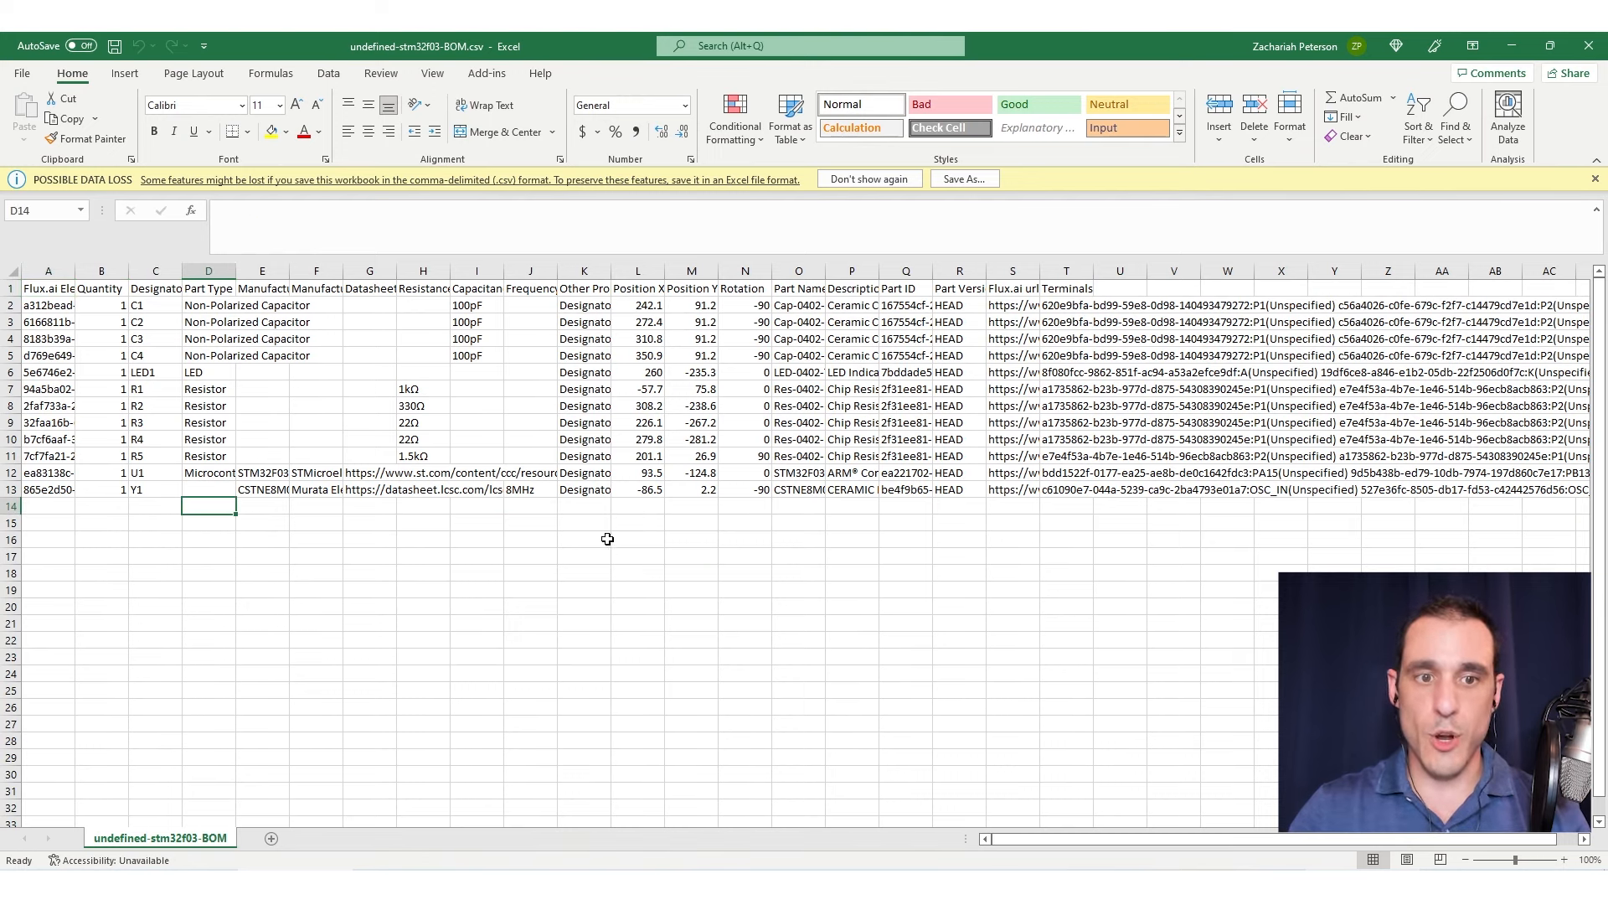
mouse_move(697, 546)
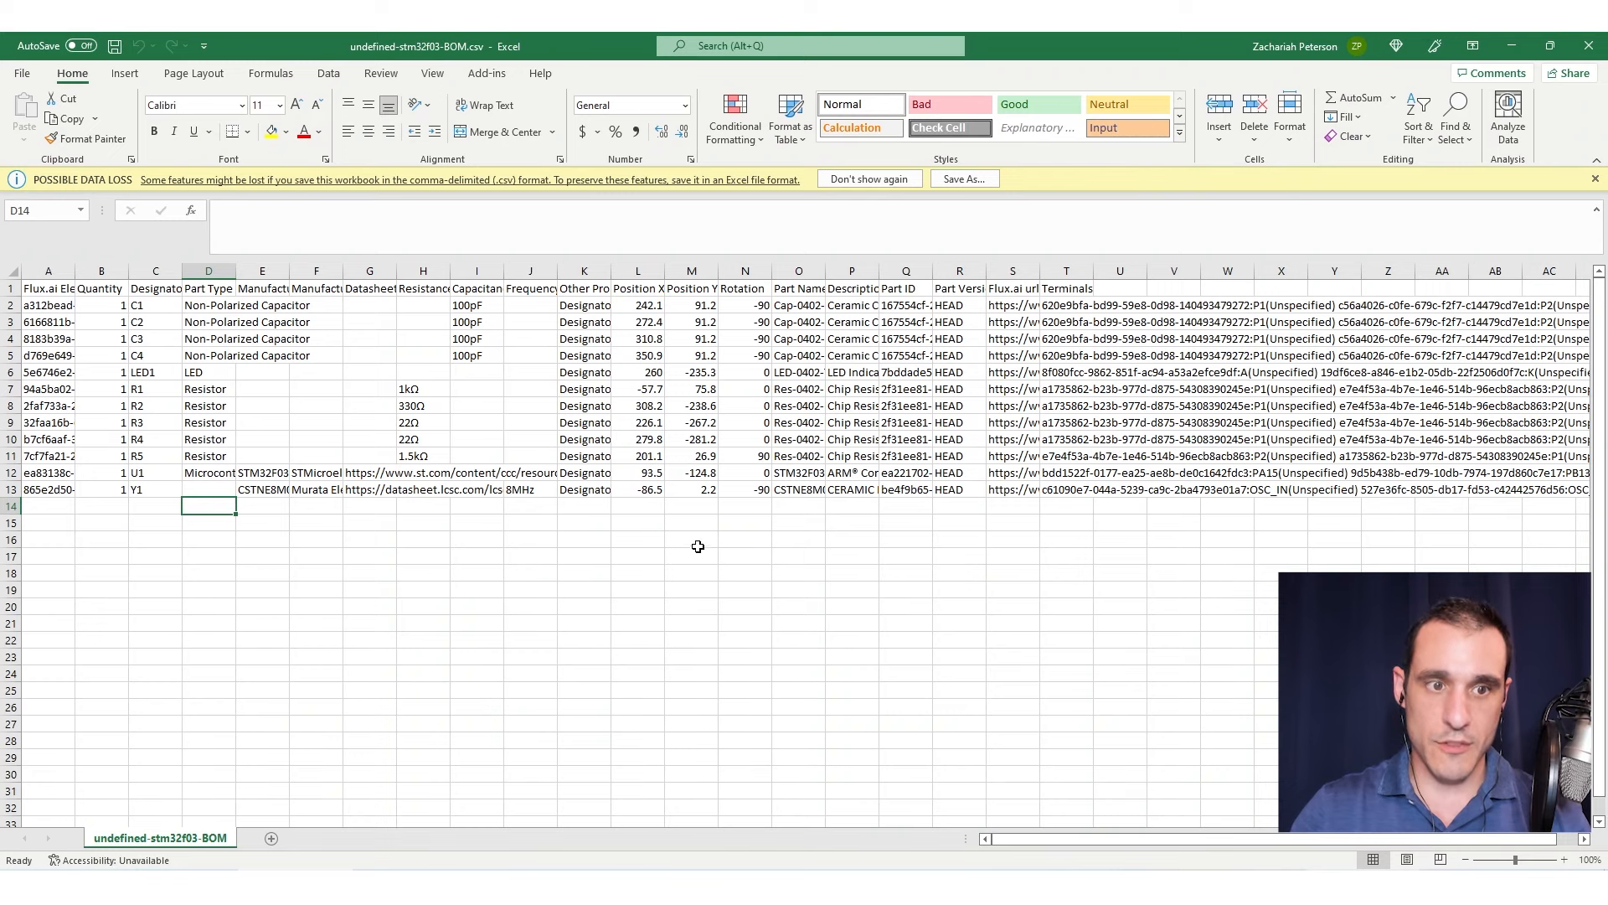
click(355, 534)
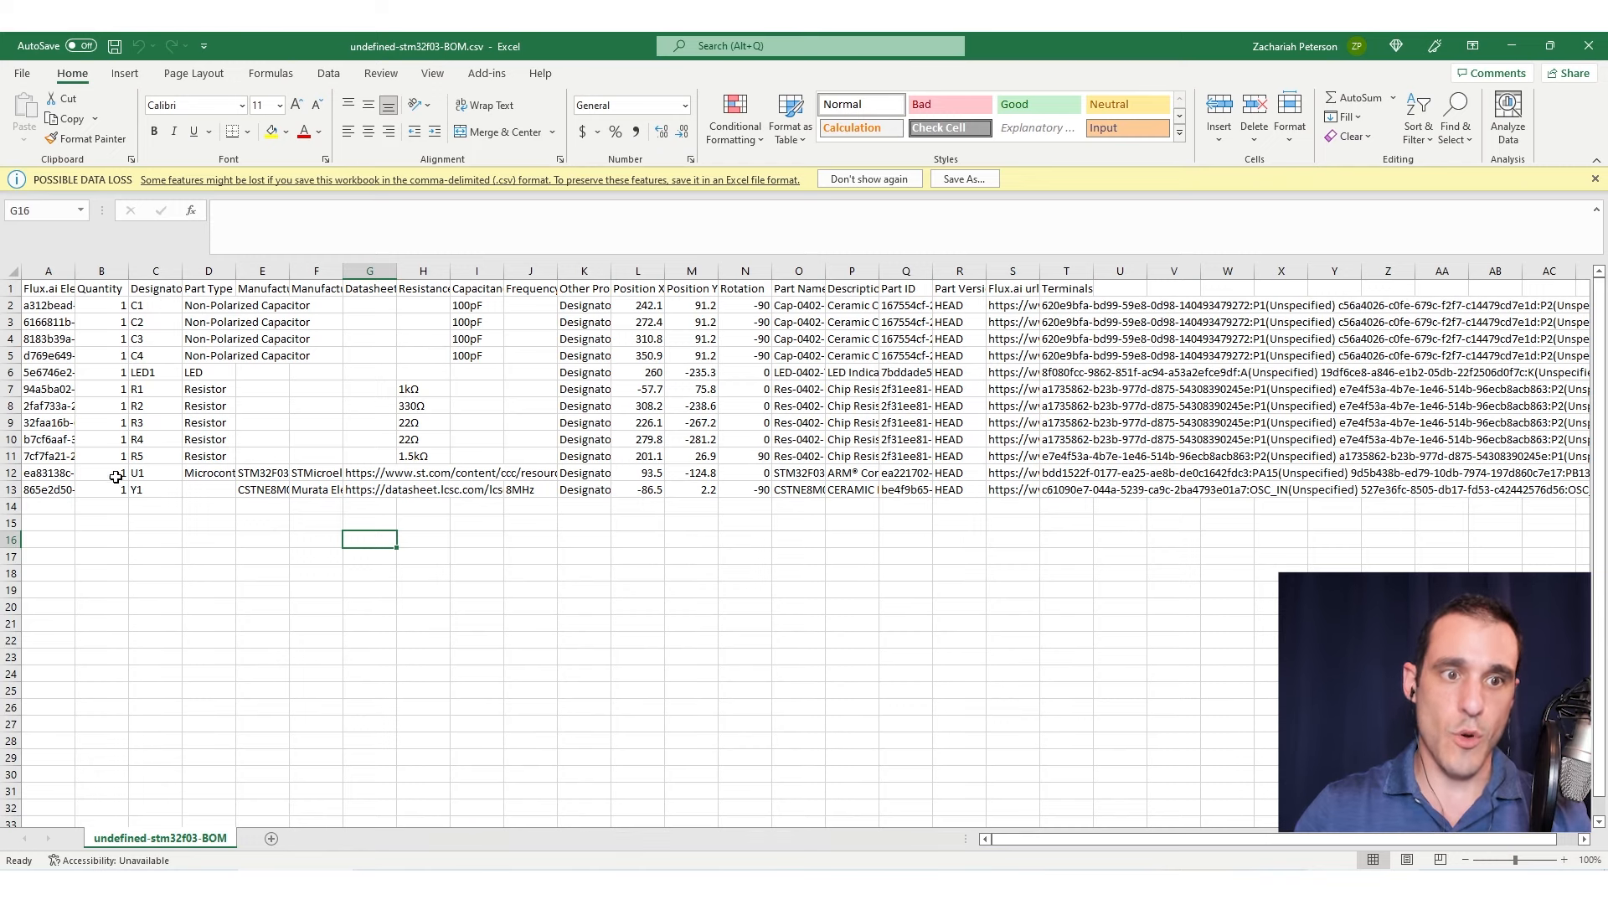
click(154, 305)
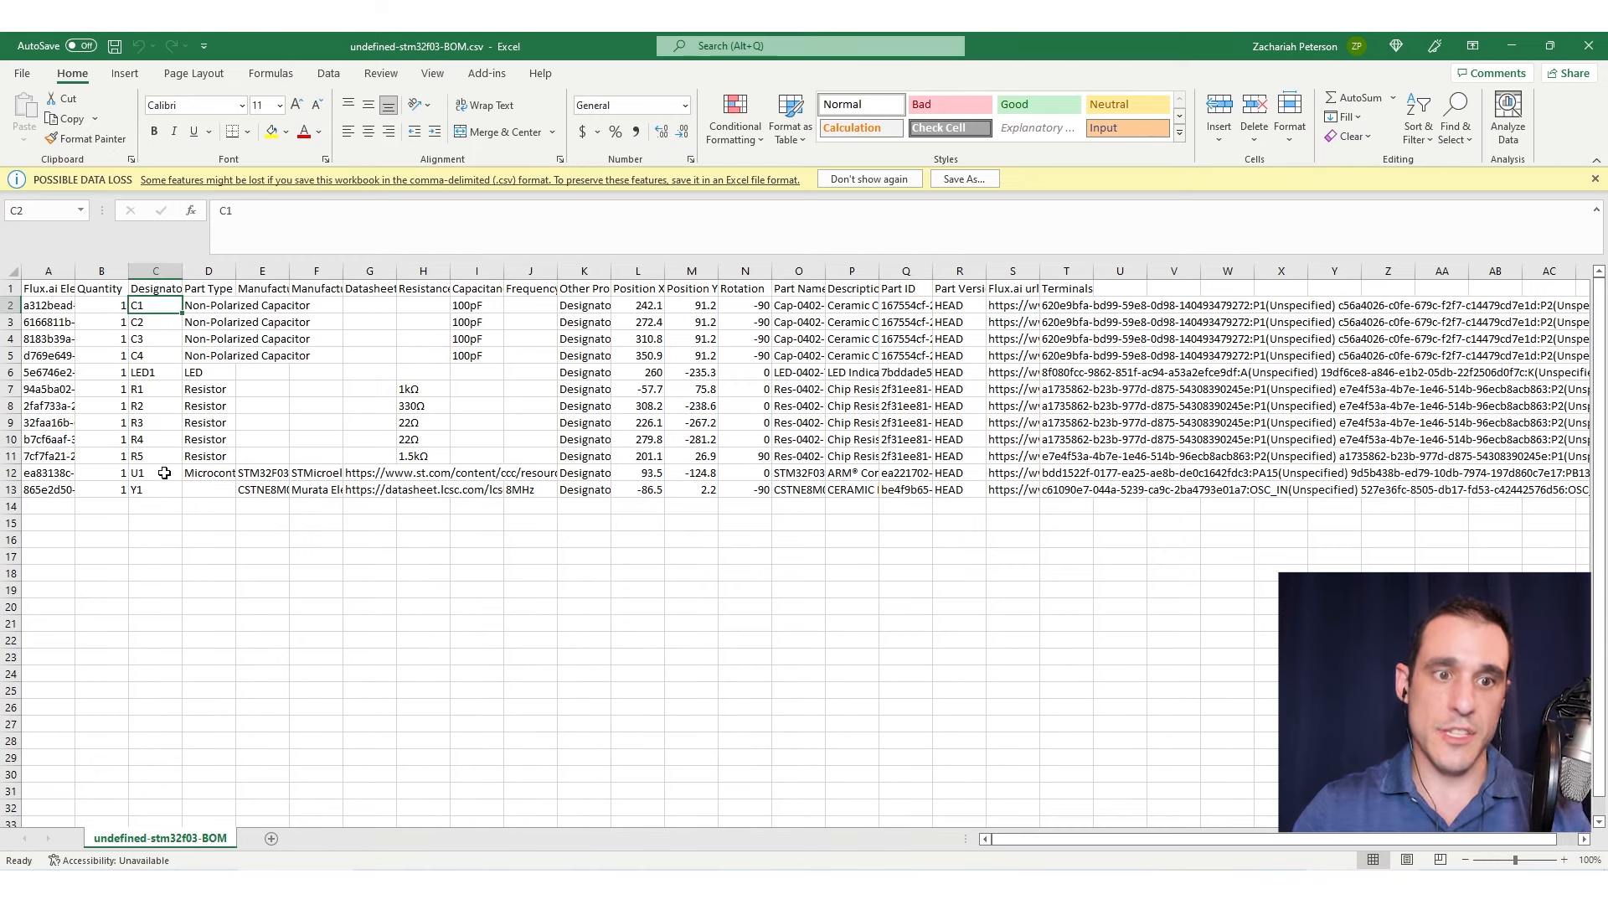
click(315, 439)
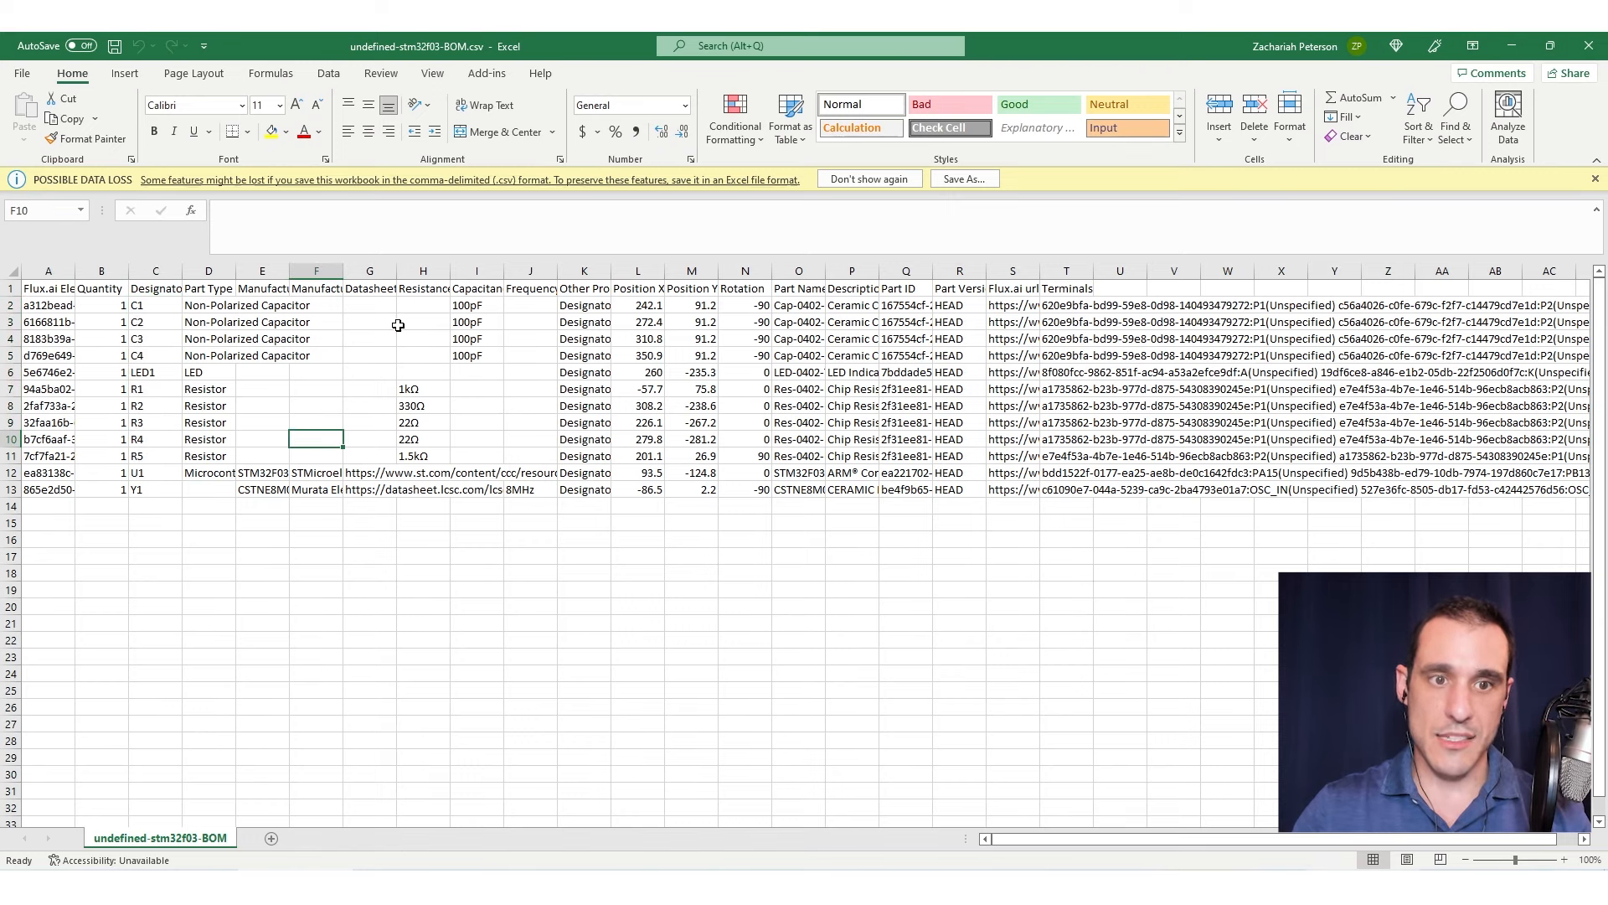
click(424, 322)
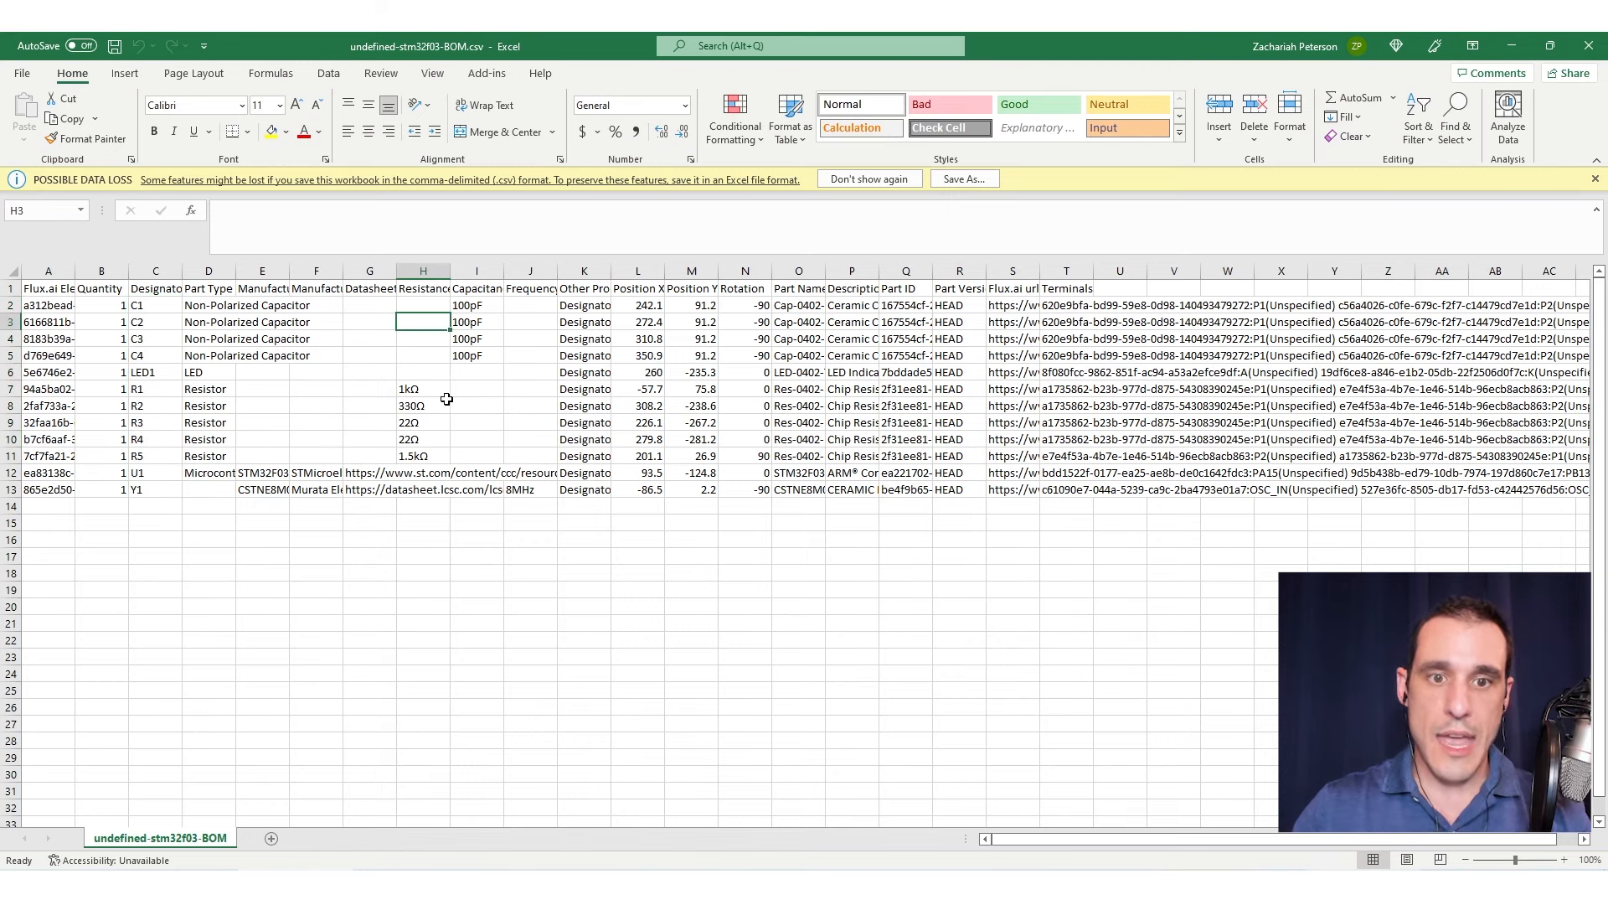
mouse_move(527, 375)
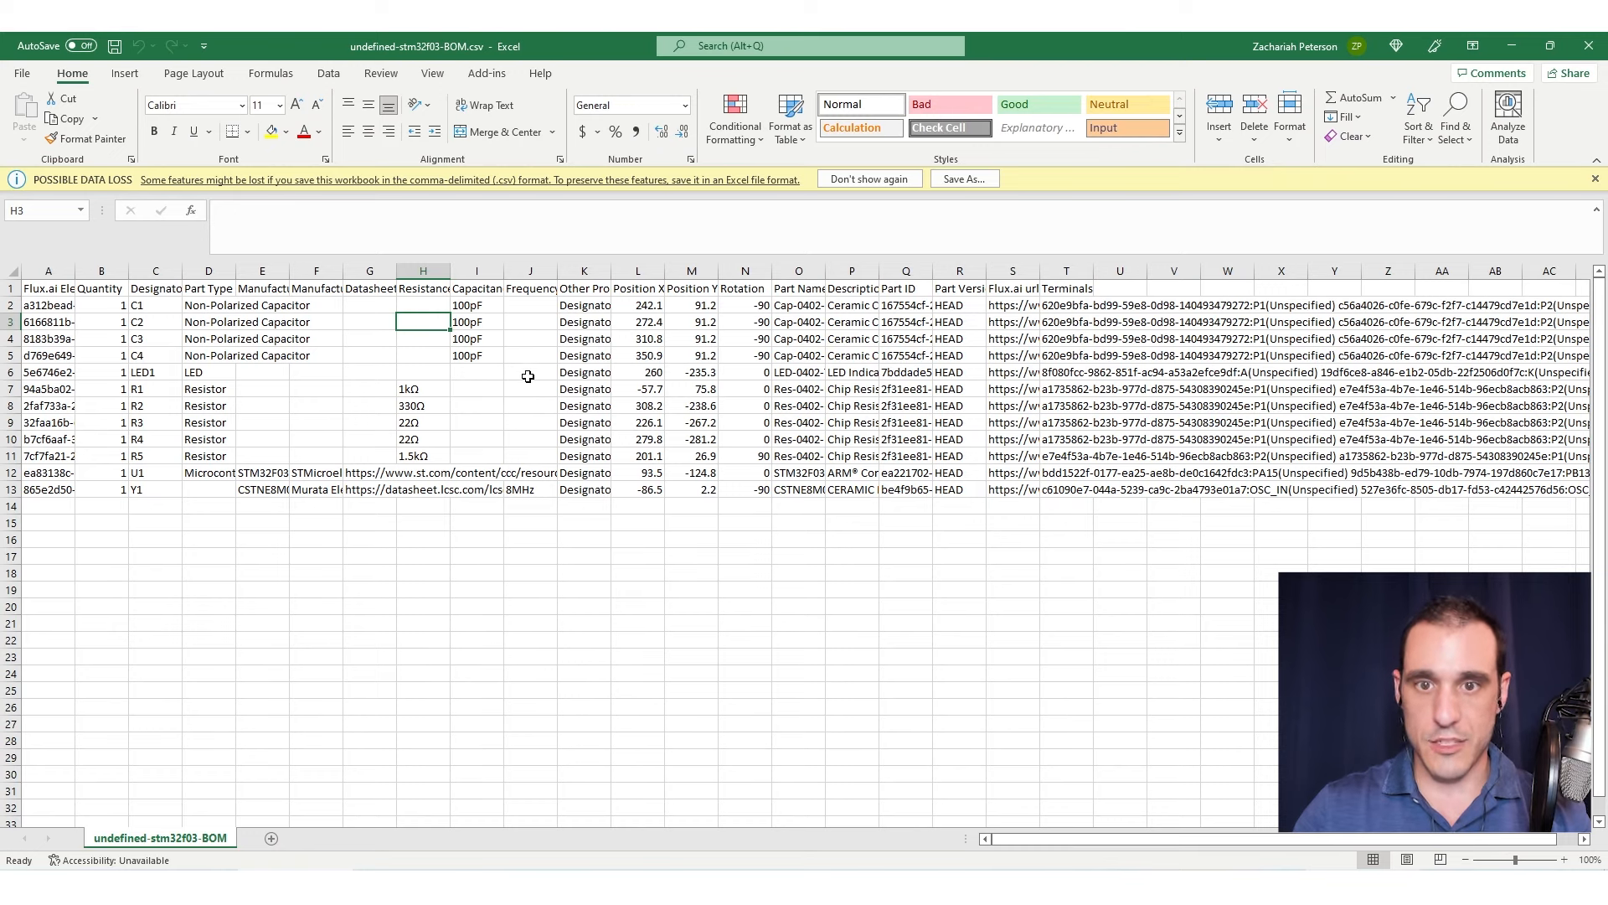
mouse_move(502, 399)
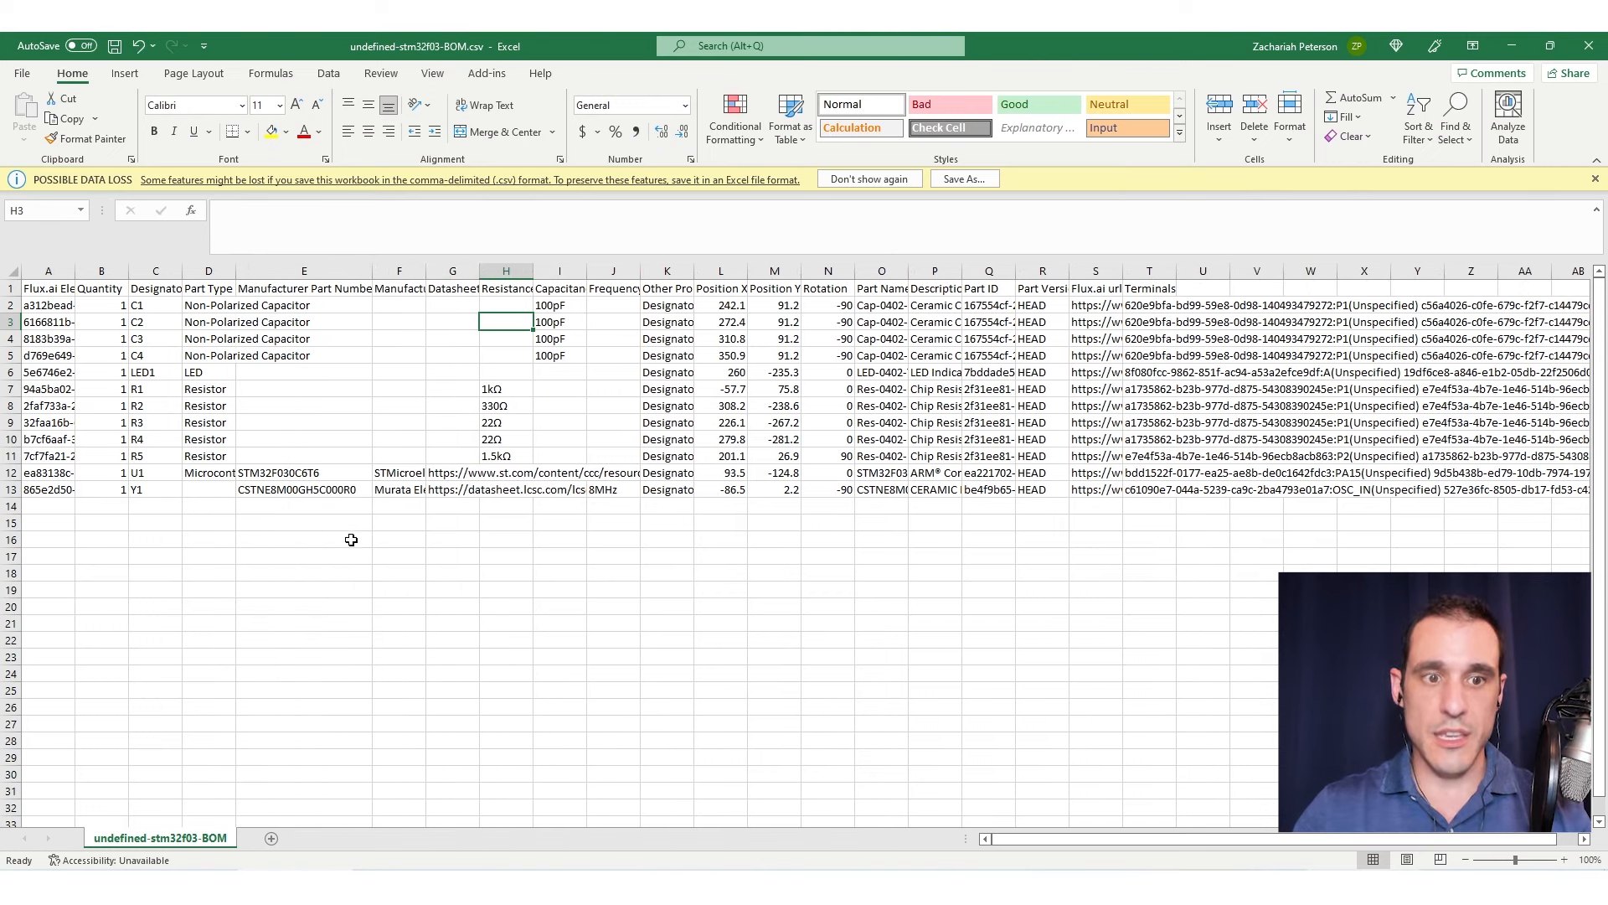
Step: Read the STM32F030C6T6 microcontroller and resonator part numbers in the widened column
click(303, 473)
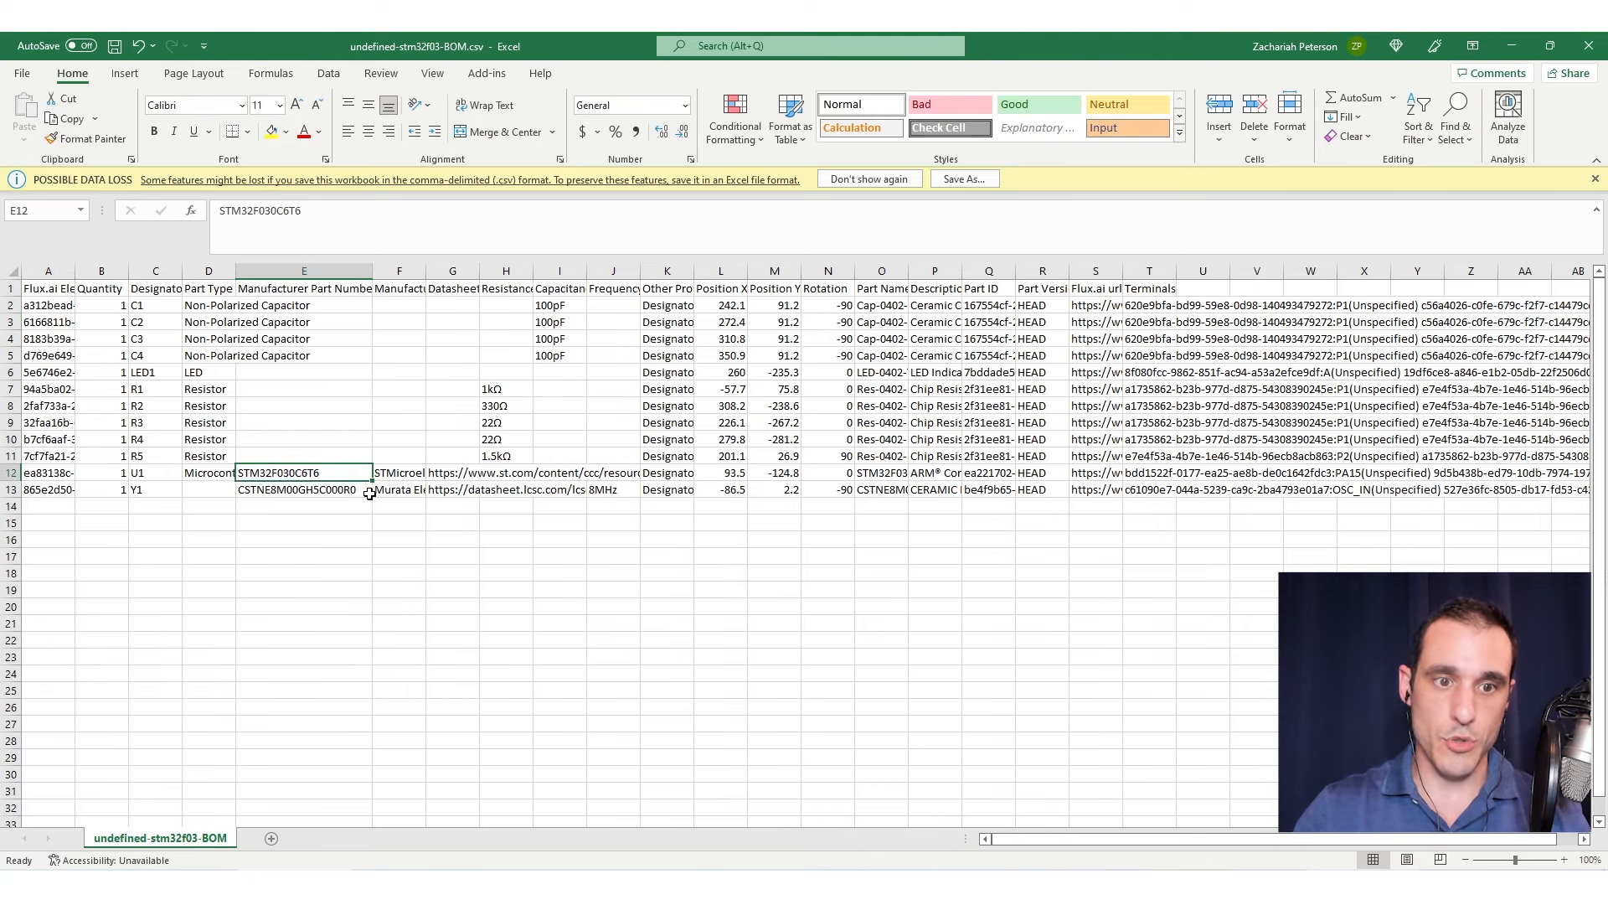
click(304, 489)
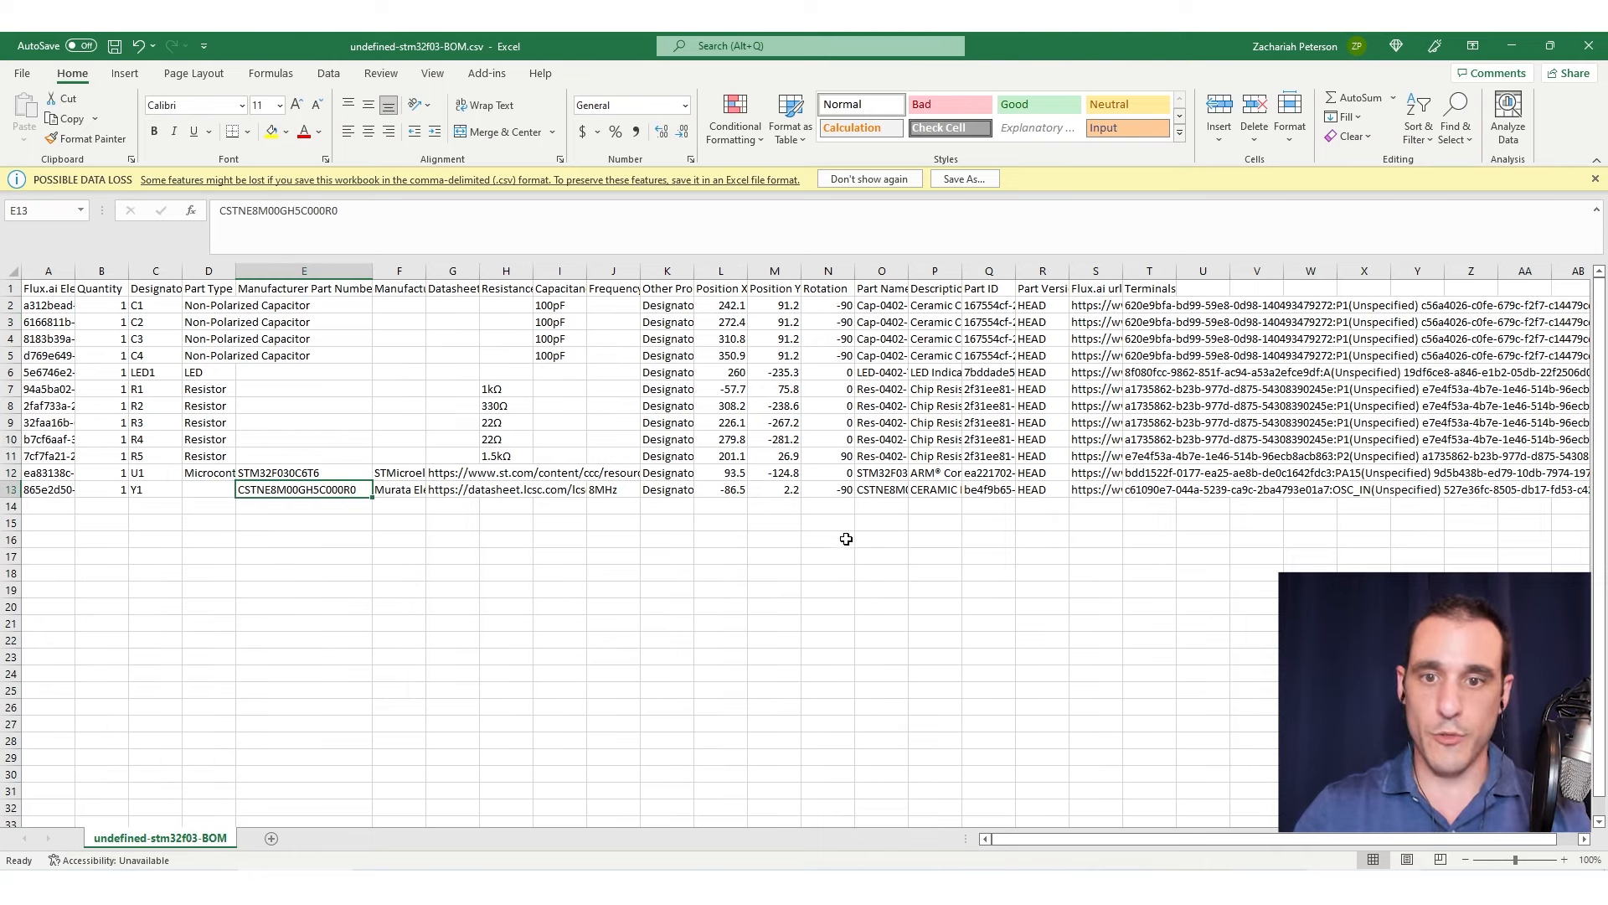
click(935, 489)
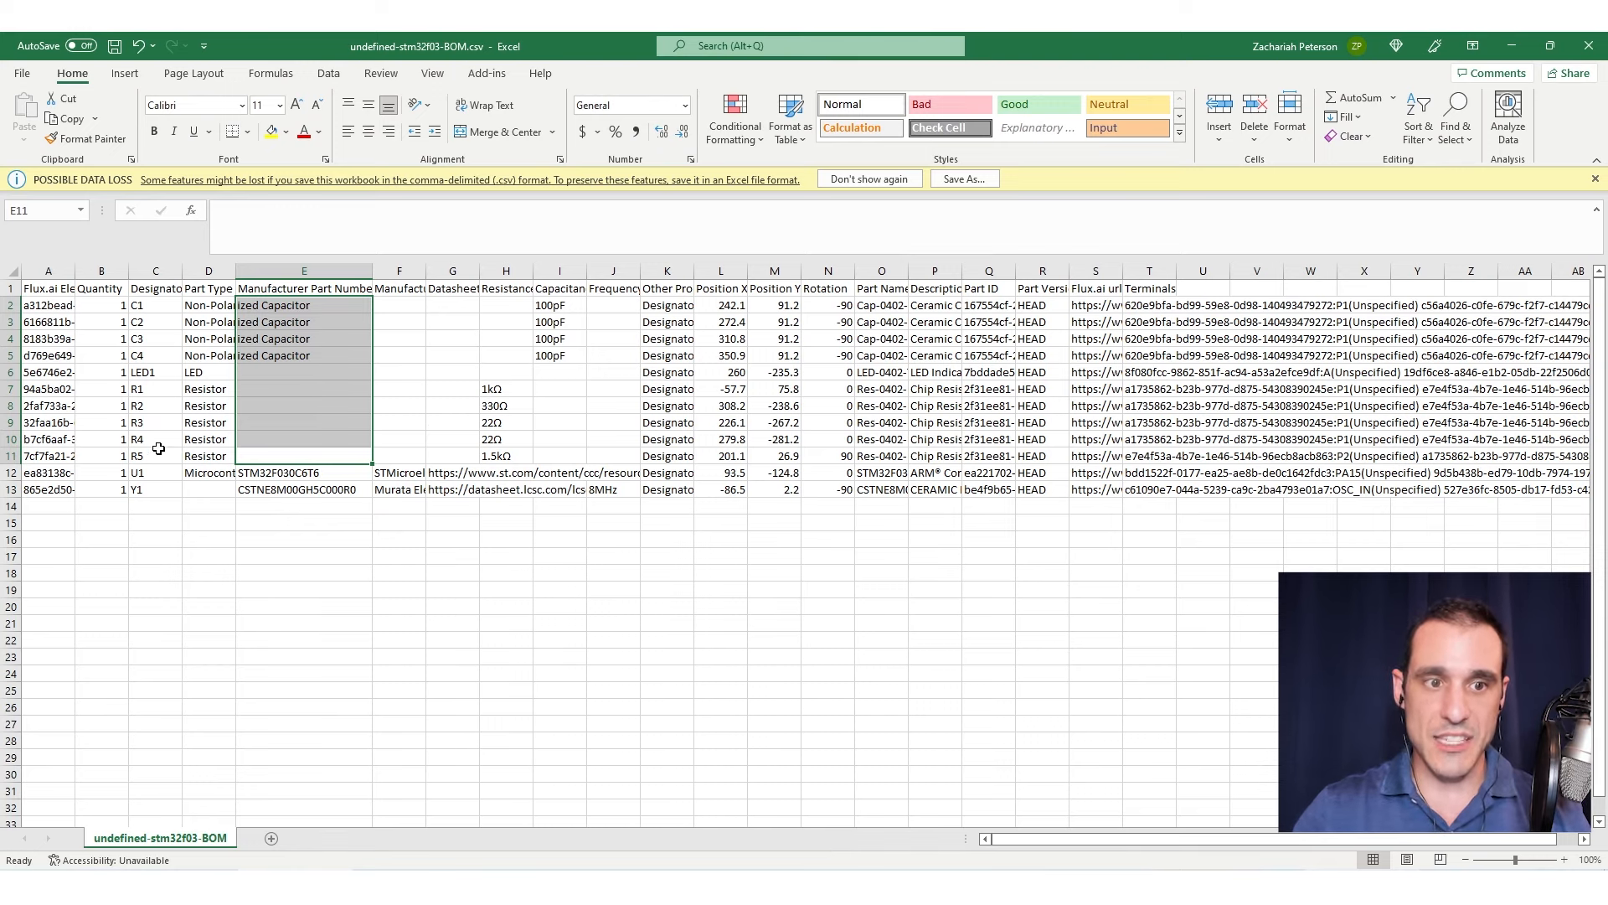
mouse_move(396, 346)
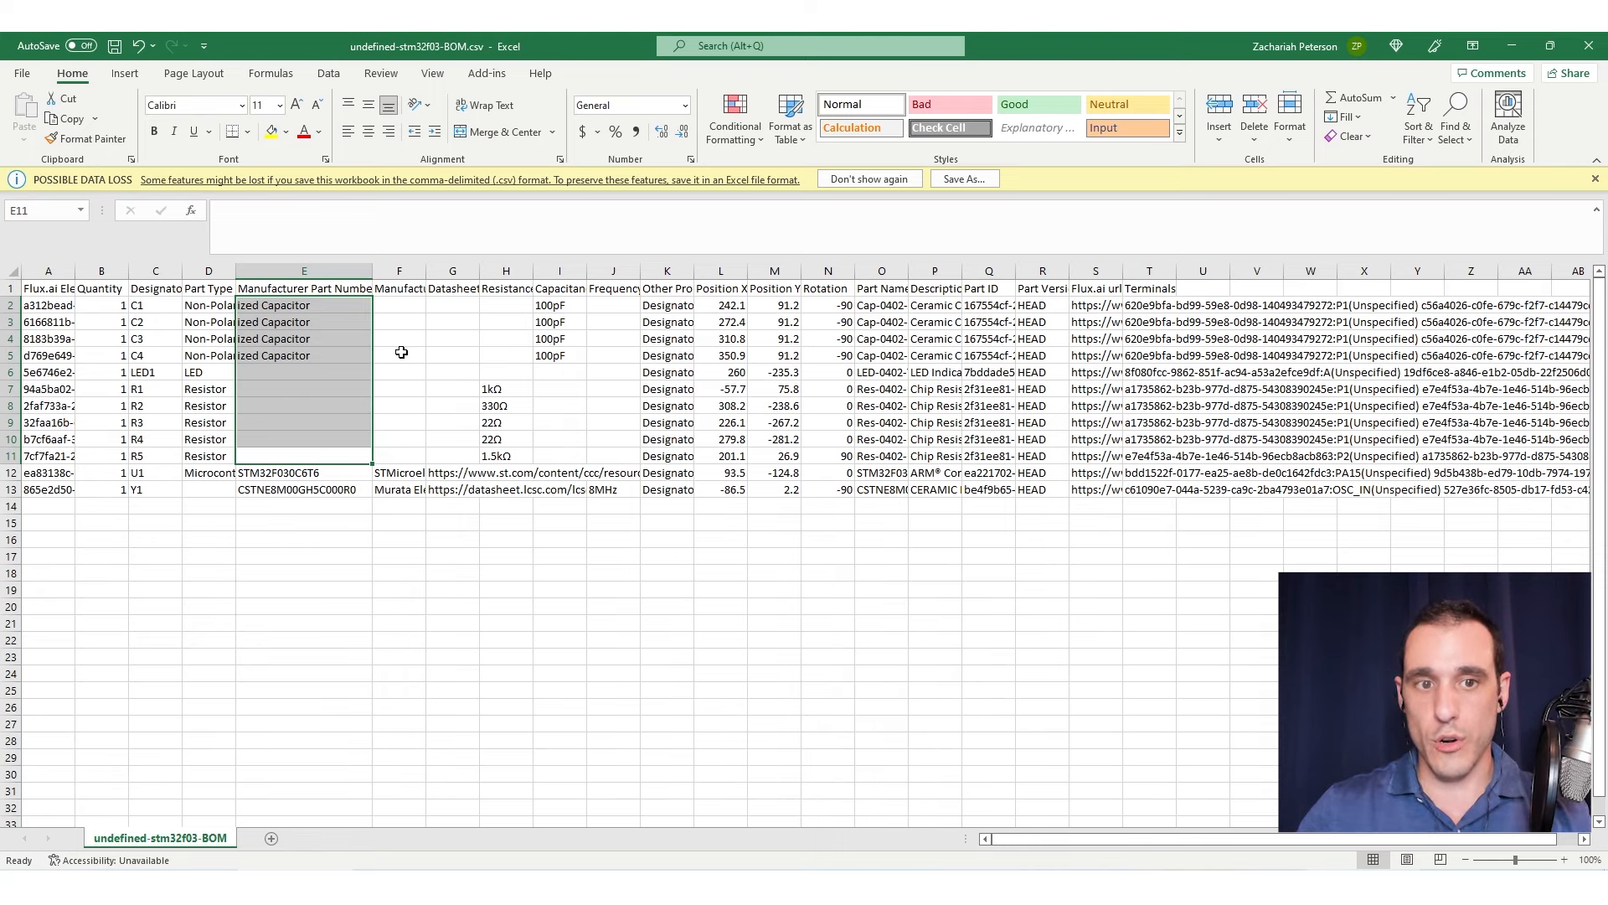
mouse_move(355, 305)
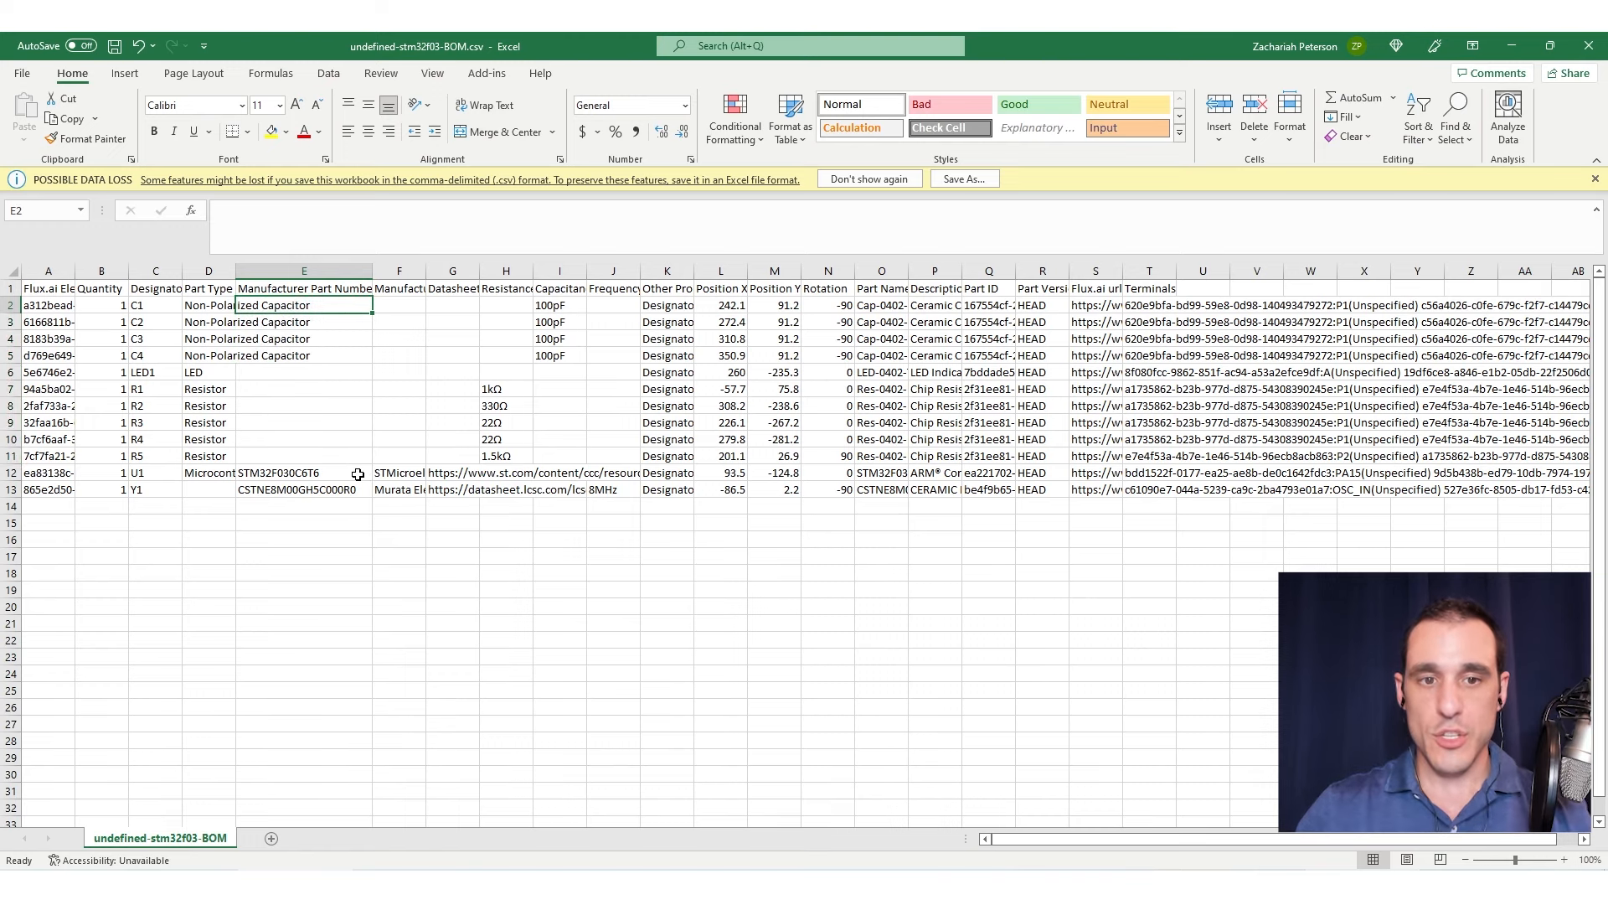
mouse_move(1012, 626)
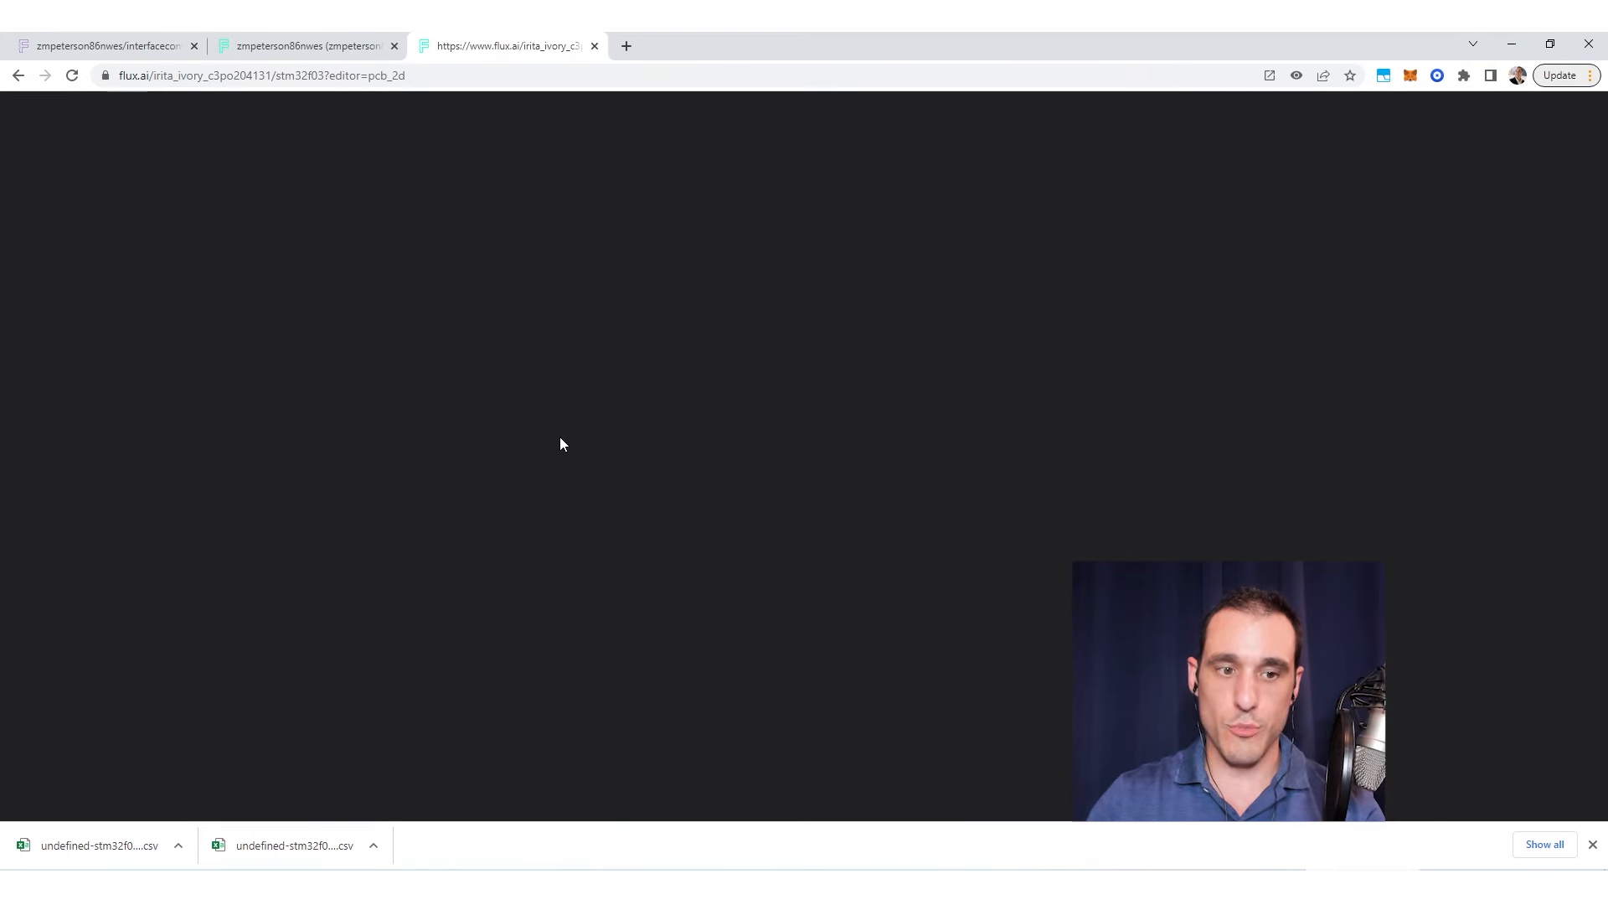
mouse_move(868, 503)
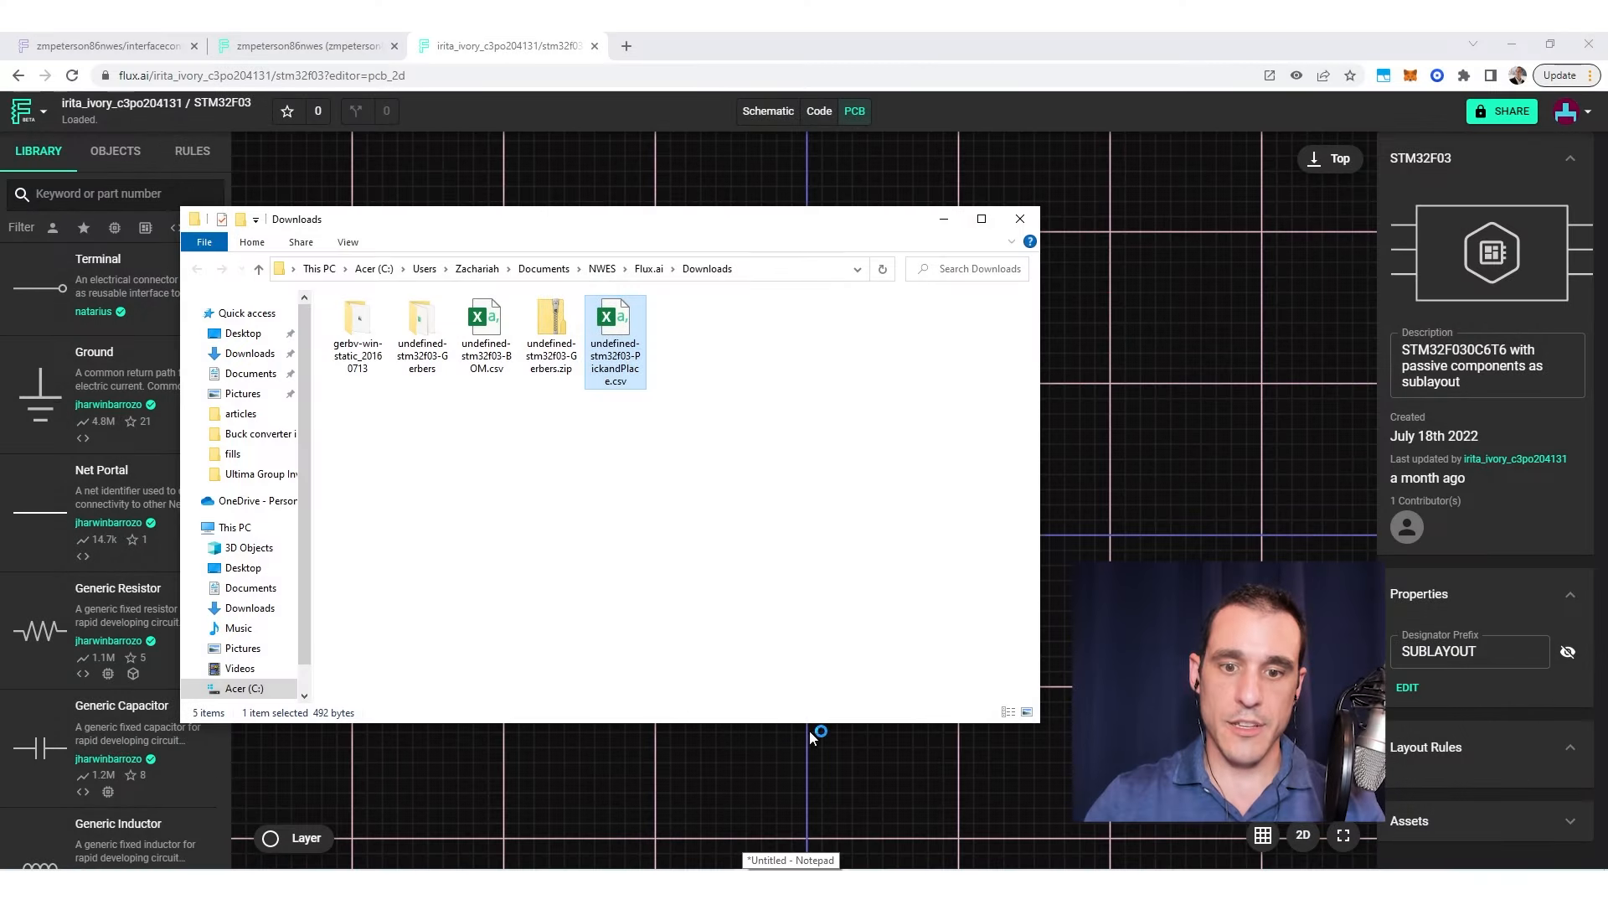
Step: Open undefined-stm32f03-PickandPlace.csv in Excel from Downloads
double_click(485, 328)
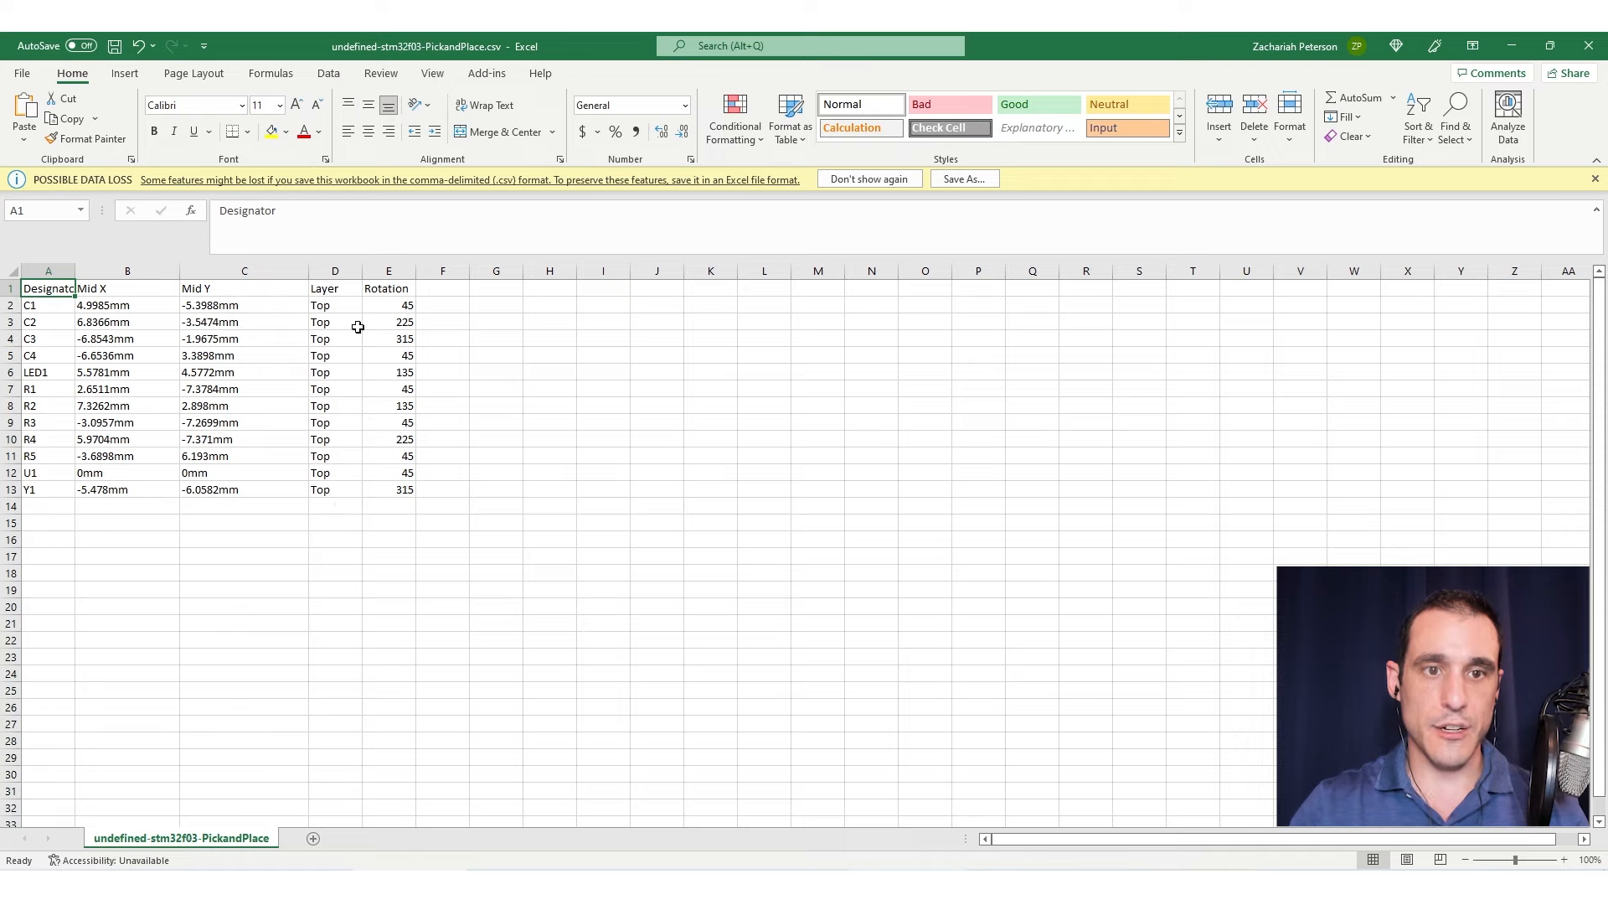
mouse_move(382, 417)
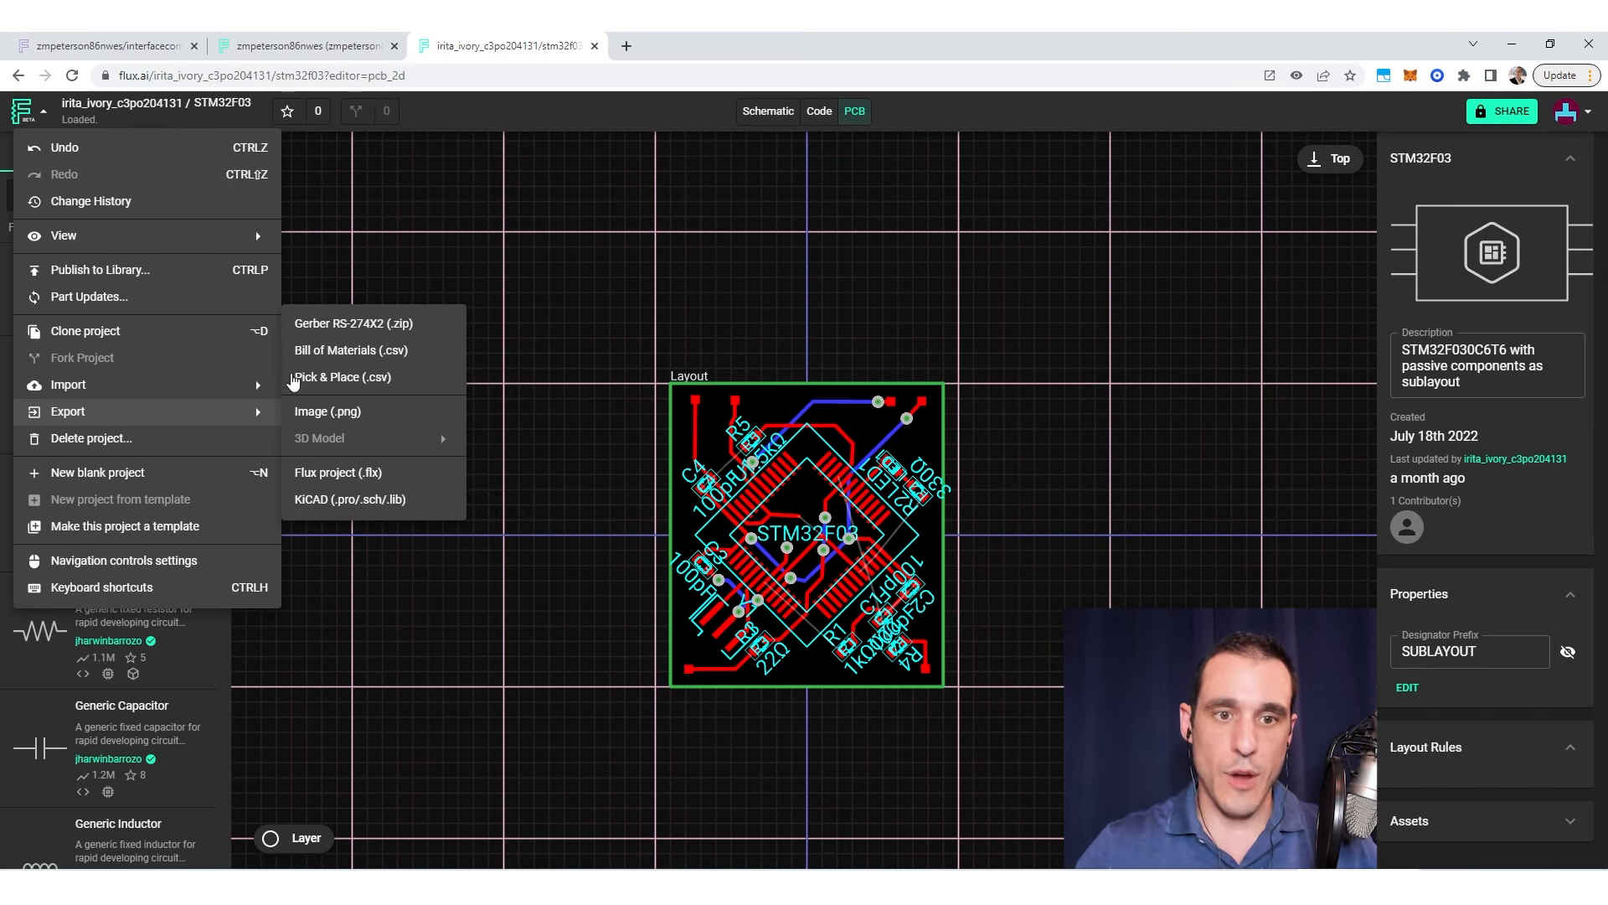
mouse_move(561, 351)
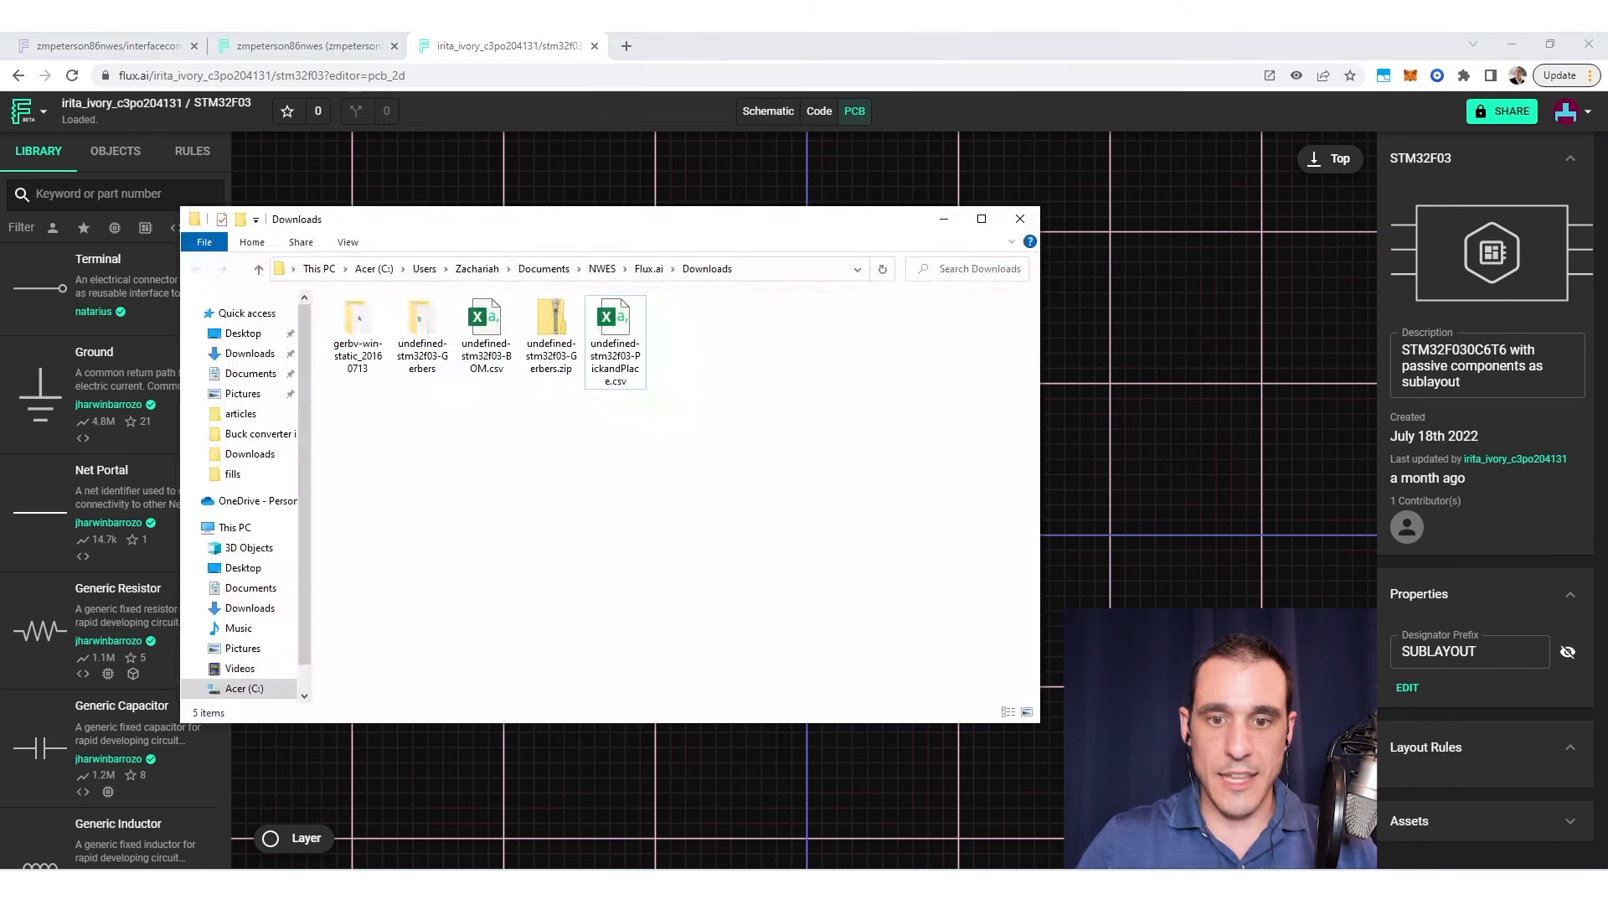
Step: Open the undefined-stm32f03-Gerbers folder listing its twelve layer and drill files
click(422, 329)
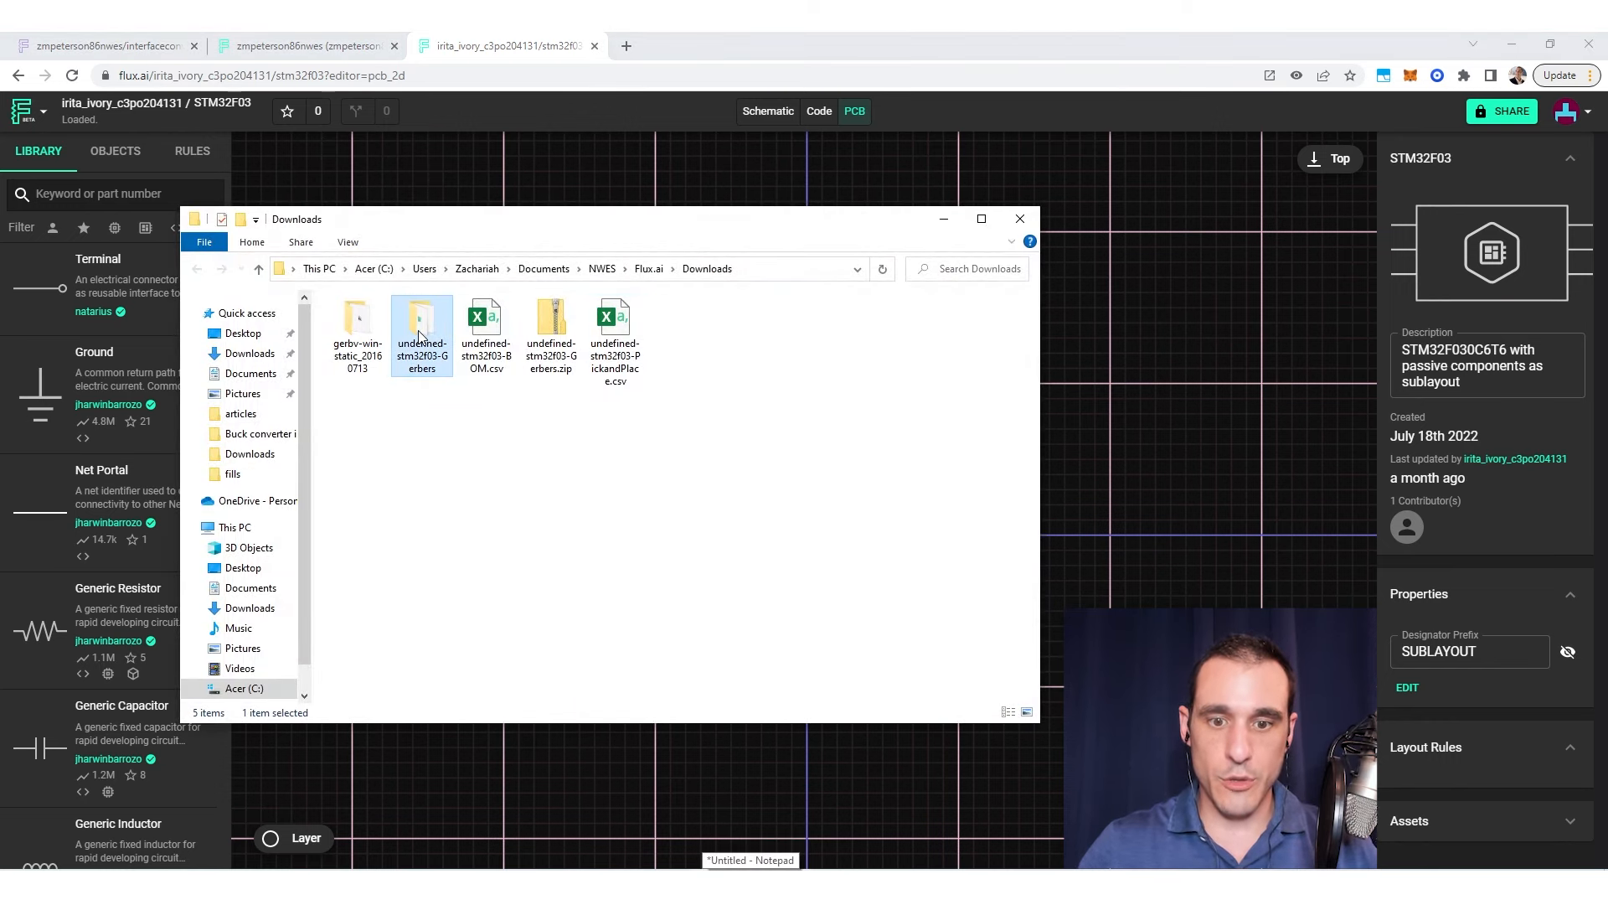
double_click(422, 323)
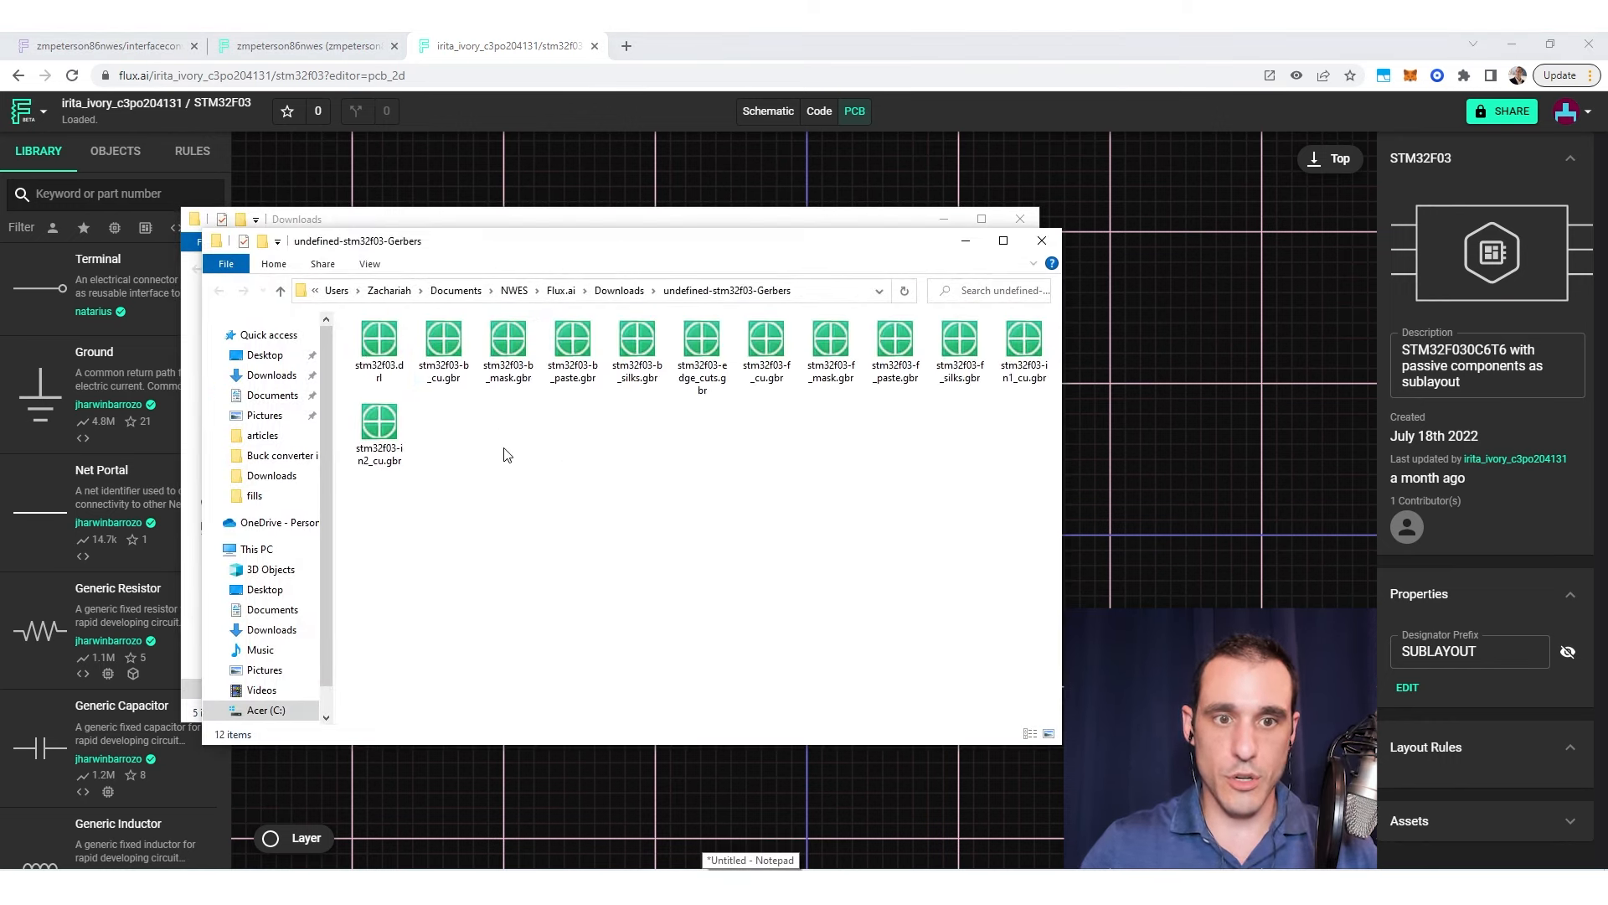
mouse_move(379, 340)
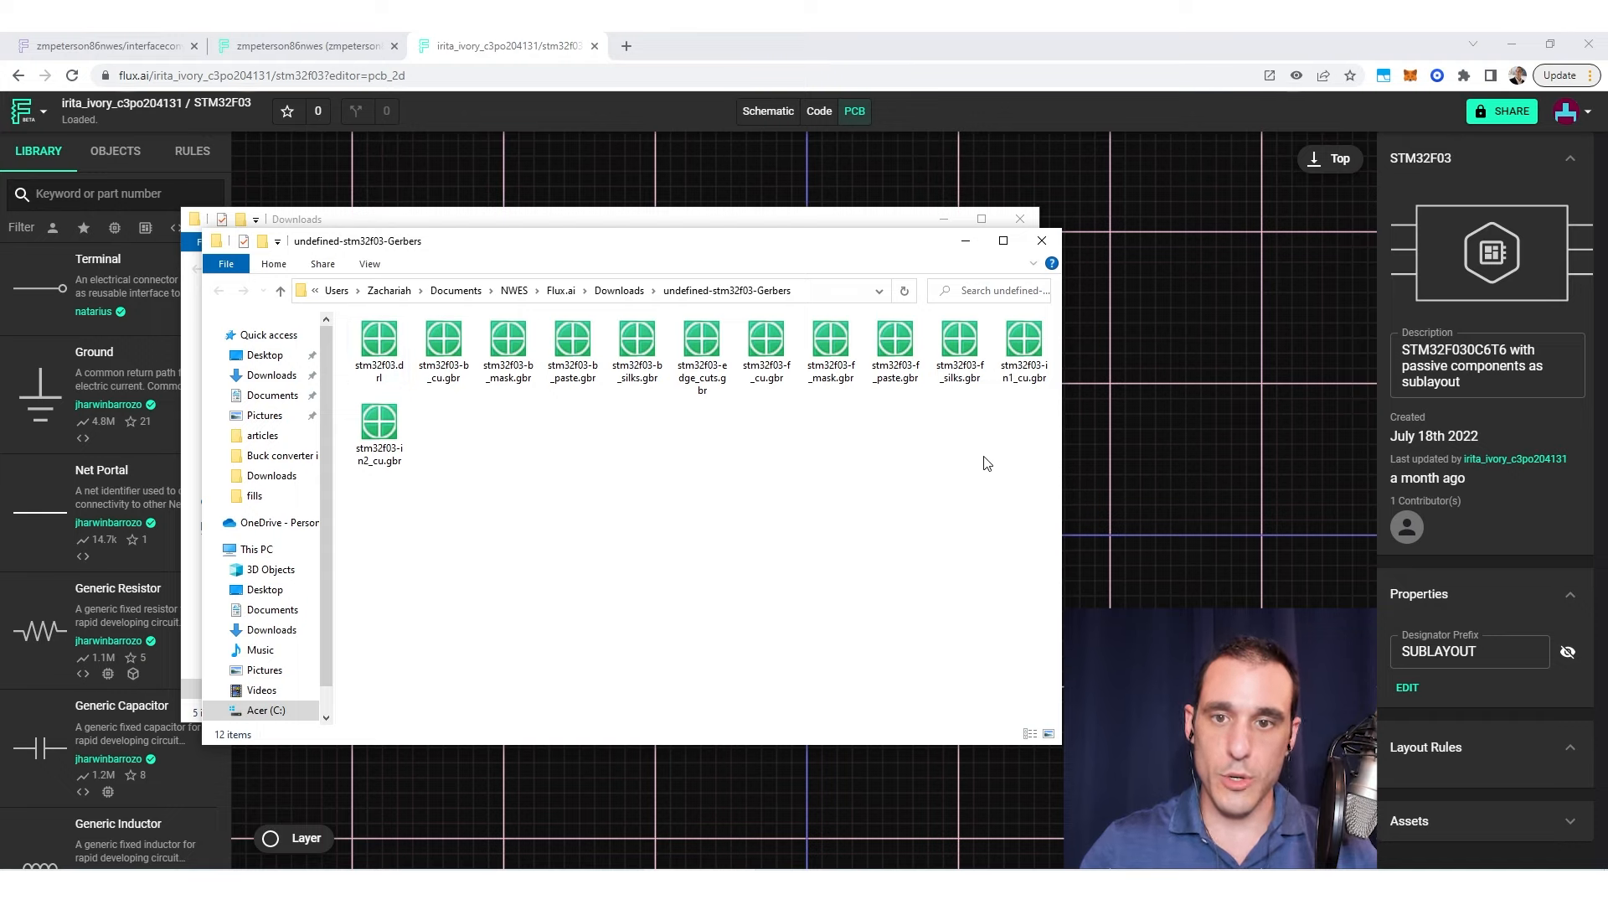
mouse_move(784, 483)
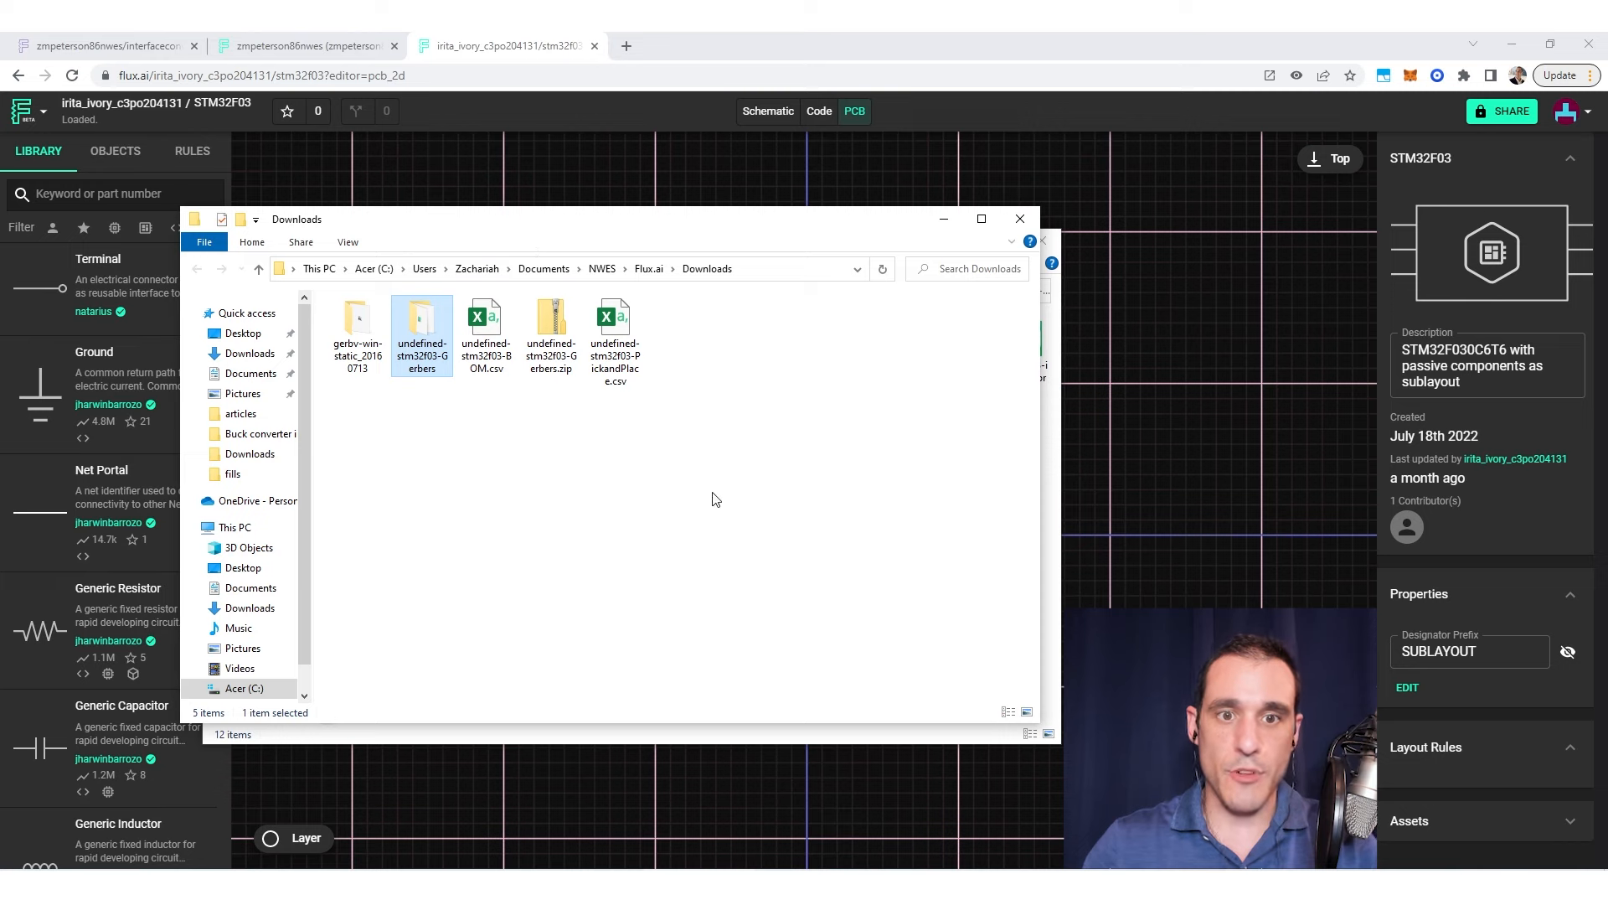
double_click(422, 320)
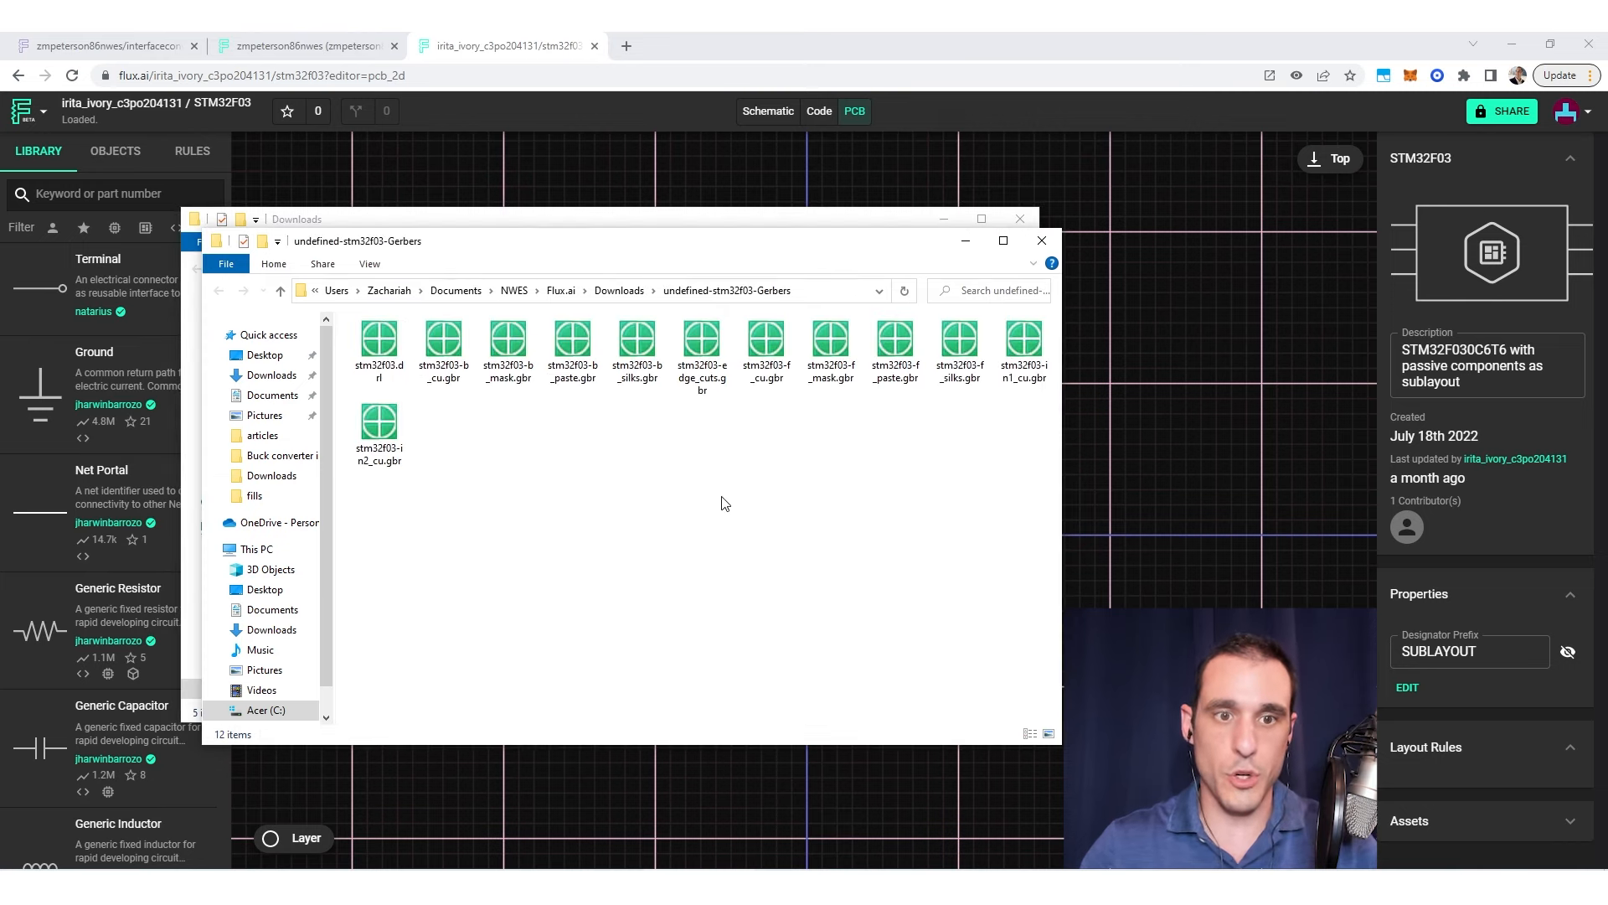